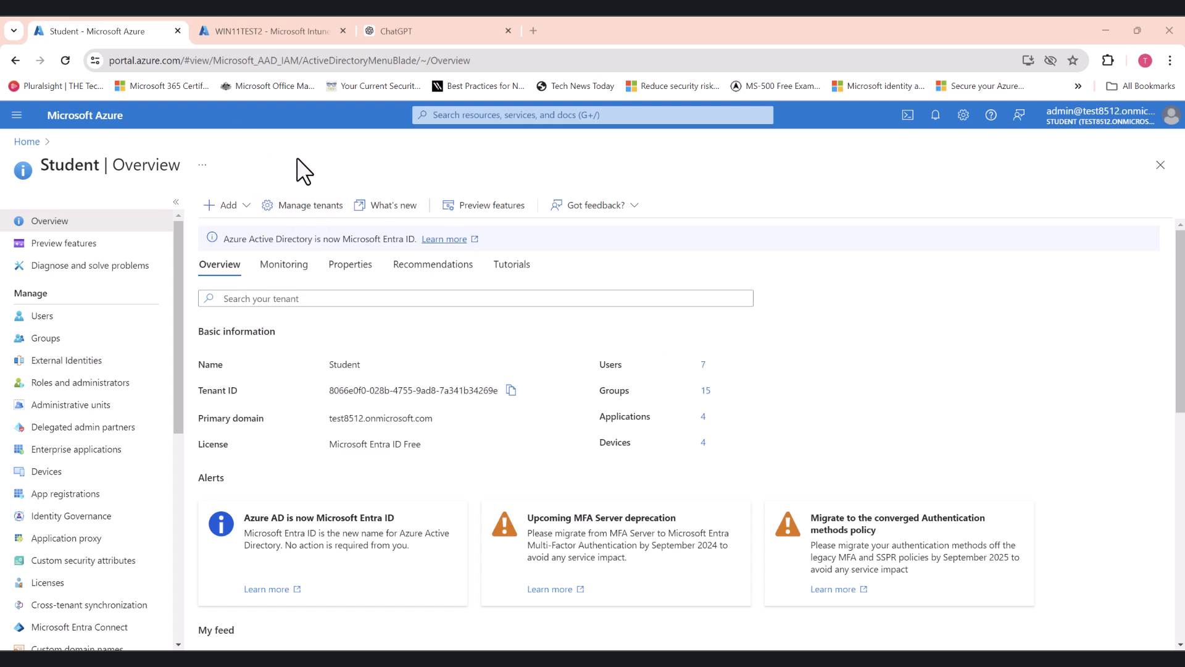
- View the Windows devices list (WIN1101, WIN11TEST2) in Intune, then return to the Azure tenant overview
{"action": "left_click", "coordinate": [268, 31]}
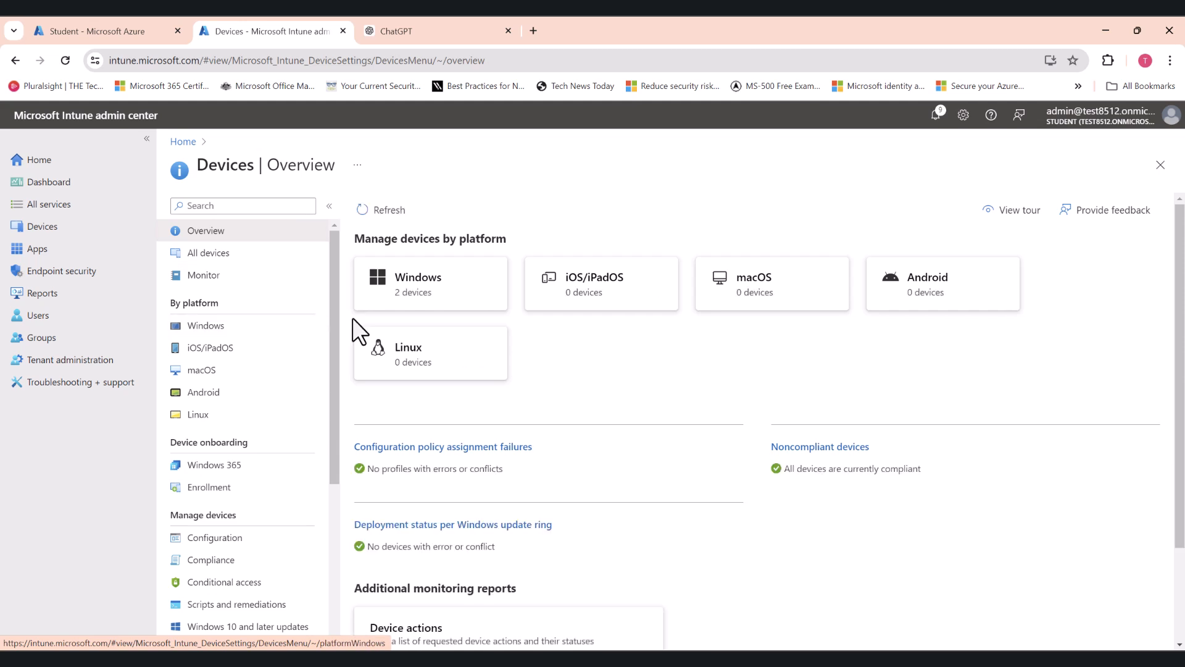
{"action": "left_click", "coordinate": [419, 285]}
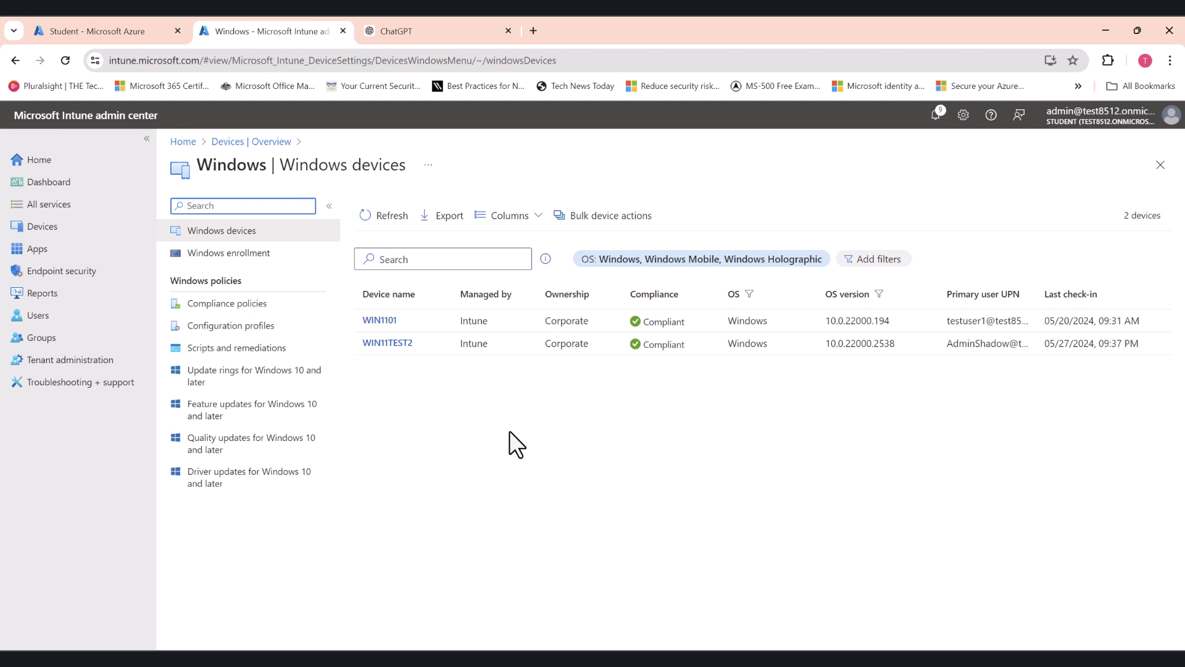
{"action": "left_click", "coordinate": [106, 31]}
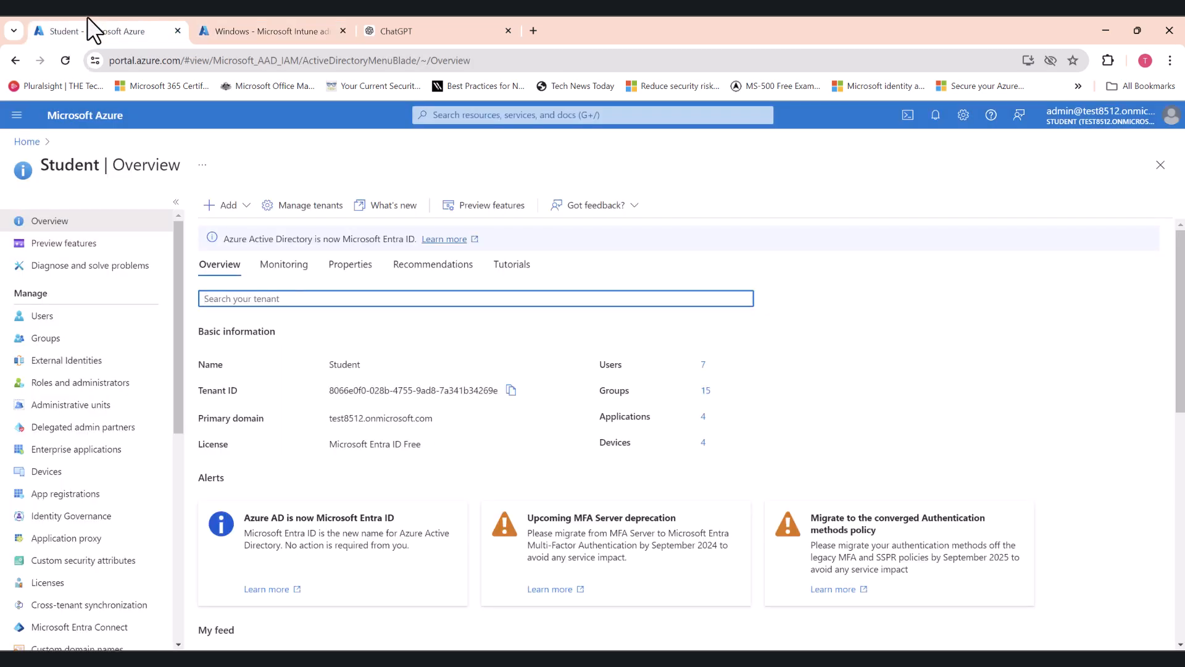
{"action": "mouse_move", "coordinate": [219, 402]}
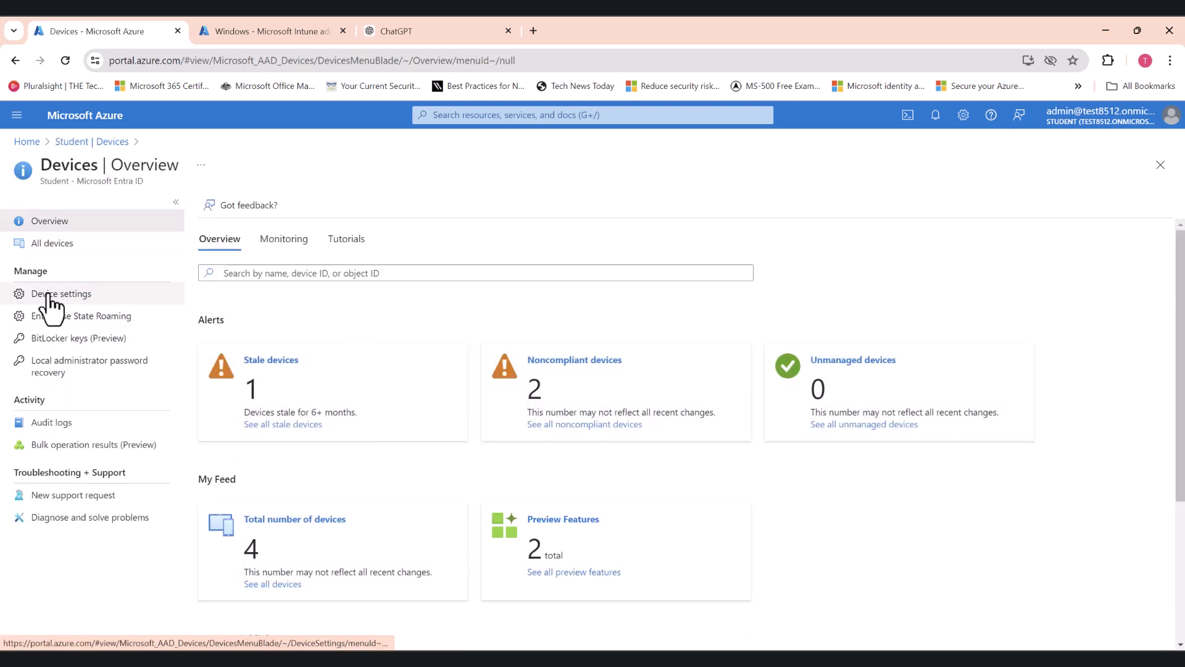
{"action": "left_click", "coordinate": [60, 294]}
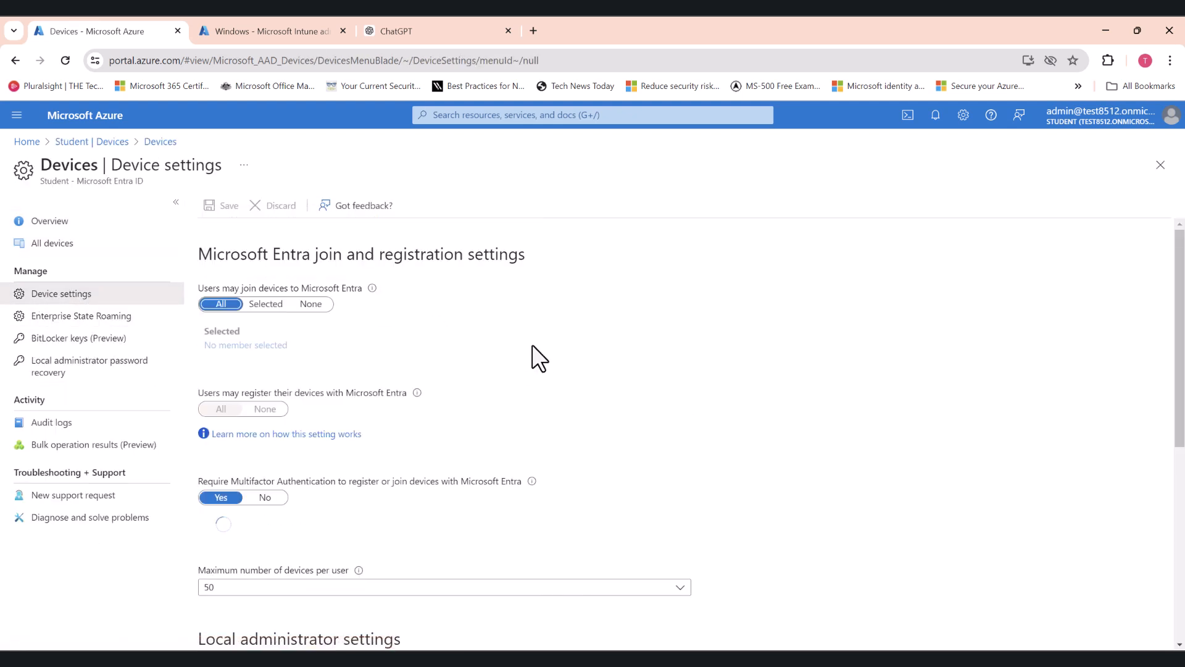
{"action": "scroll", "scroll_direction": "down", "scroll_amount": 3}
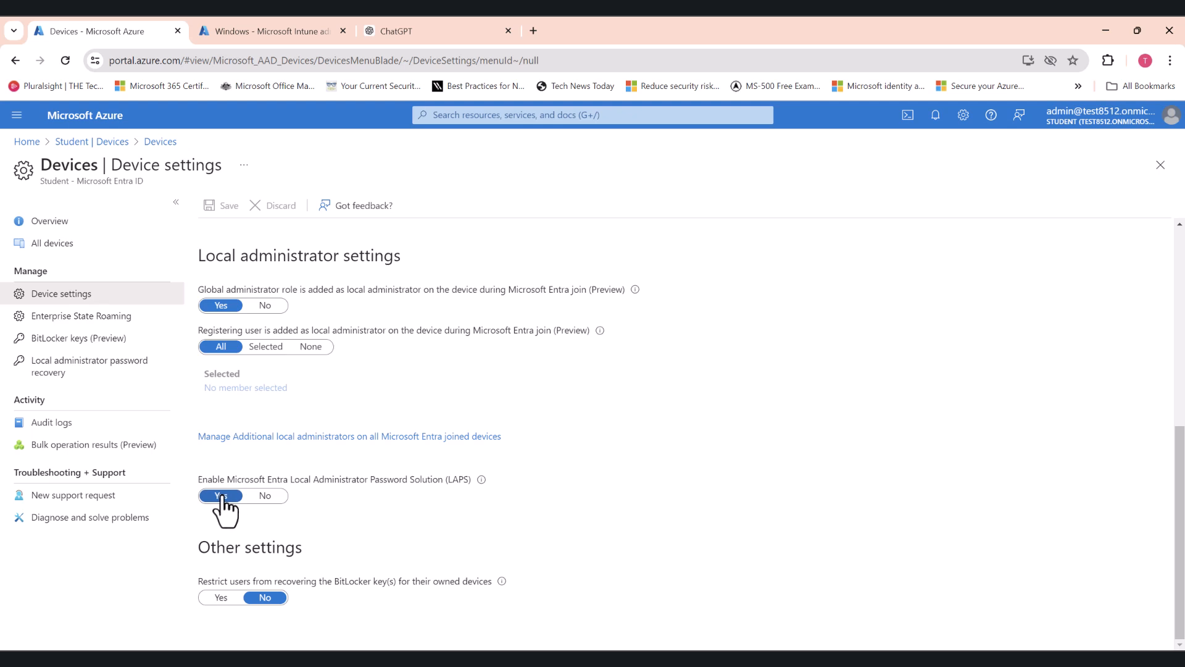
{"action": "mouse_move", "coordinate": [303, 491]}
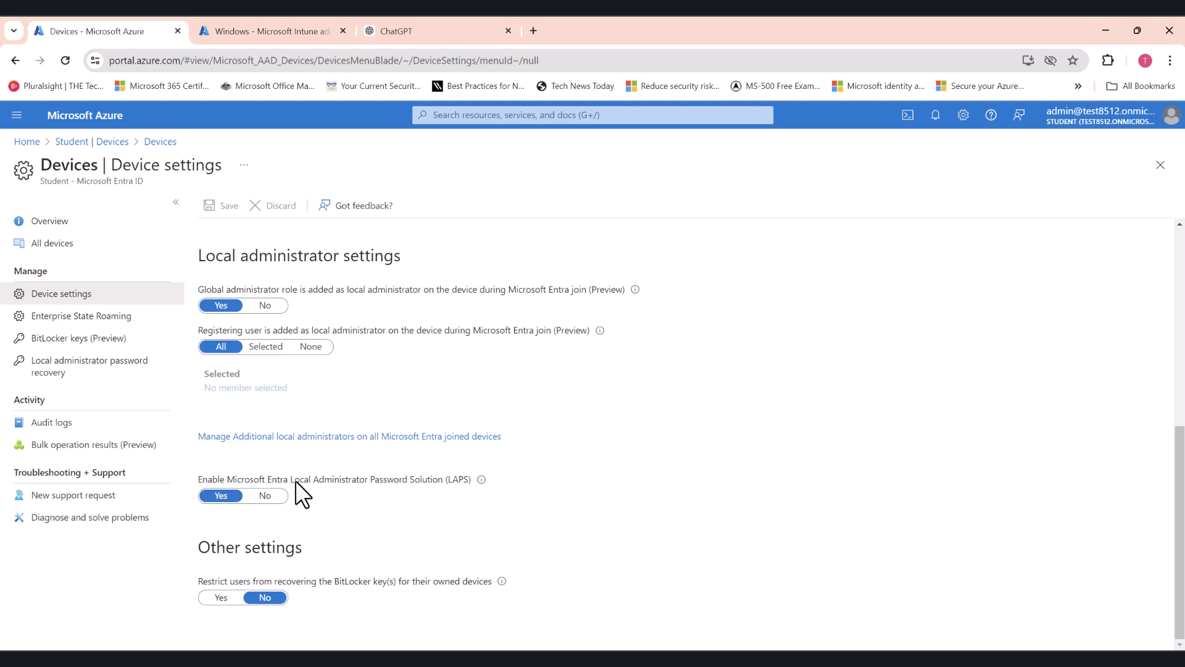
{"action": "mouse_move", "coordinate": [450, 492]}
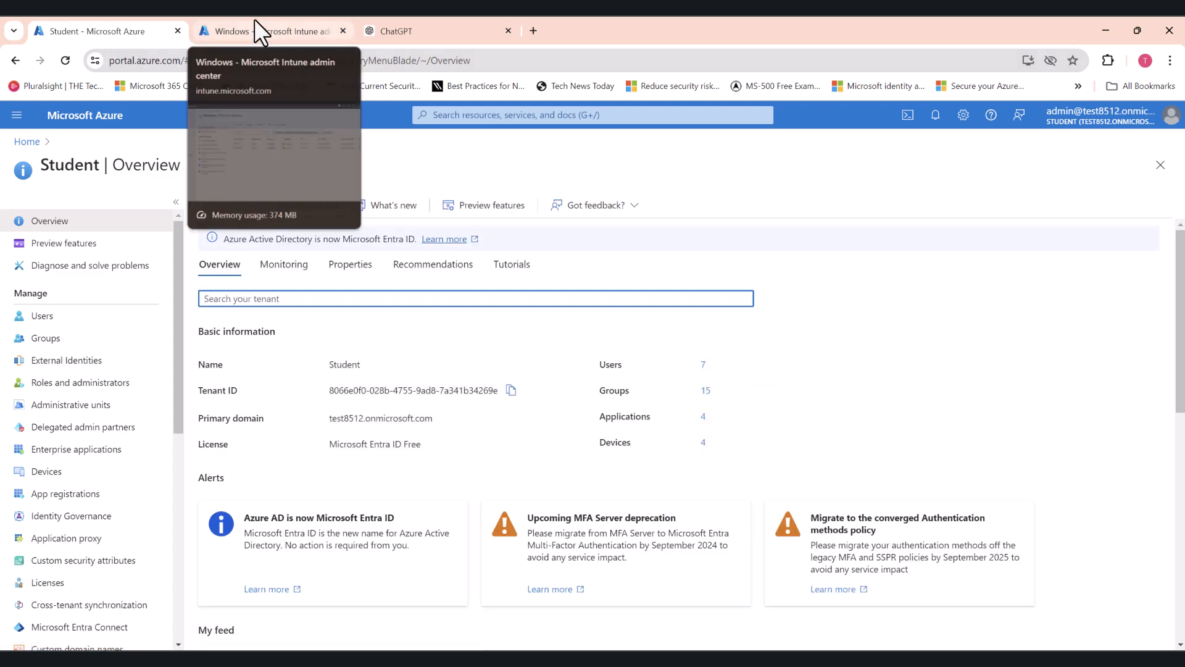
- Show the Windows scripts and remediations list with the active create localadmin package
{"action": "left_click", "coordinate": [272, 31]}
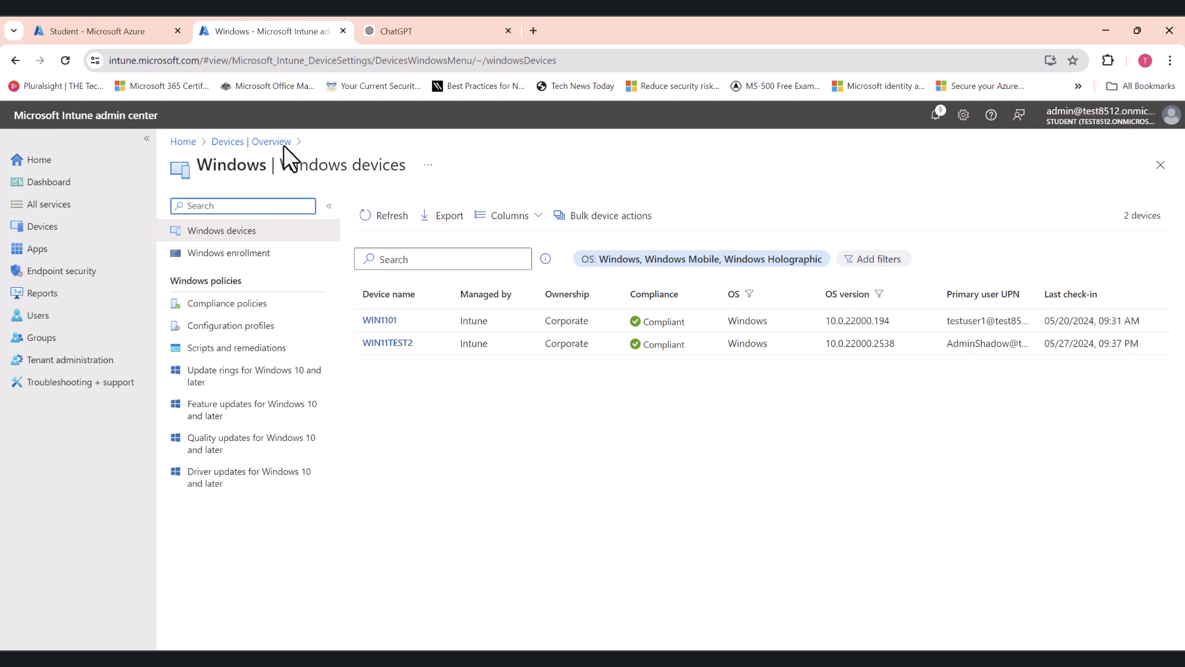
{"action": "mouse_move", "coordinate": [285, 161]}
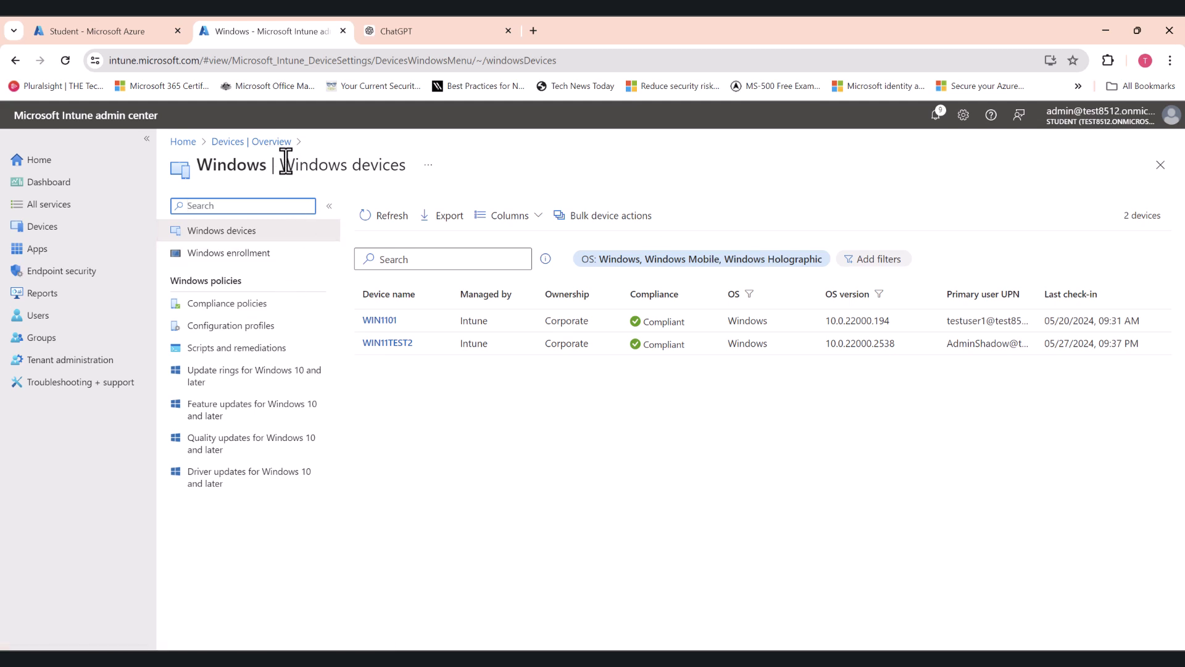
{"action": "left_click", "coordinate": [236, 347]}
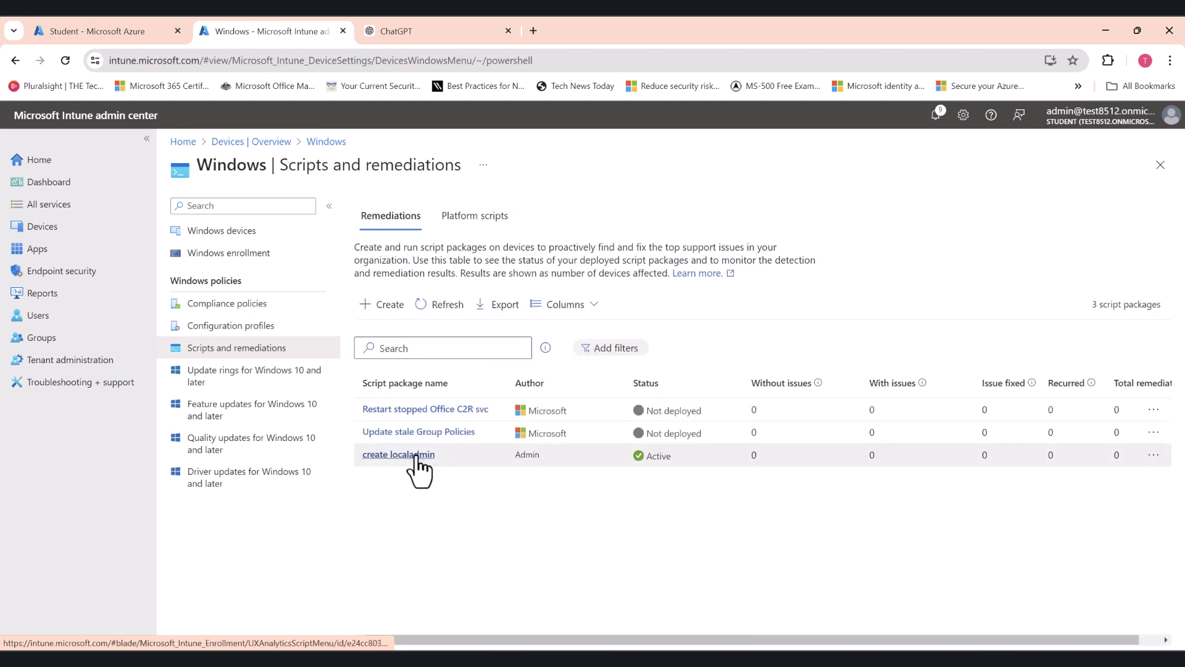
{"action": "mouse_move", "coordinate": [442, 514]}
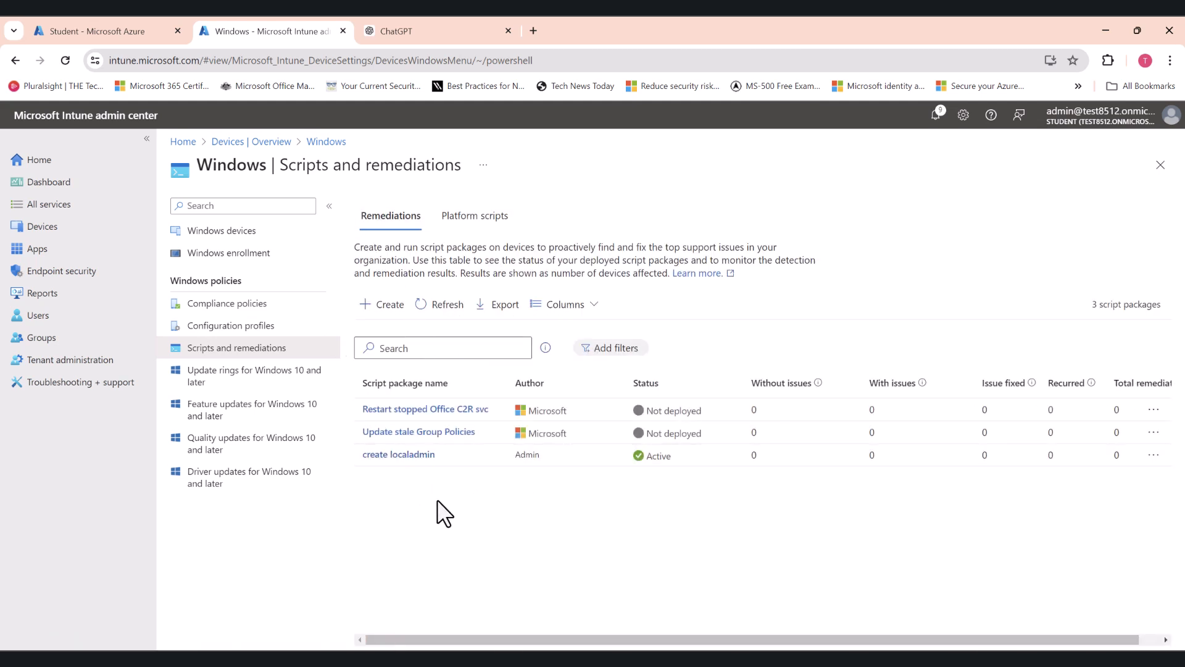
{"action": "mouse_move", "coordinate": [437, 505]}
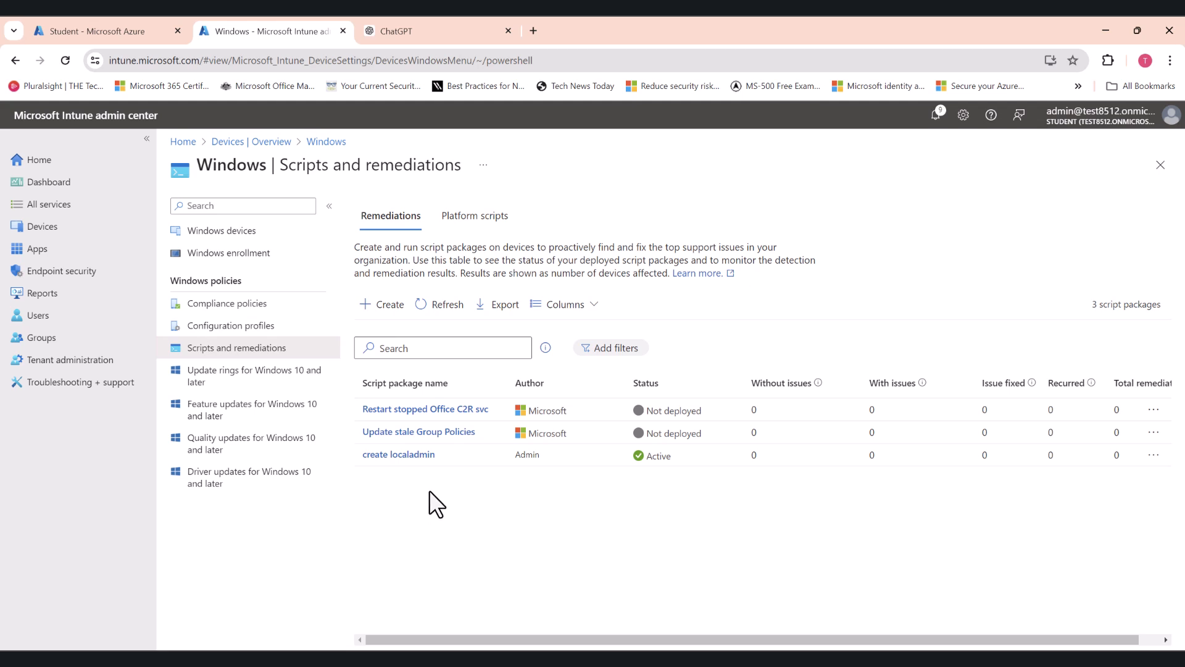
{"action": "mouse_move", "coordinate": [399, 453]}
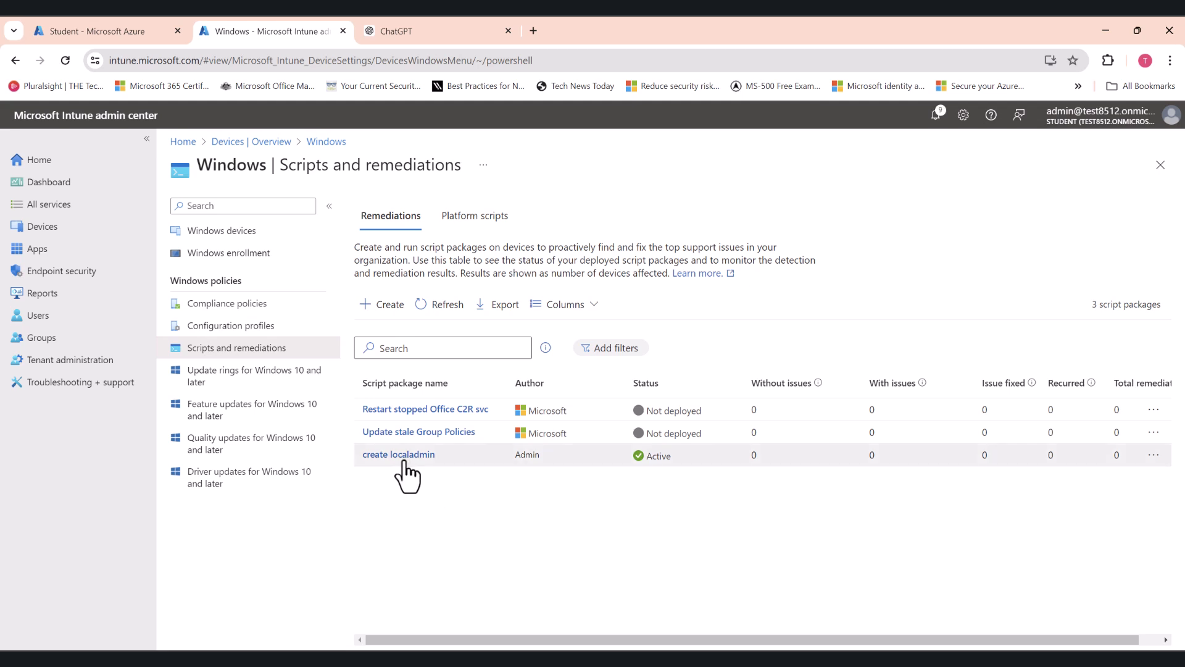
{"action": "left_click", "coordinate": [399, 454]}
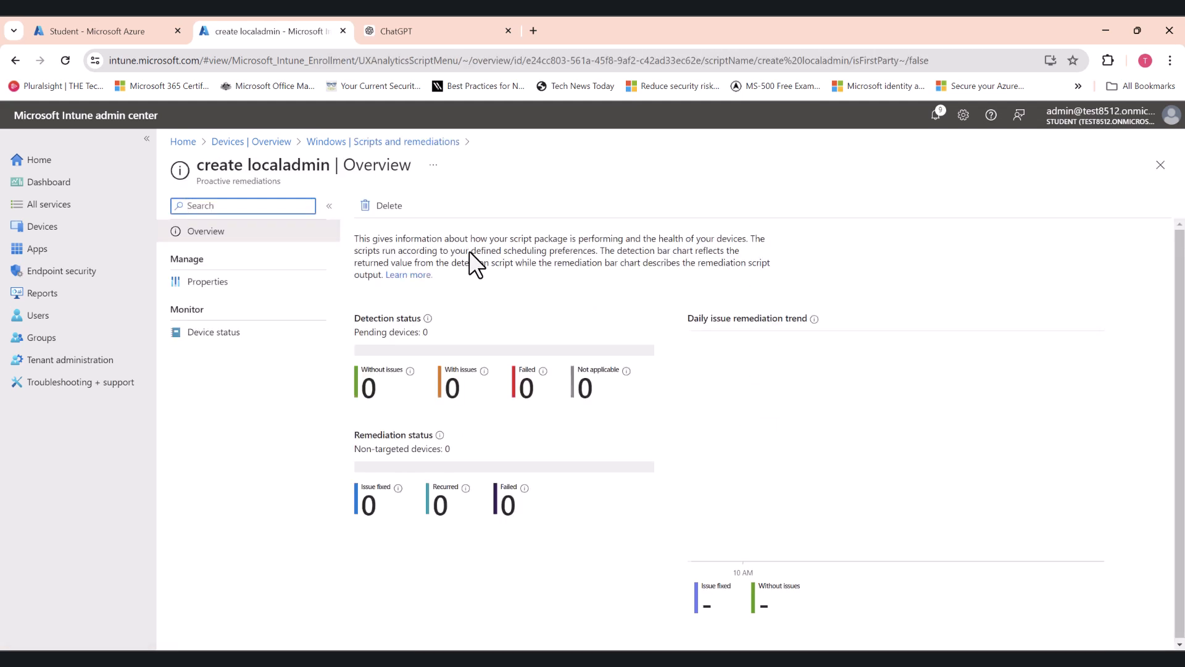
{"action": "mouse_move", "coordinate": [415, 288]}
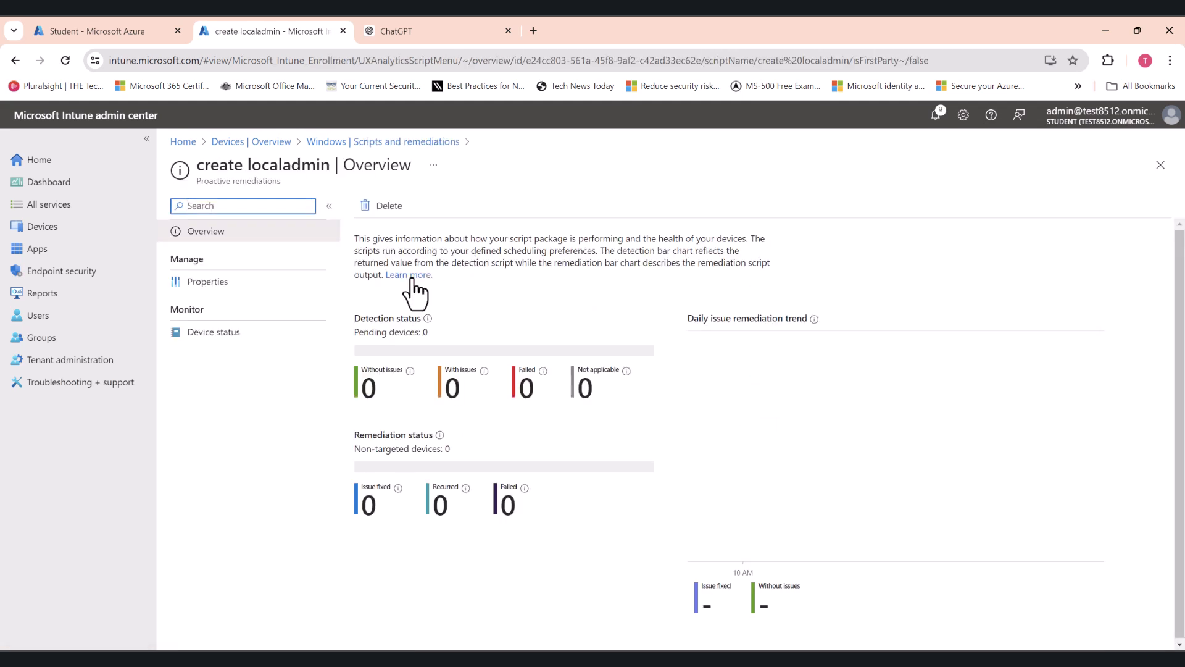
{"action": "left_click", "coordinate": [208, 282]}
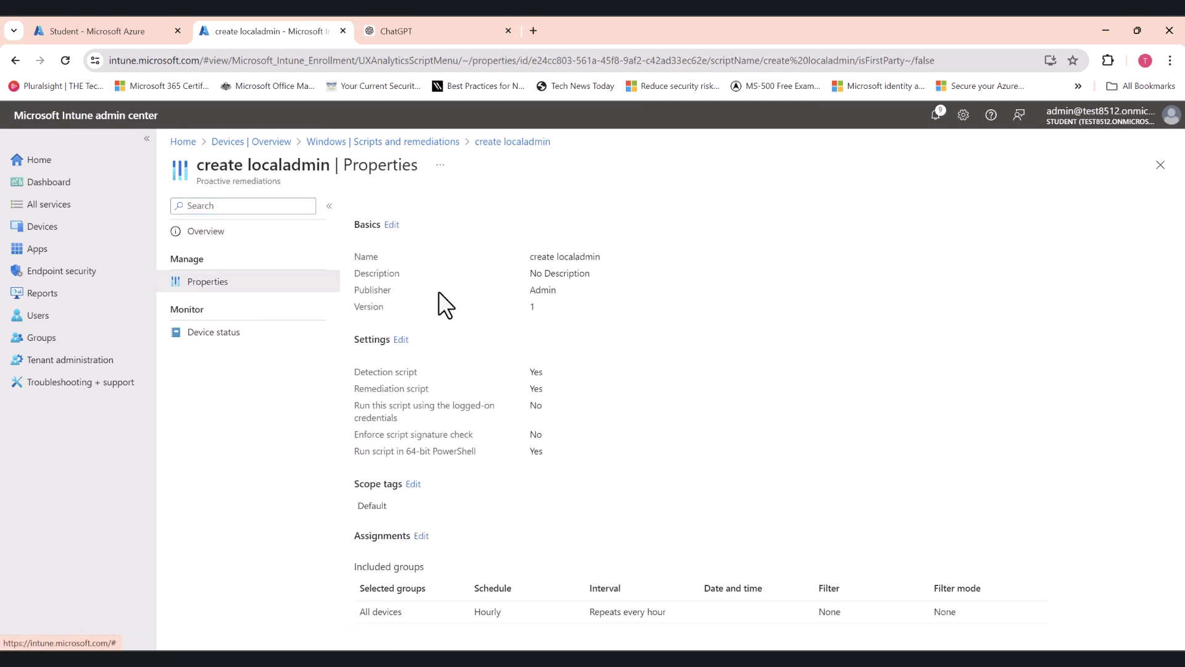
{"action": "mouse_move", "coordinate": [469, 315]}
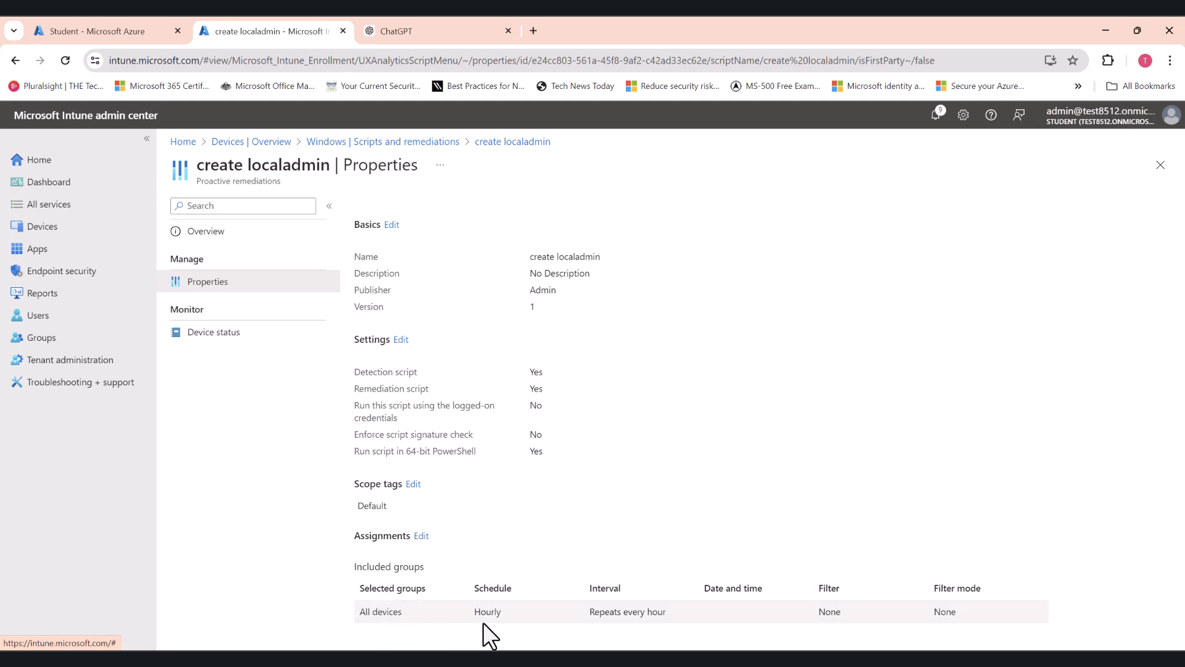
{"action": "mouse_move", "coordinate": [481, 628]}
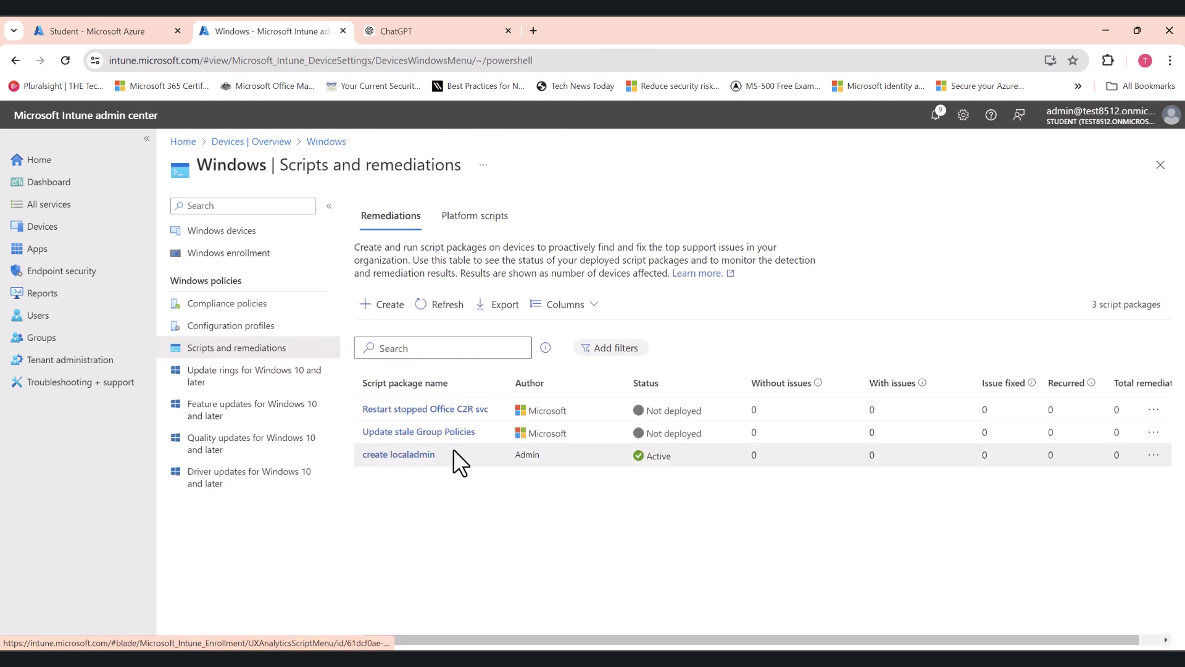
{"action": "mouse_move", "coordinate": [493, 544]}
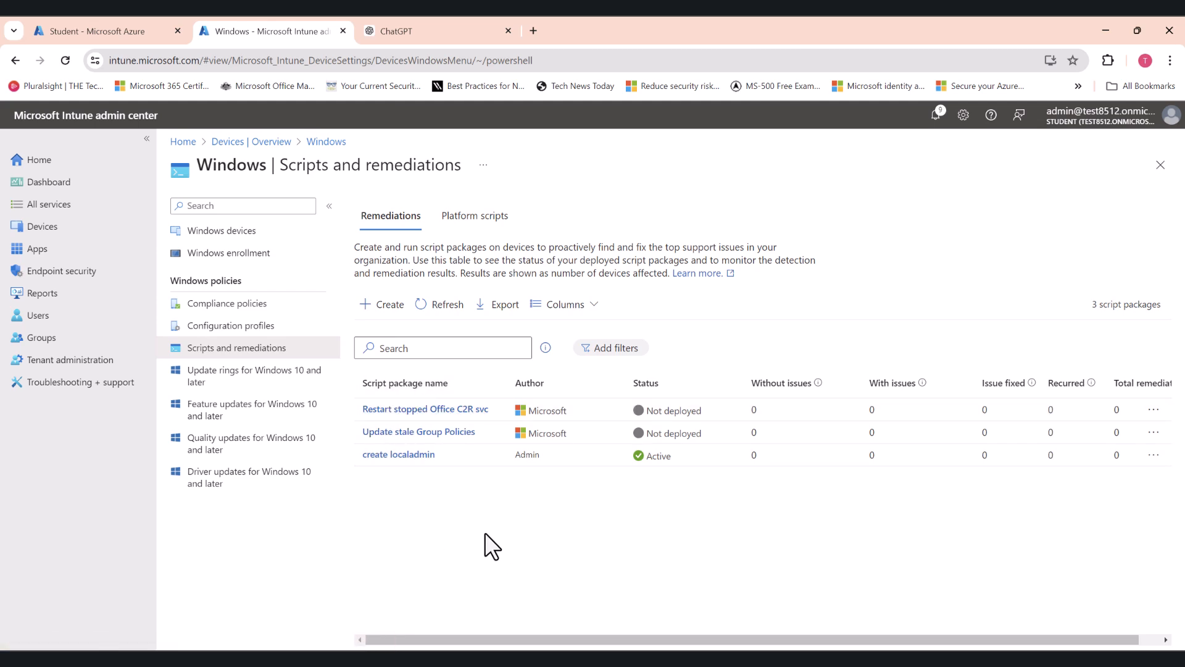
- Review ChatGPT's PowerShell detection script for the localadmin administrator account
{"action": "left_click", "coordinate": [396, 31]}
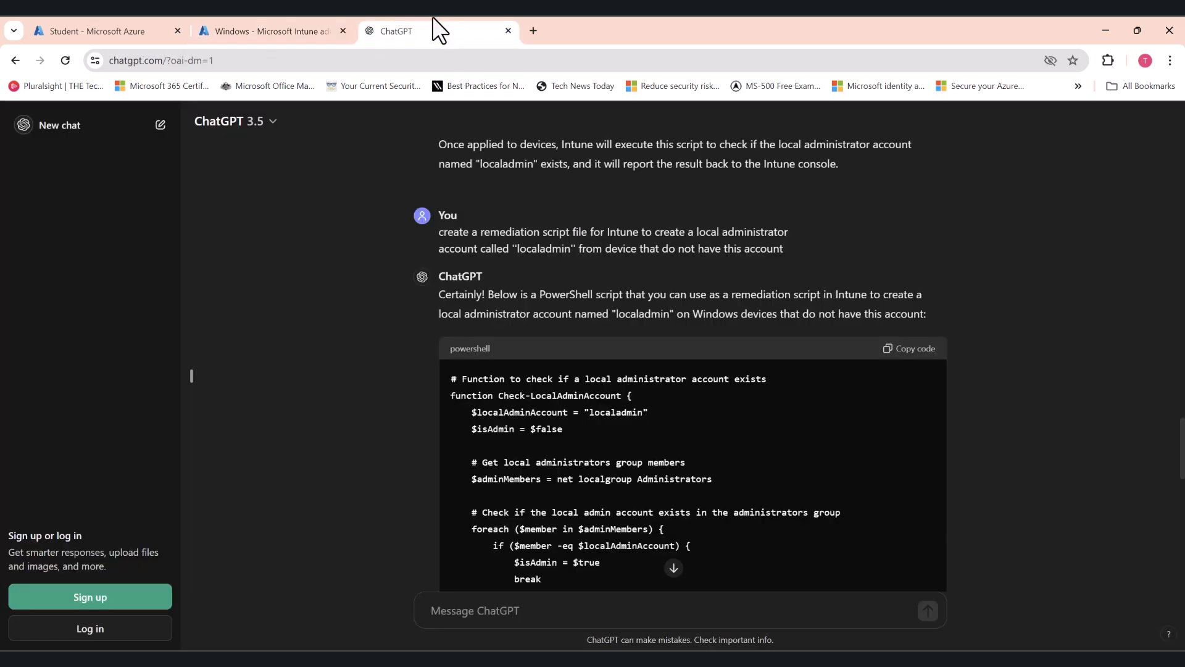
{"action": "mouse_move", "coordinate": [716, 303]}
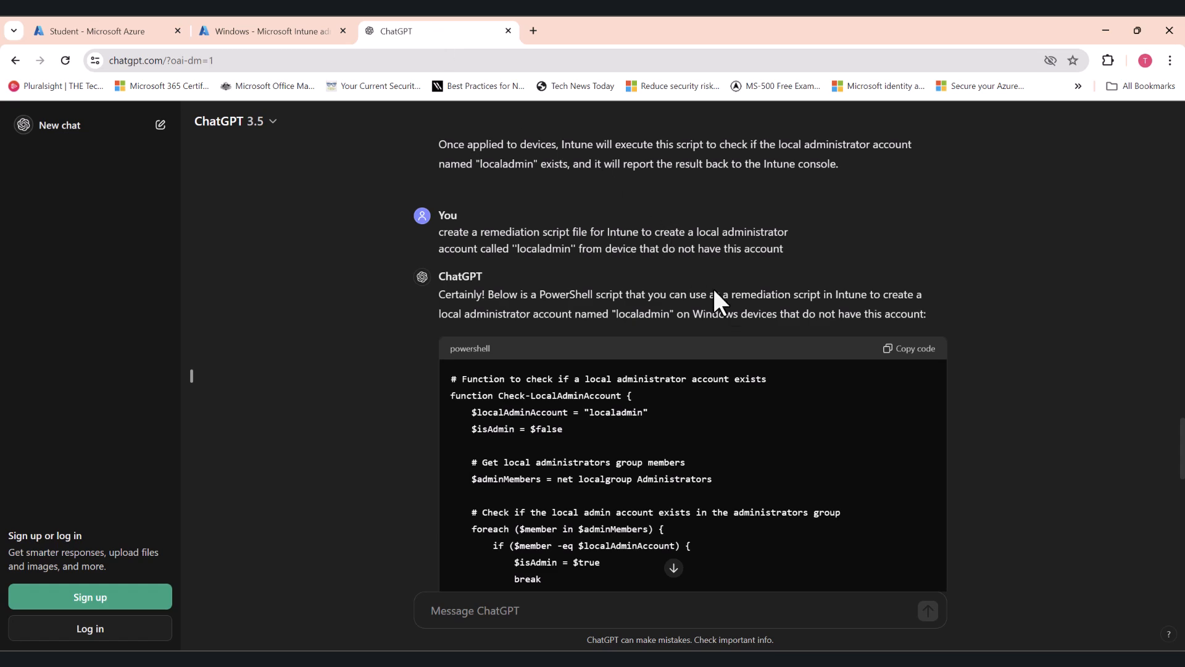
{"action": "mouse_move", "coordinate": [733, 310]}
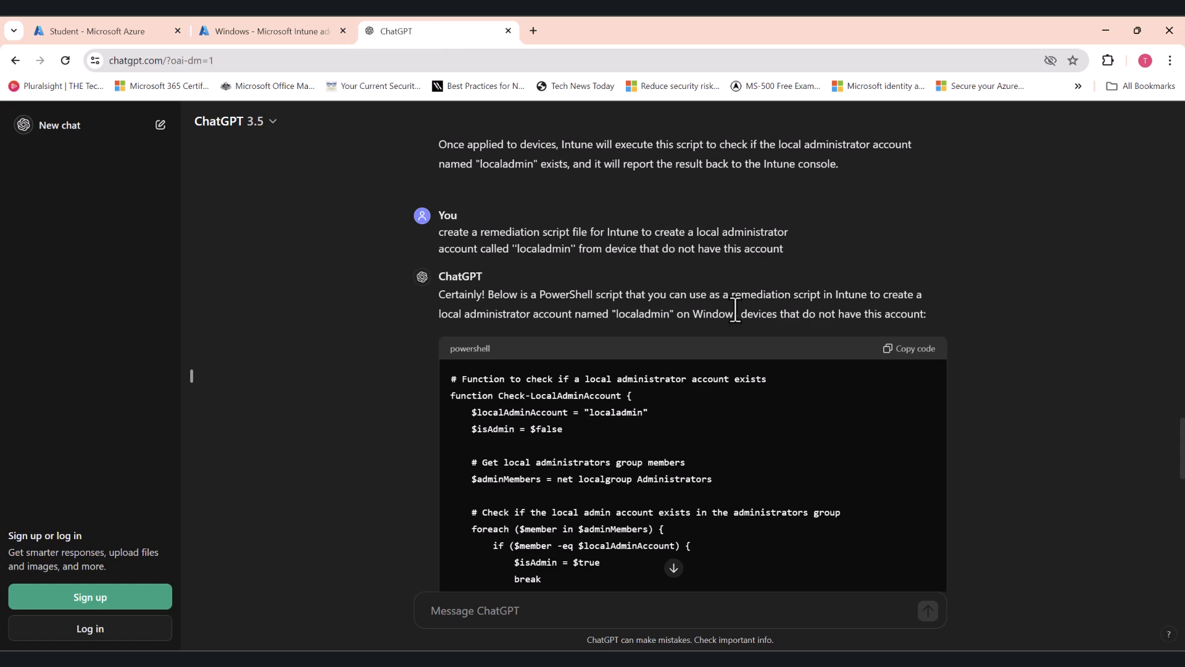
{"action": "scroll", "scroll_direction": "down", "scroll_amount": 3}
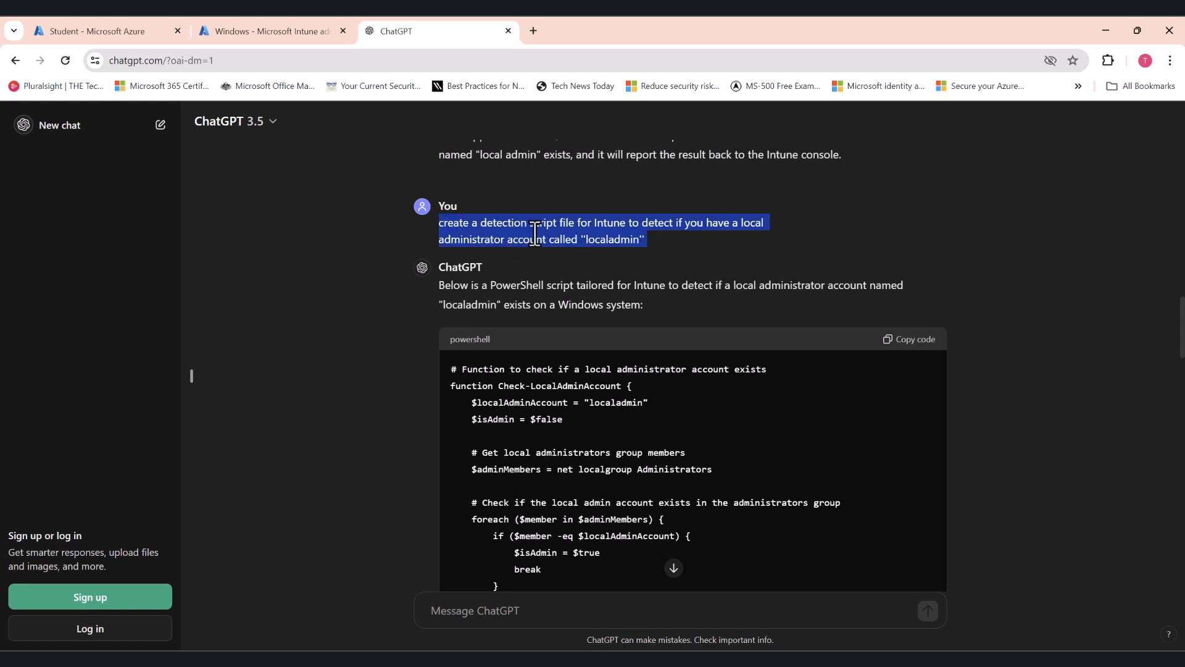
{"action": "mouse_move", "coordinate": [749, 224]}
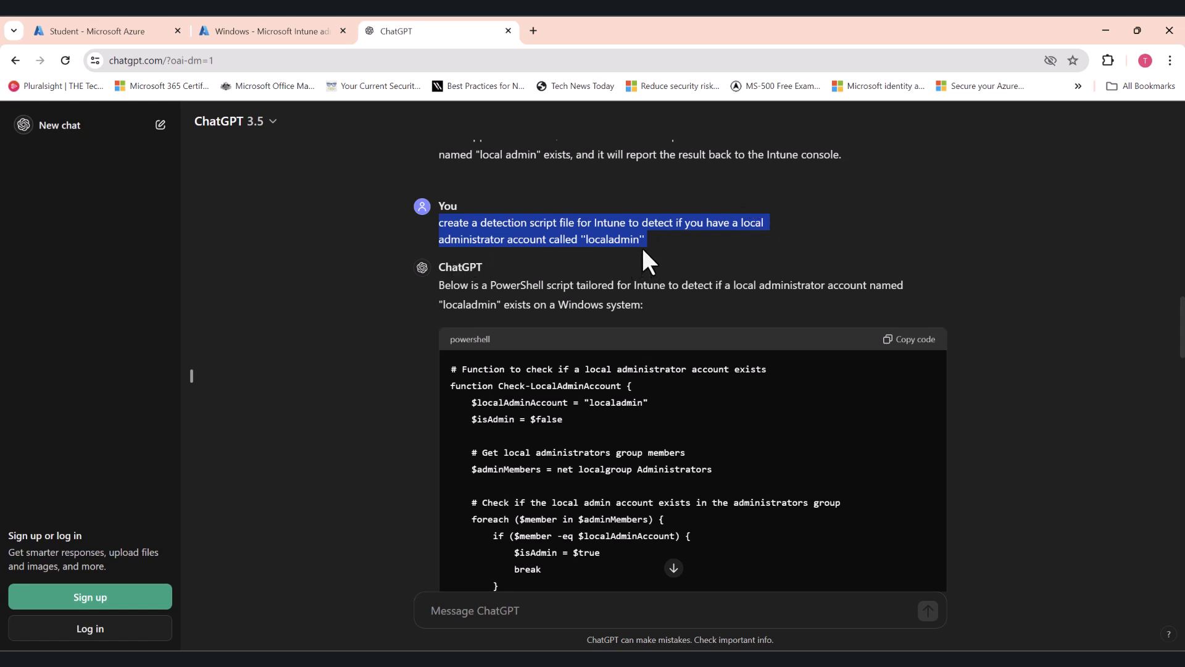
{"action": "mouse_move", "coordinate": [622, 245]}
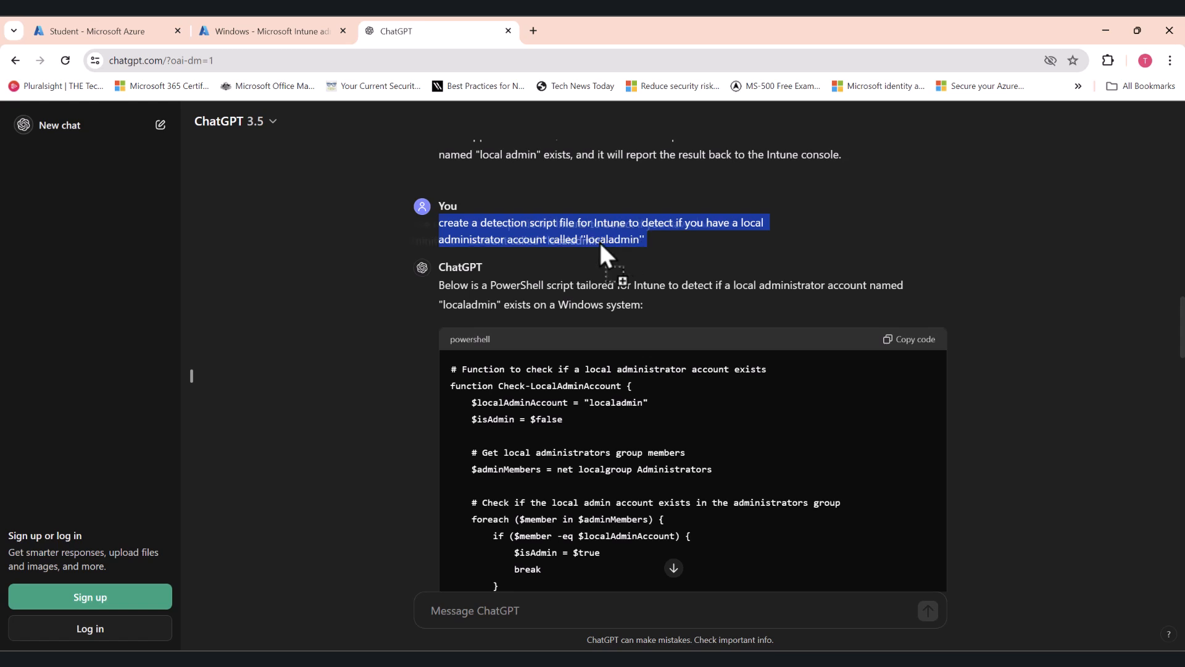
{"action": "mouse_move", "coordinate": [651, 260]}
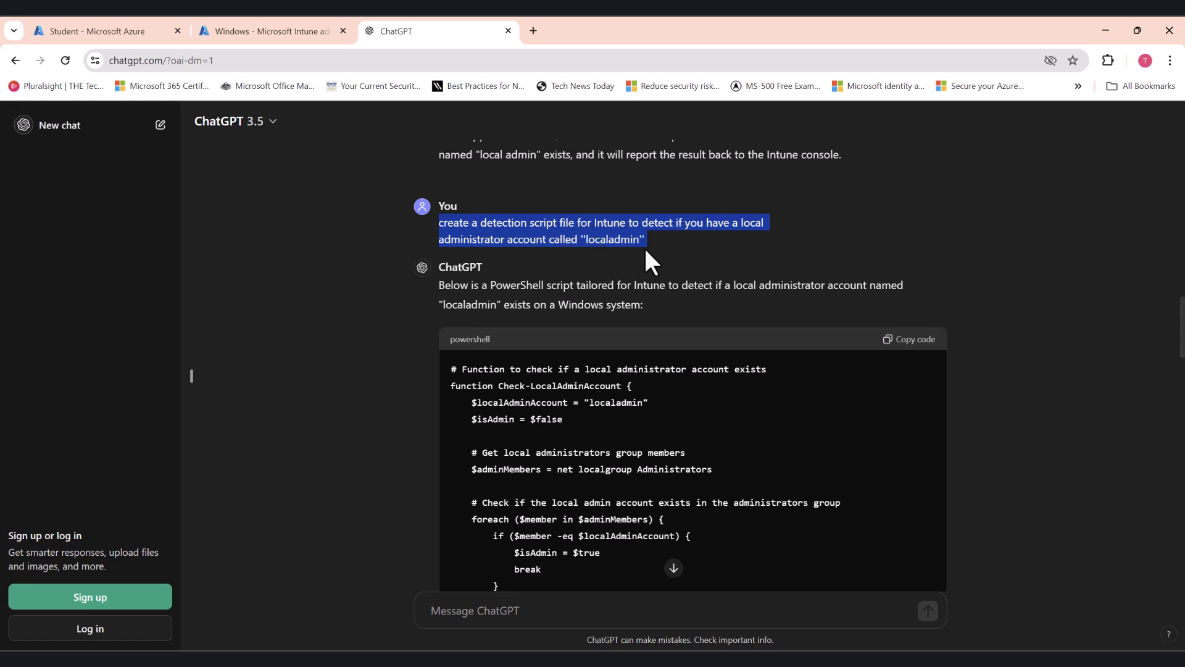
{"action": "mouse_move", "coordinate": [641, 243]}
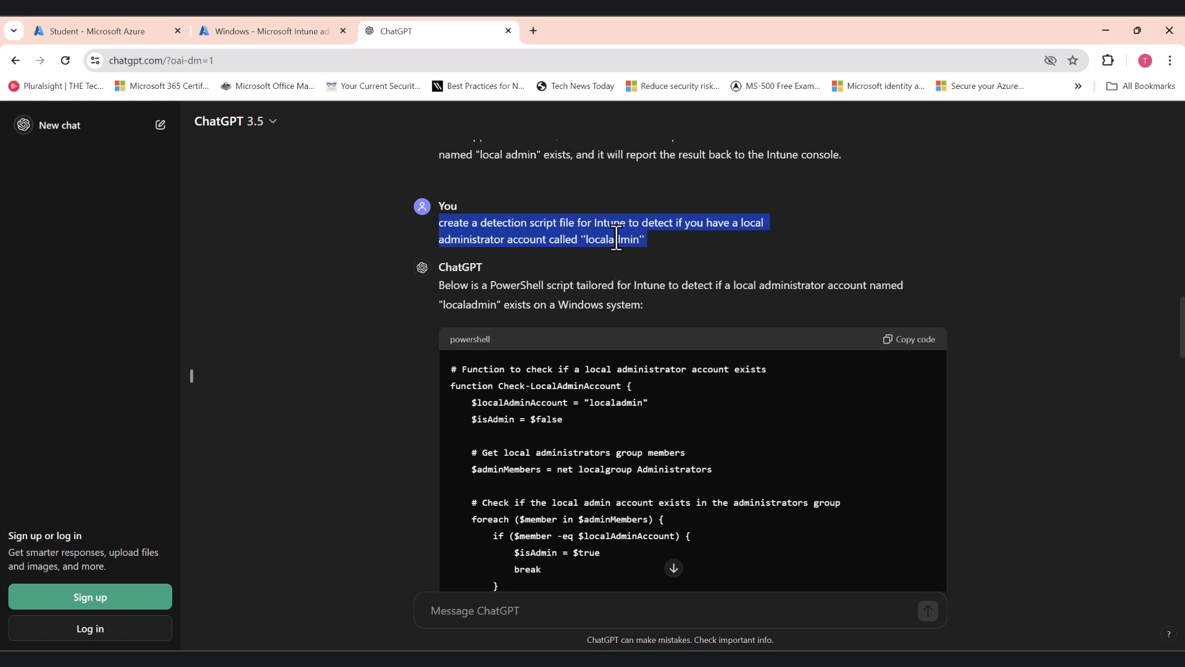
{"action": "mouse_move", "coordinate": [639, 253]}
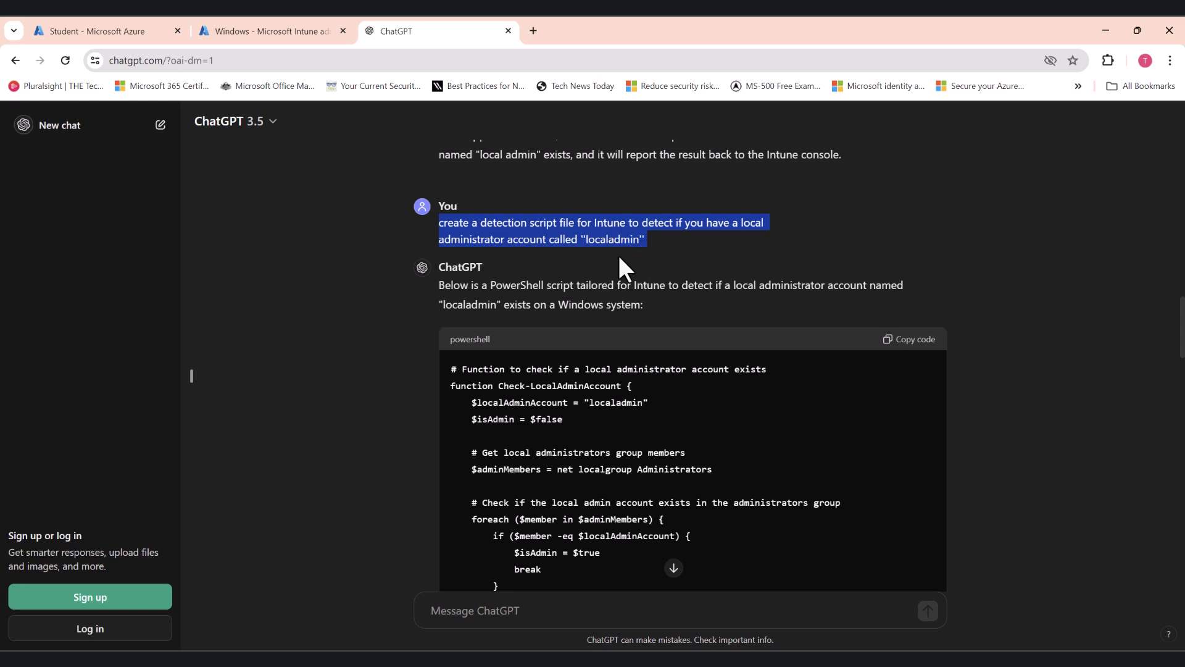
{"action": "mouse_move", "coordinate": [634, 335]}
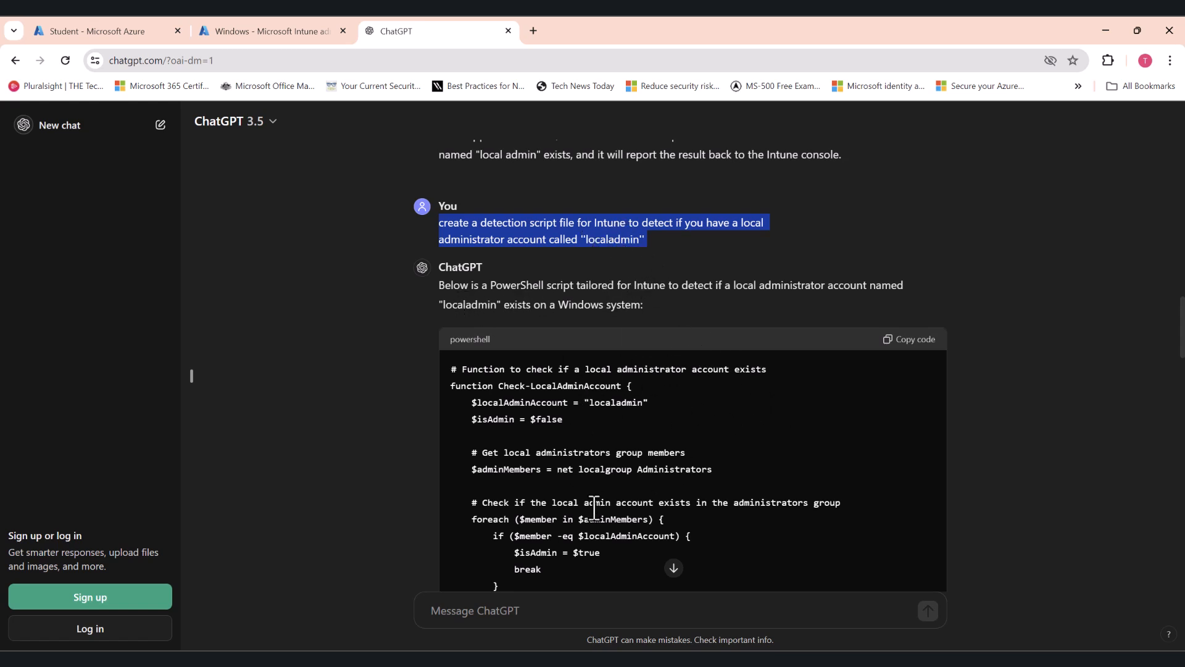
{"action": "scroll", "scroll_direction": "down", "scroll_amount": 3}
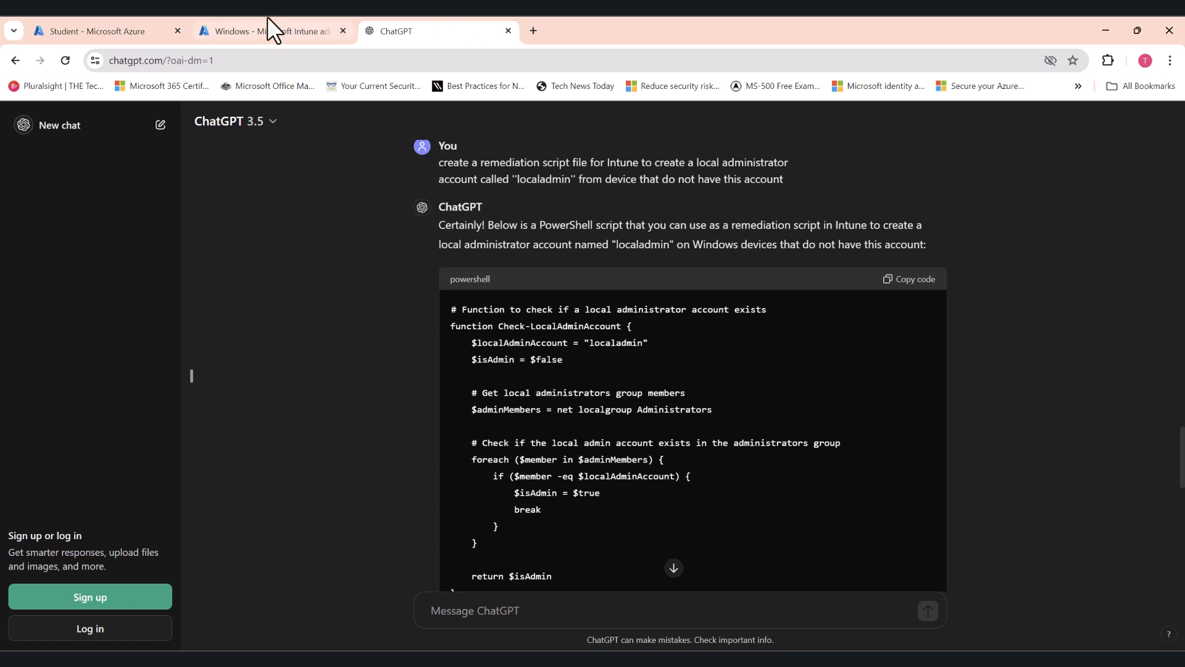
{"action": "mouse_move", "coordinate": [747, 443]}
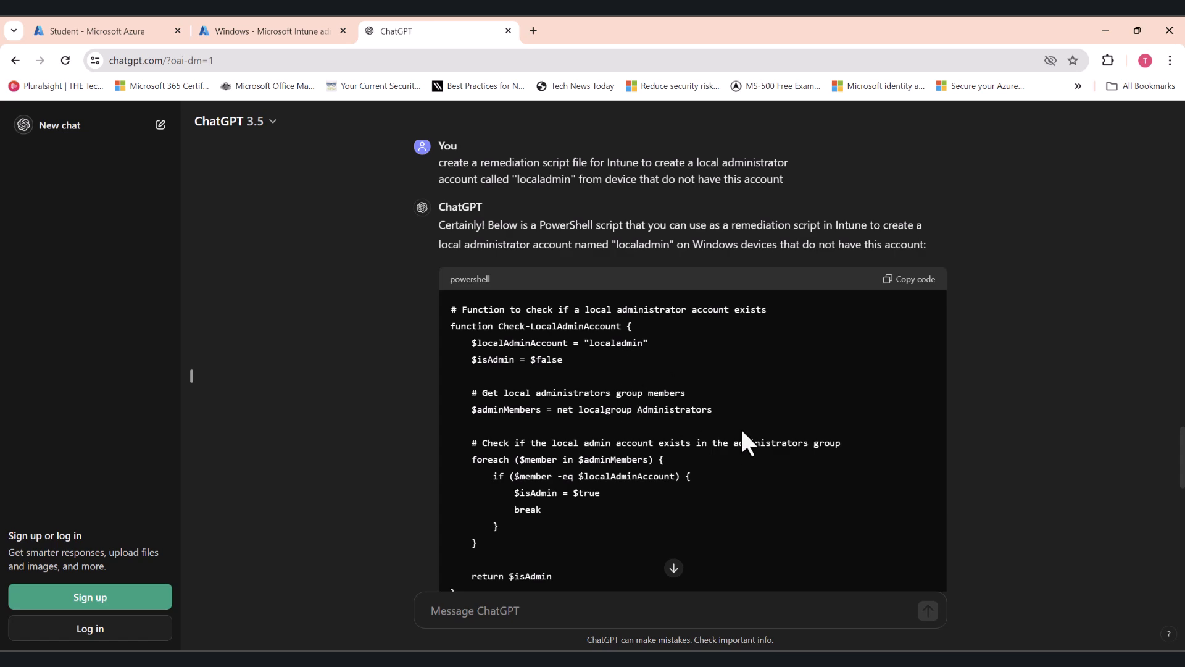
- Review ChatGPT's remediation script that creates the missing localadmin account
{"action": "scroll", "scroll_direction": "down", "scroll_amount": 3}
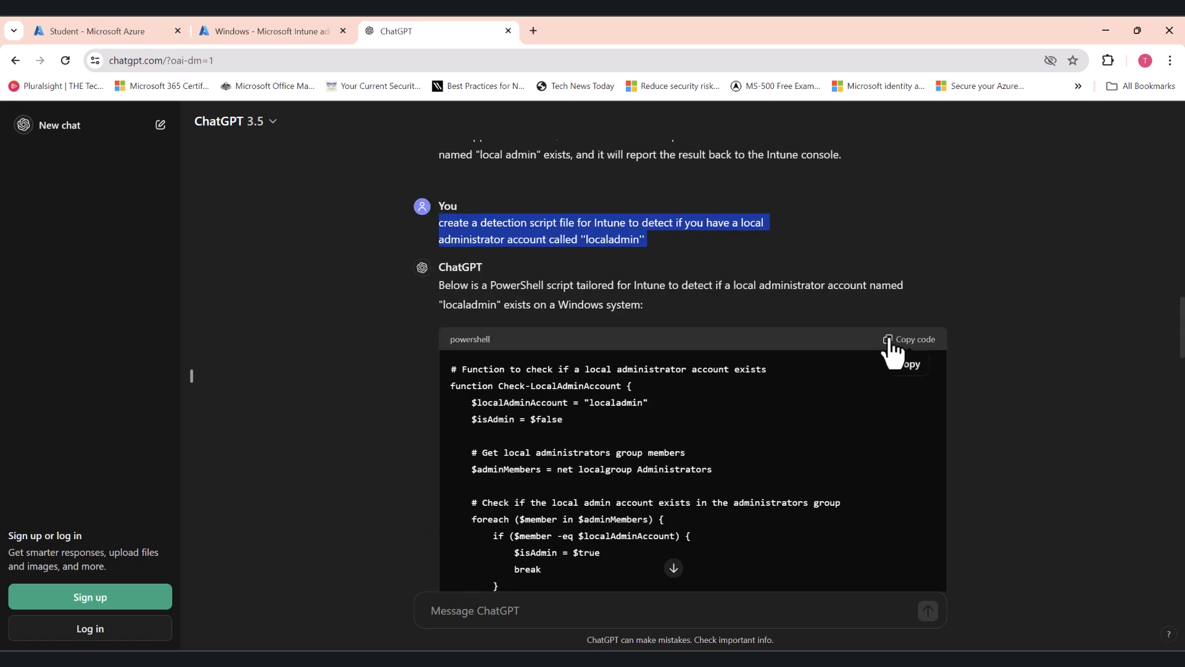
{"action": "left_click", "coordinate": [914, 338]}
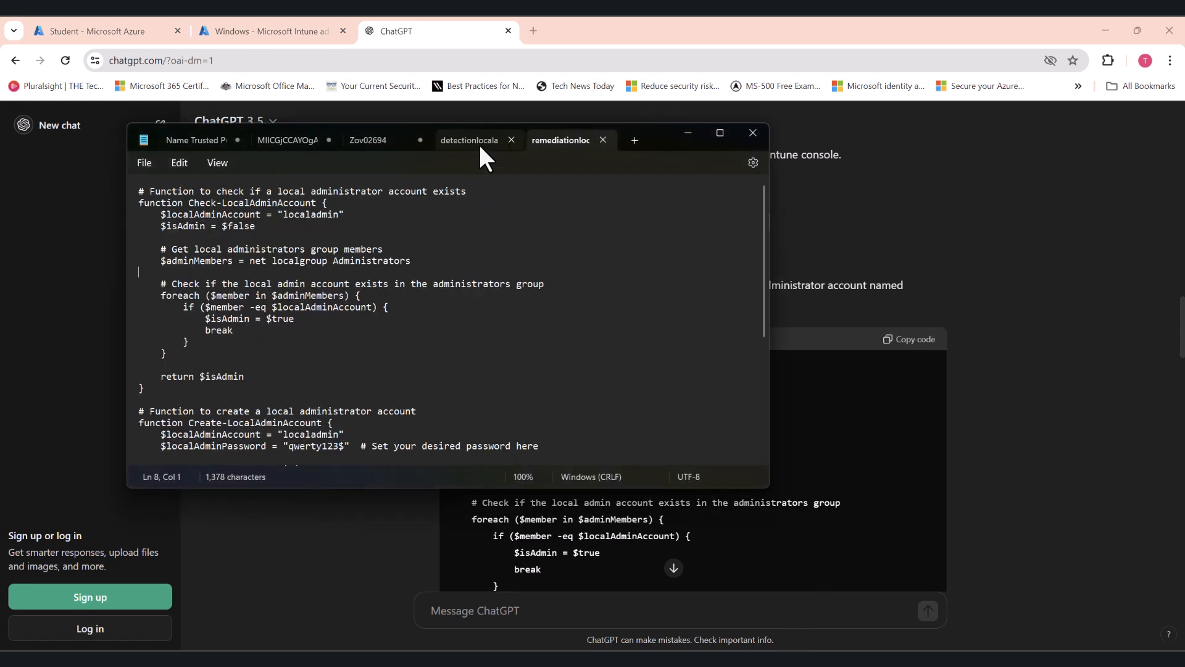
{"action": "left_click", "coordinate": [143, 163]}
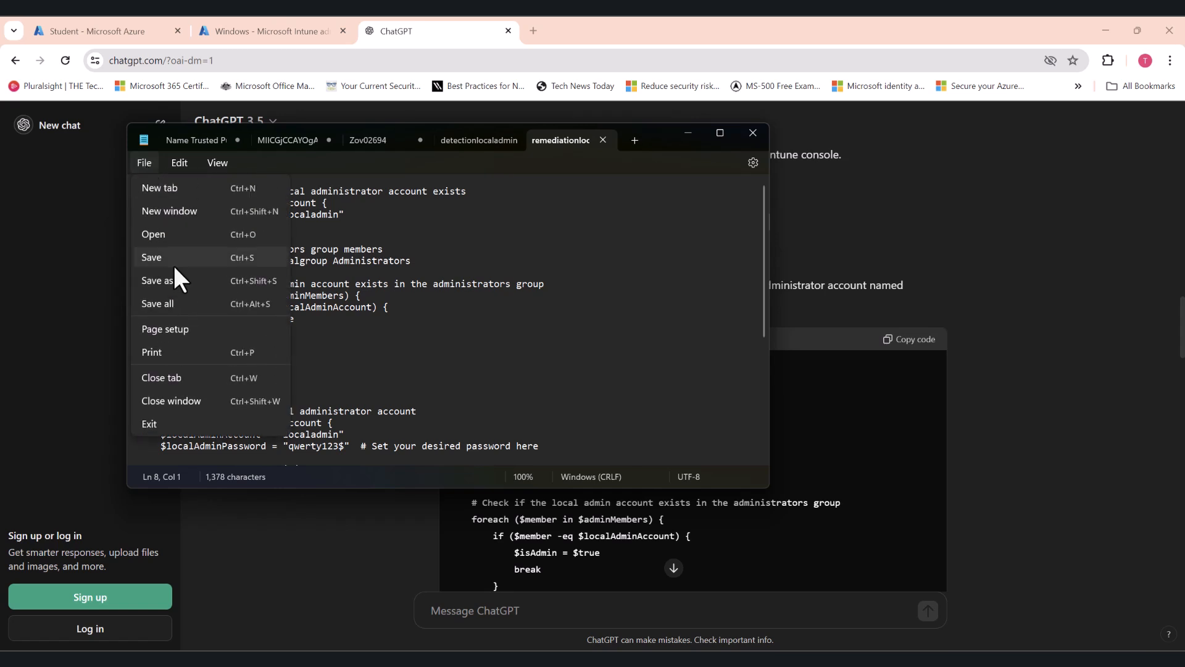
{"action": "left_click", "coordinate": [156, 280]}
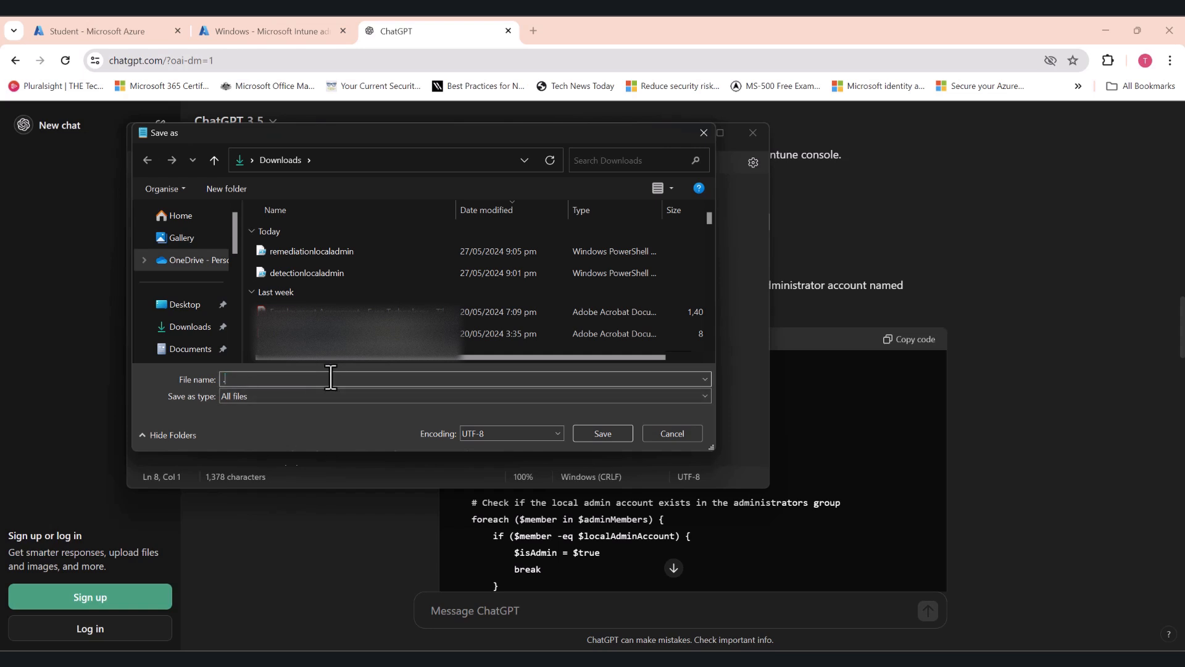
{"action": "type", "text": "der"}
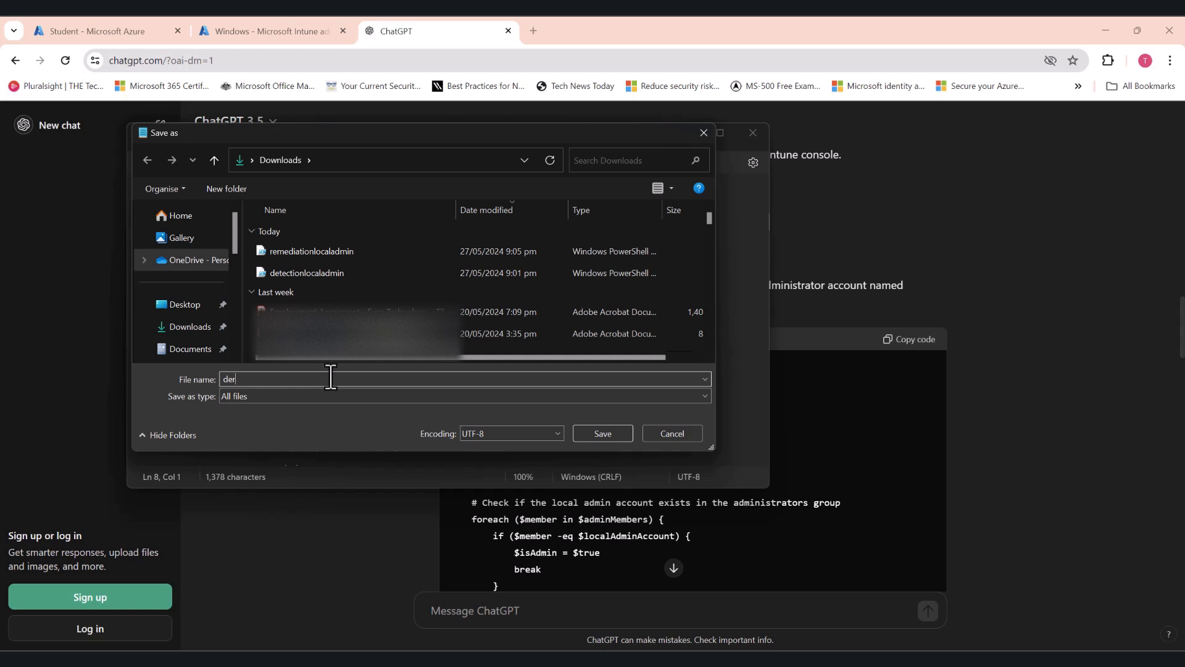
{"action": "type", "text": "detectionlocaladmin.ps1"}
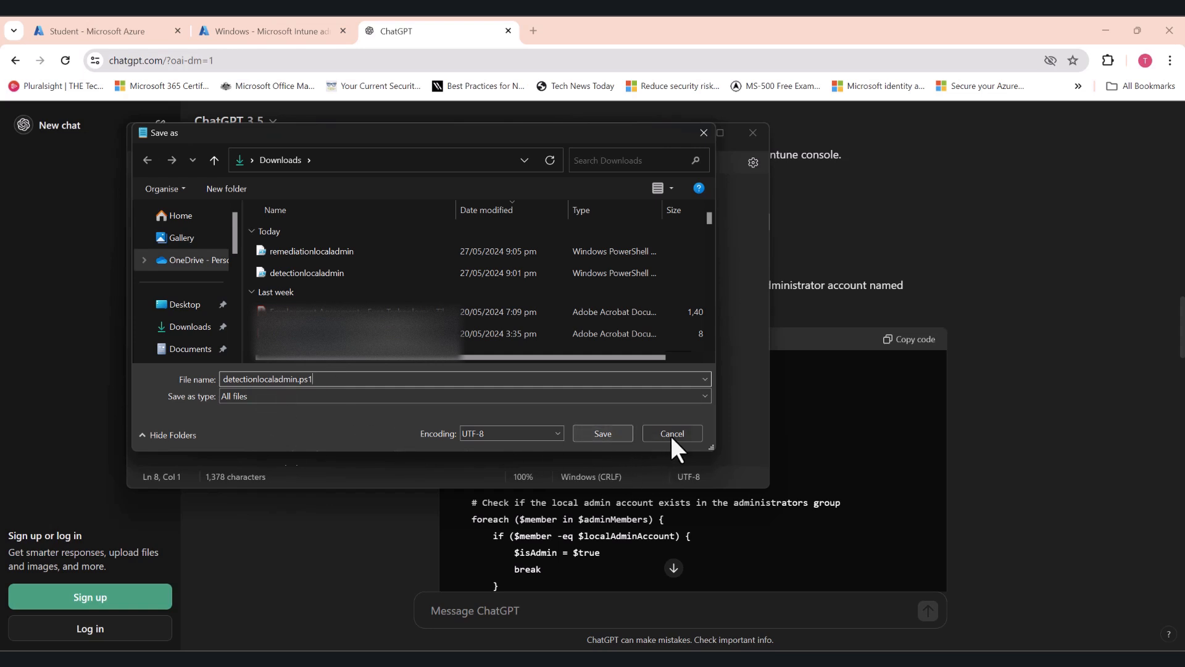
{"action": "left_click", "coordinate": [671, 433]}
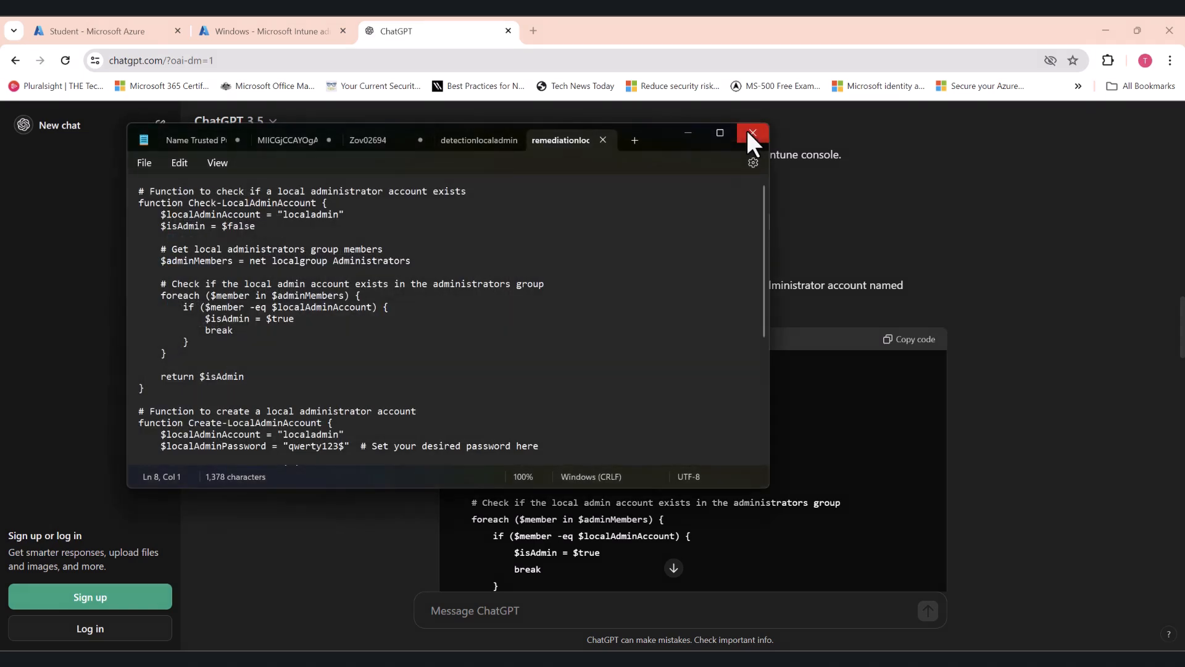
{"action": "left_click", "coordinate": [752, 133]}
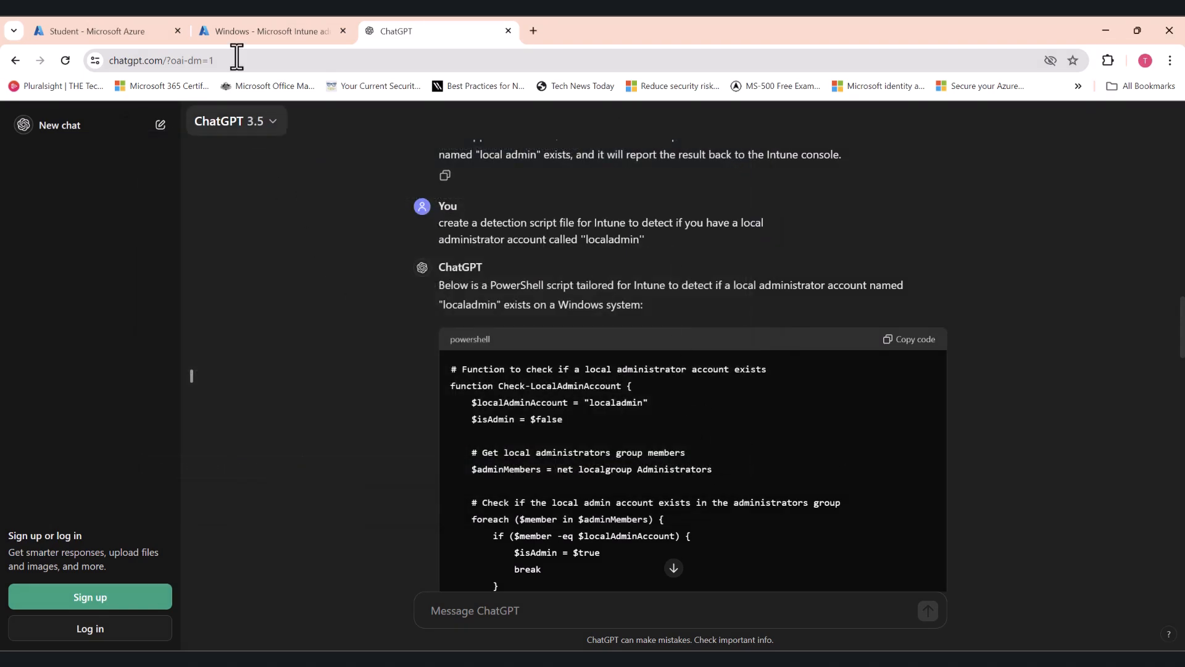
- Create a new custom script package named 'create LAPS local admin'
{"action": "left_click", "coordinate": [268, 31]}
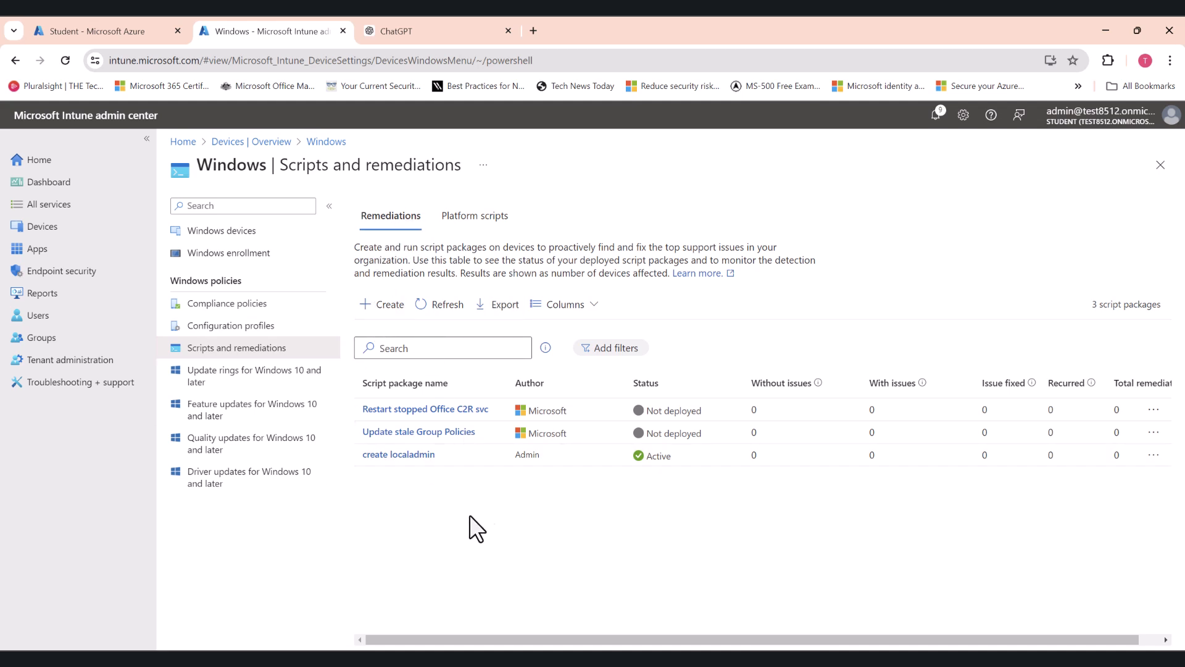
{"action": "left_click", "coordinate": [382, 303]}
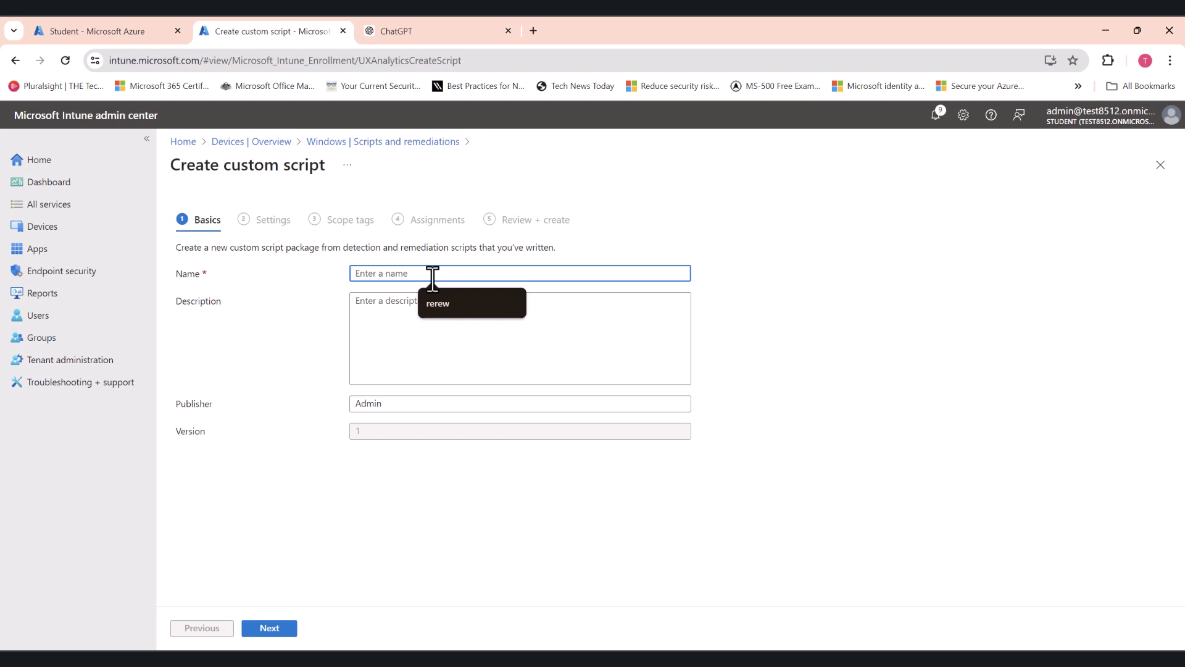
{"action": "type", "text": "create LAPS a"}
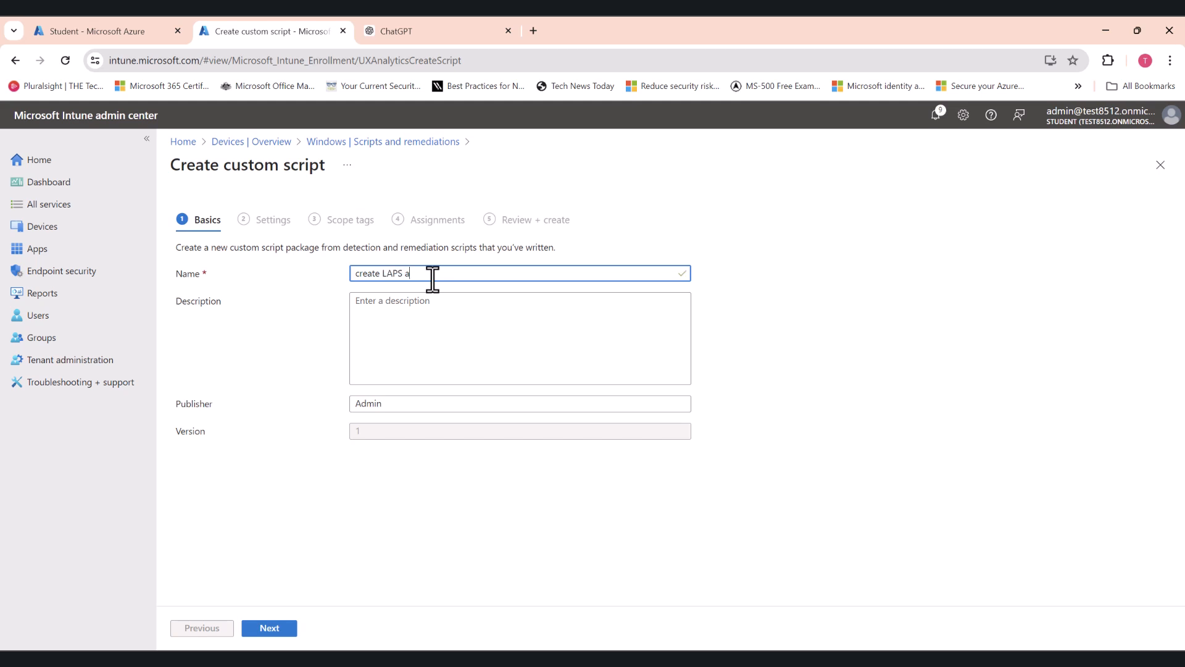
{"action": "key", "text": "Backspace"}
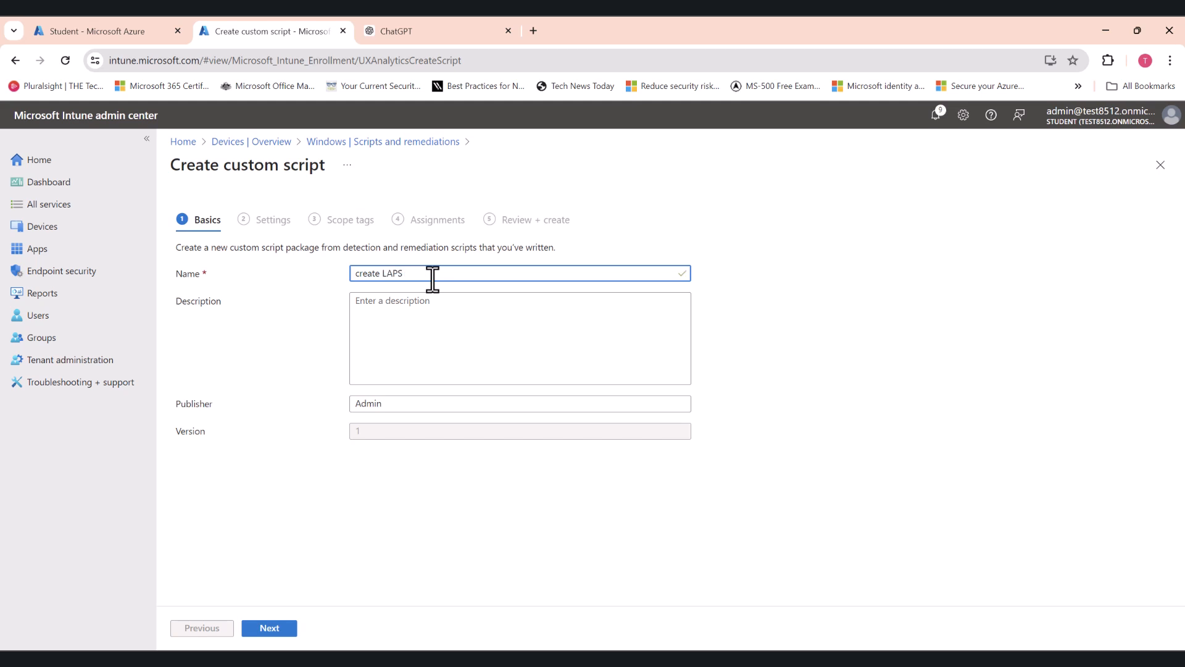
{"action": "type", "text": "local admin"}
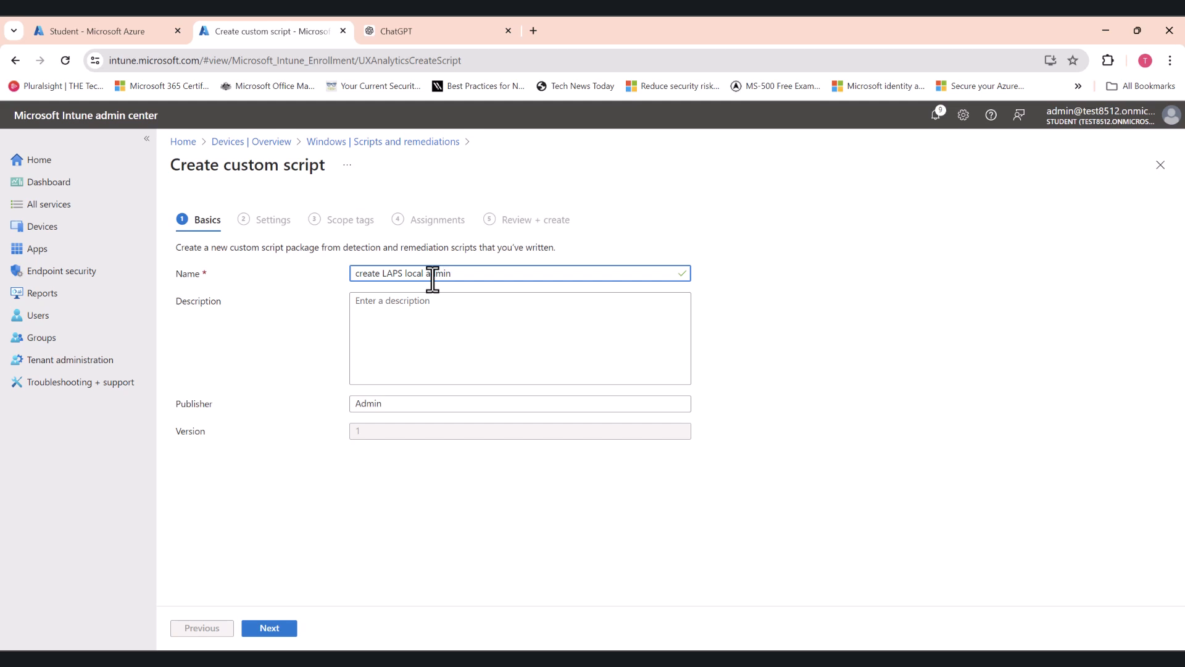
- Upload detectionlocaladmin.ps1 as the package's detection script
{"action": "left_click", "coordinate": [267, 627]}
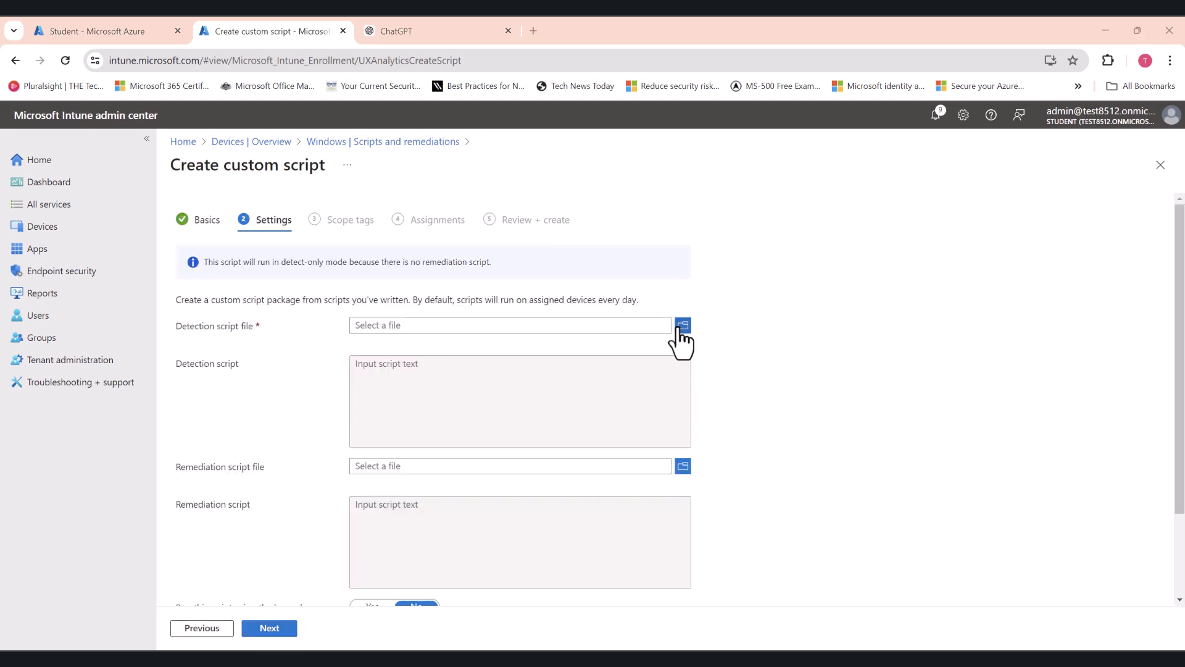
{"action": "left_click", "coordinate": [681, 324]}
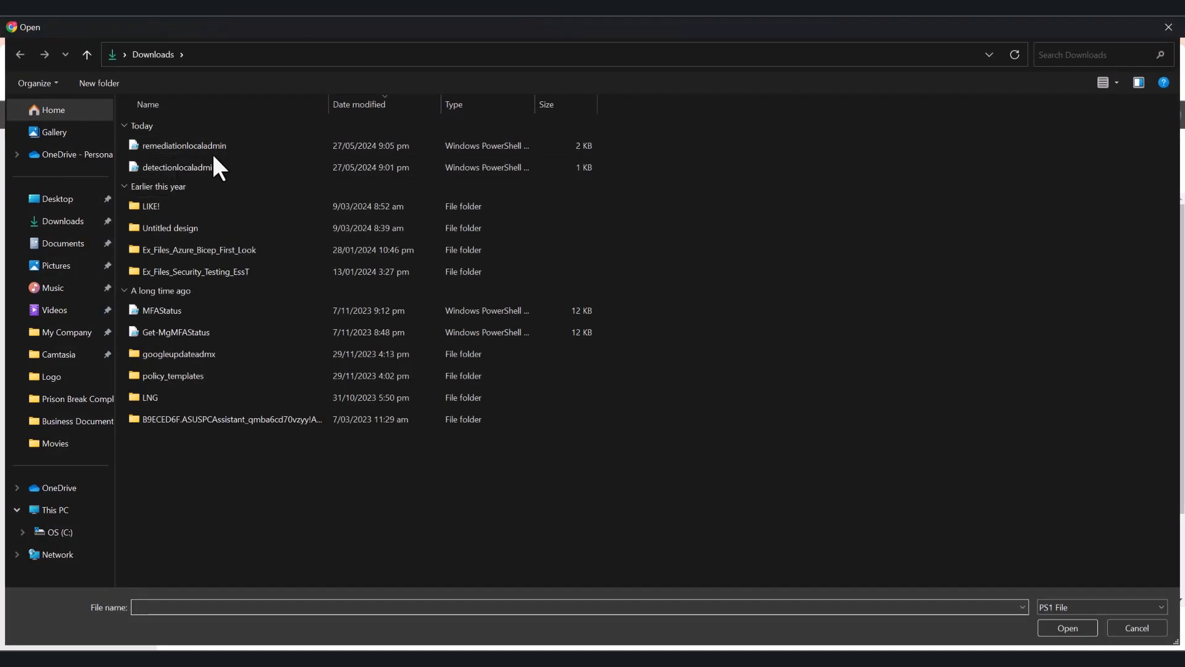
{"action": "left_click", "coordinate": [182, 167]}
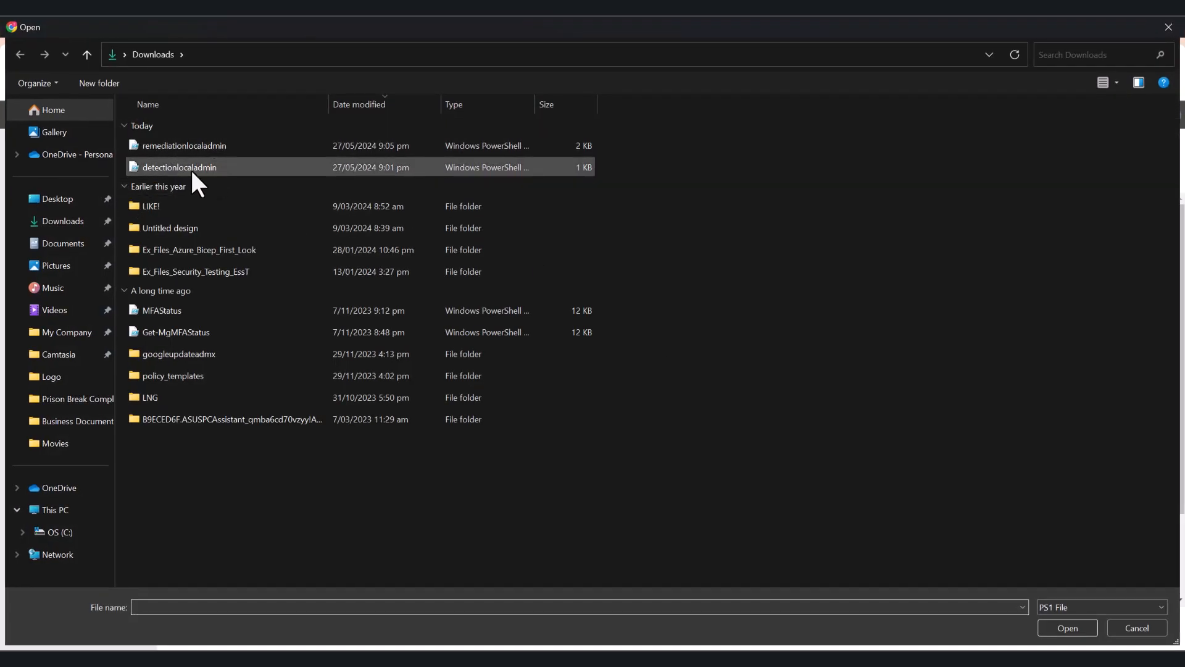
{"action": "left_click", "coordinate": [1065, 627]}
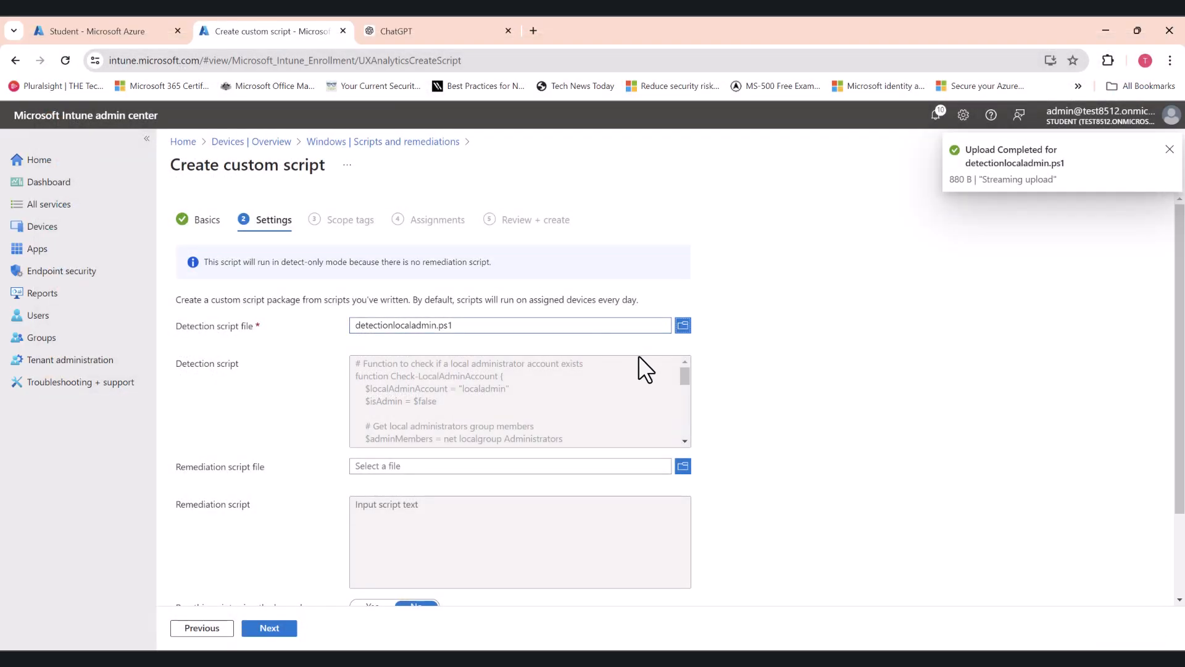
- Upload remediationlocaladmin.ps1 as the remediation script and enable 64-bit PowerShell
{"action": "scroll", "scroll_direction": "down", "scroll_amount": 3}
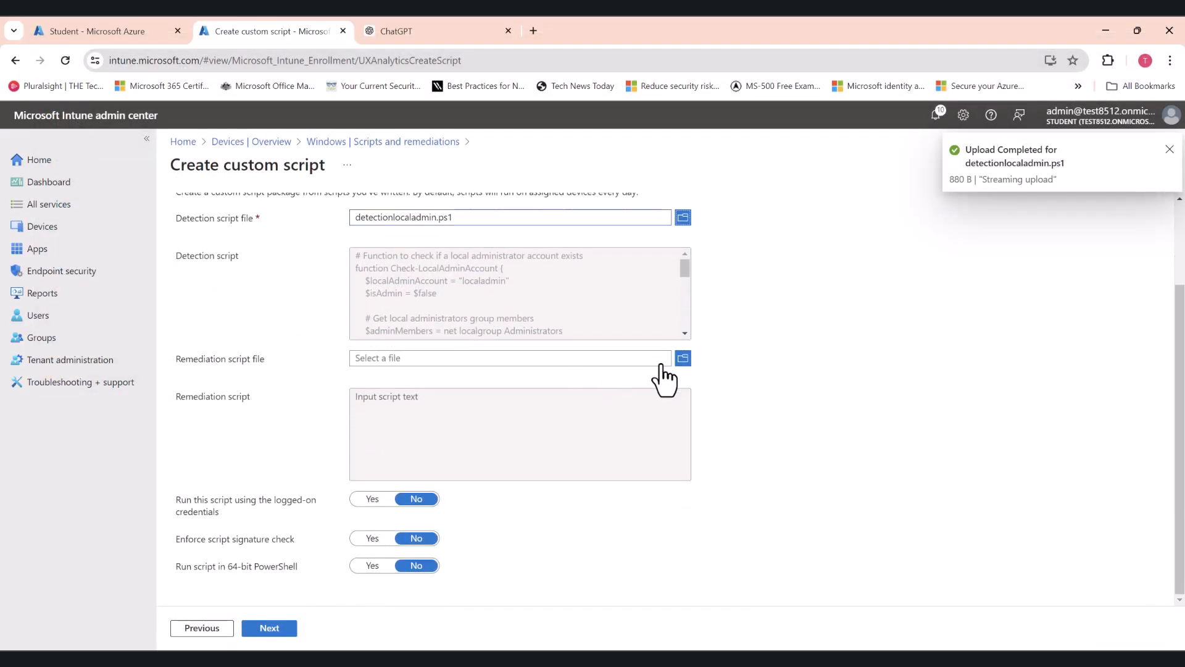
{"action": "left_click", "coordinate": [682, 359]}
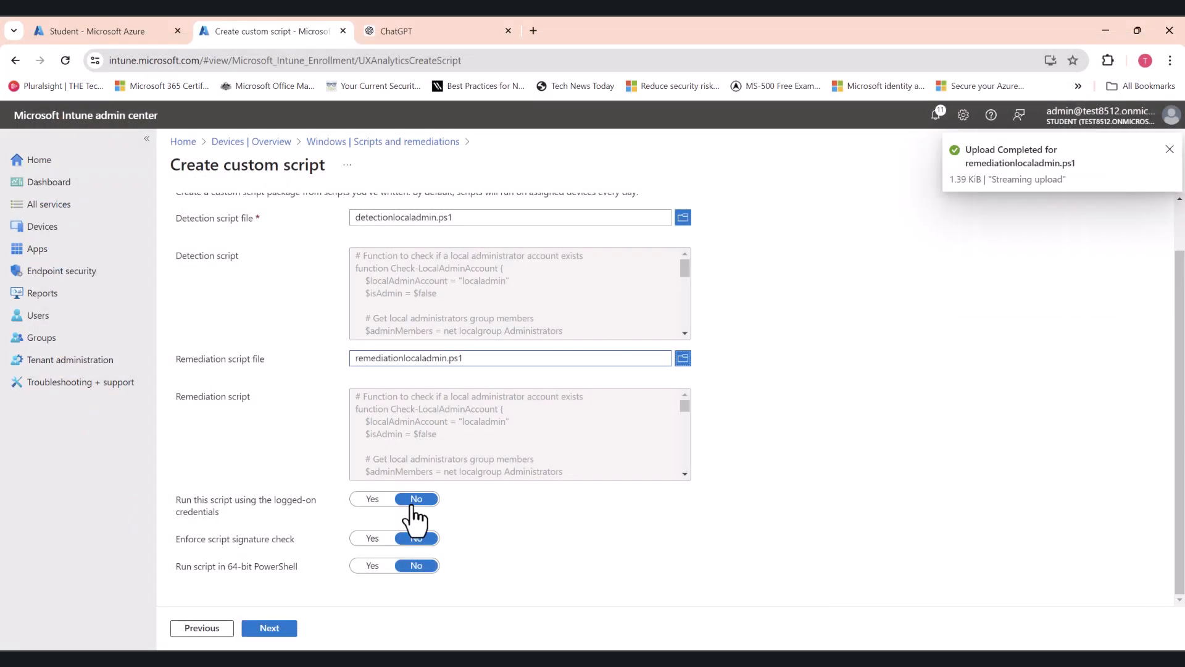
{"action": "mouse_move", "coordinate": [420, 539]}
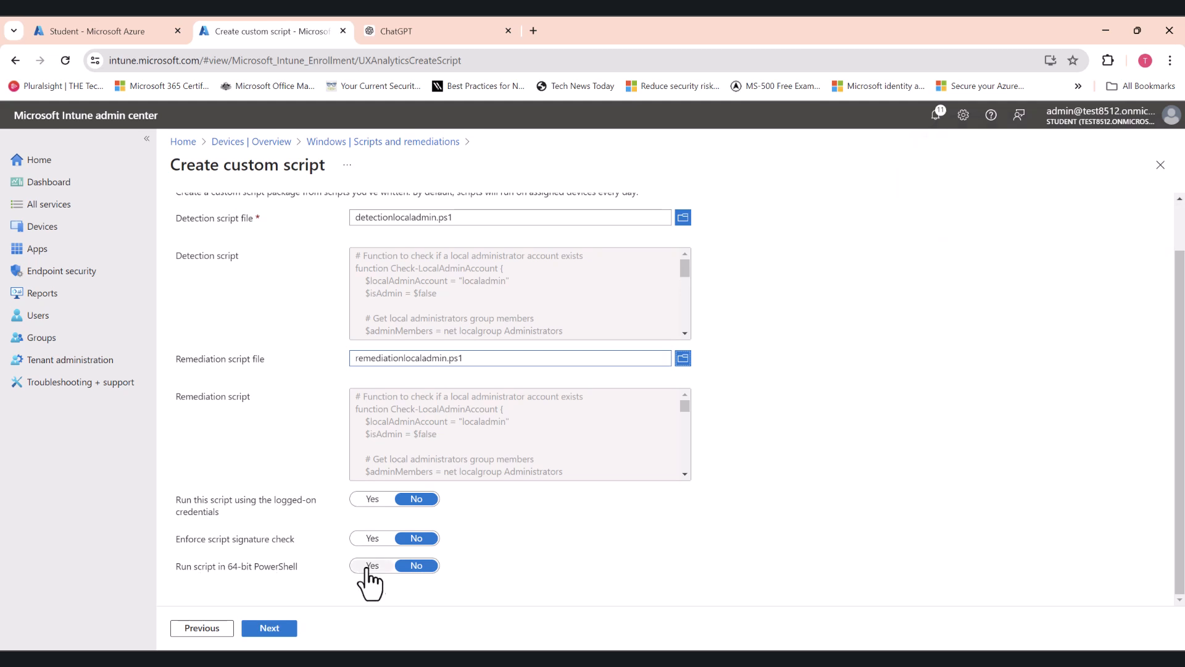
{"action": "left_click", "coordinate": [372, 566]}
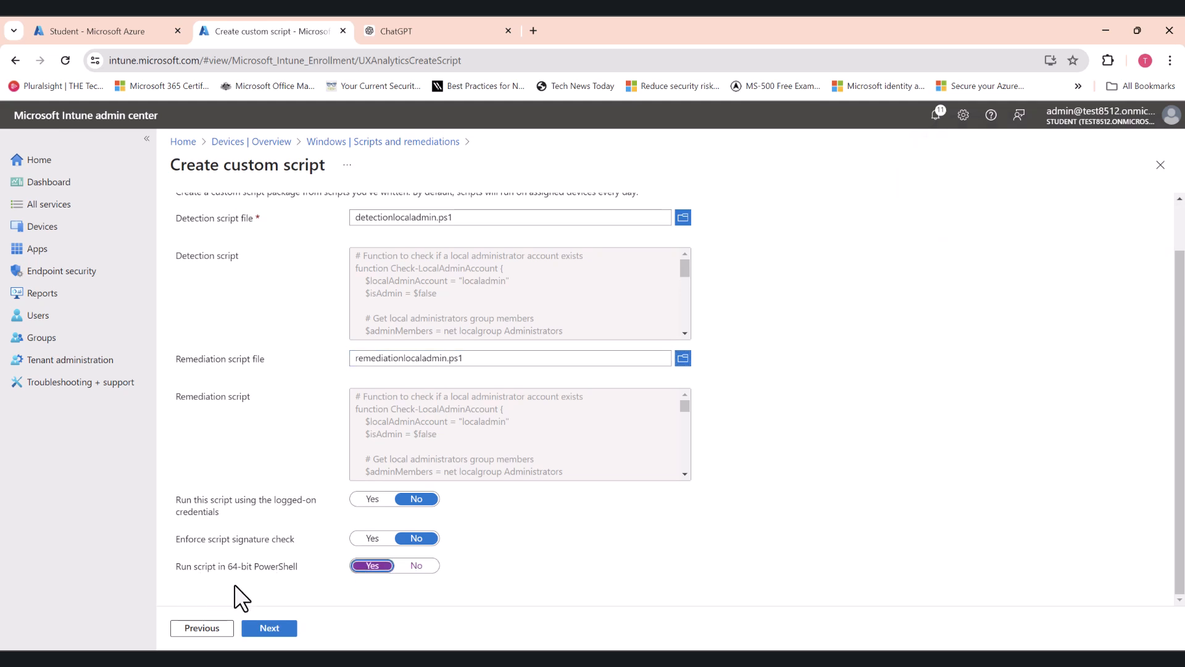
{"action": "mouse_move", "coordinate": [235, 574]}
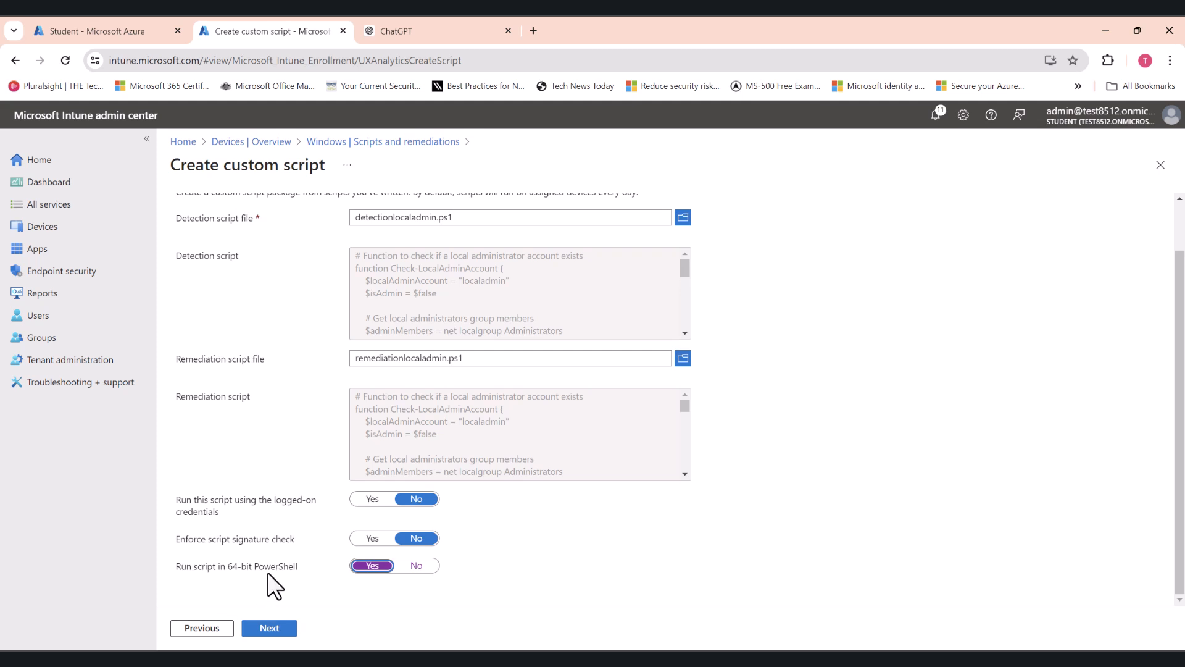
{"action": "mouse_move", "coordinate": [260, 563]}
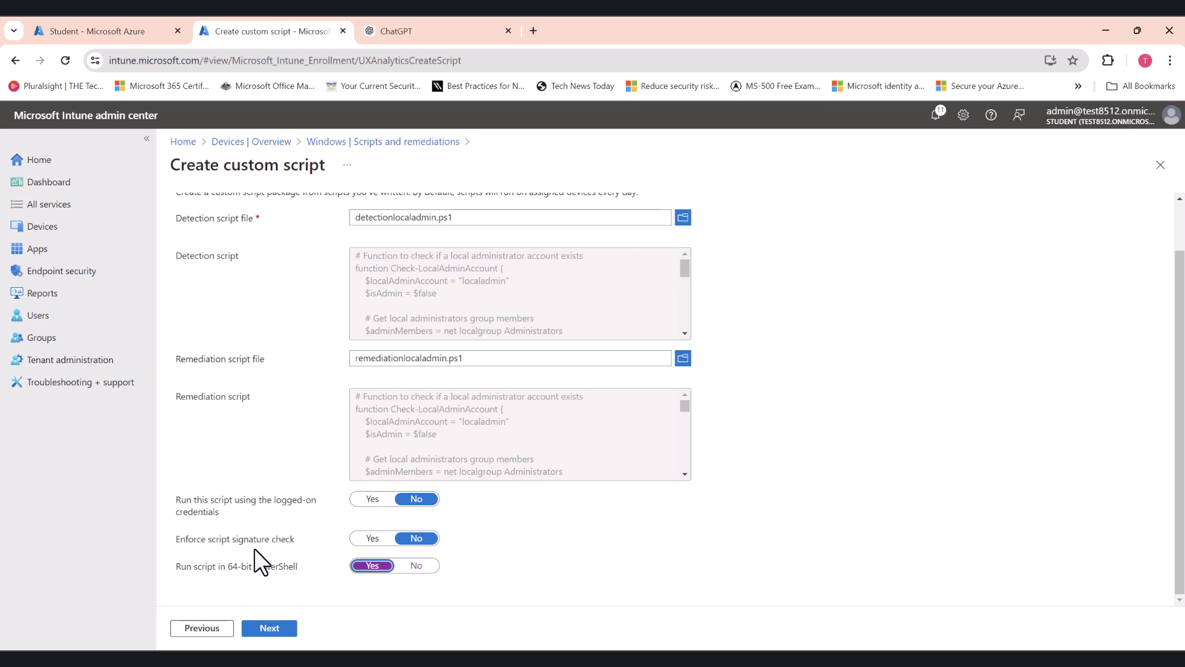
{"action": "mouse_move", "coordinate": [304, 567]}
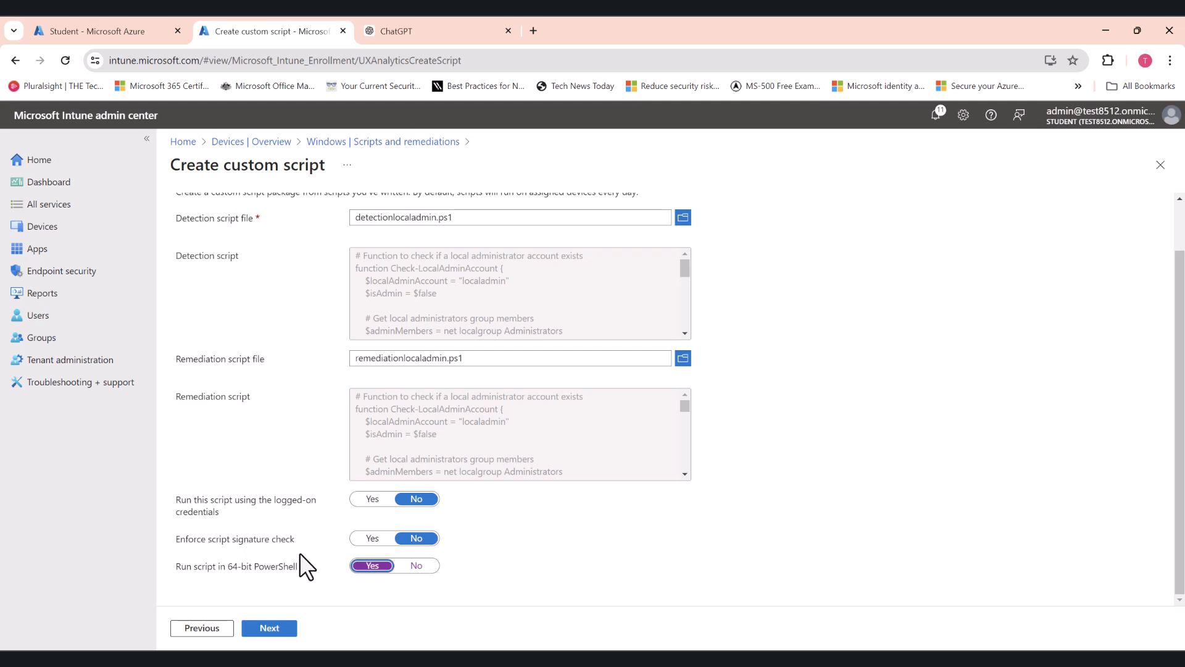
- Assign the script package to All devices and open its schedule
{"action": "left_click", "coordinate": [269, 627]}
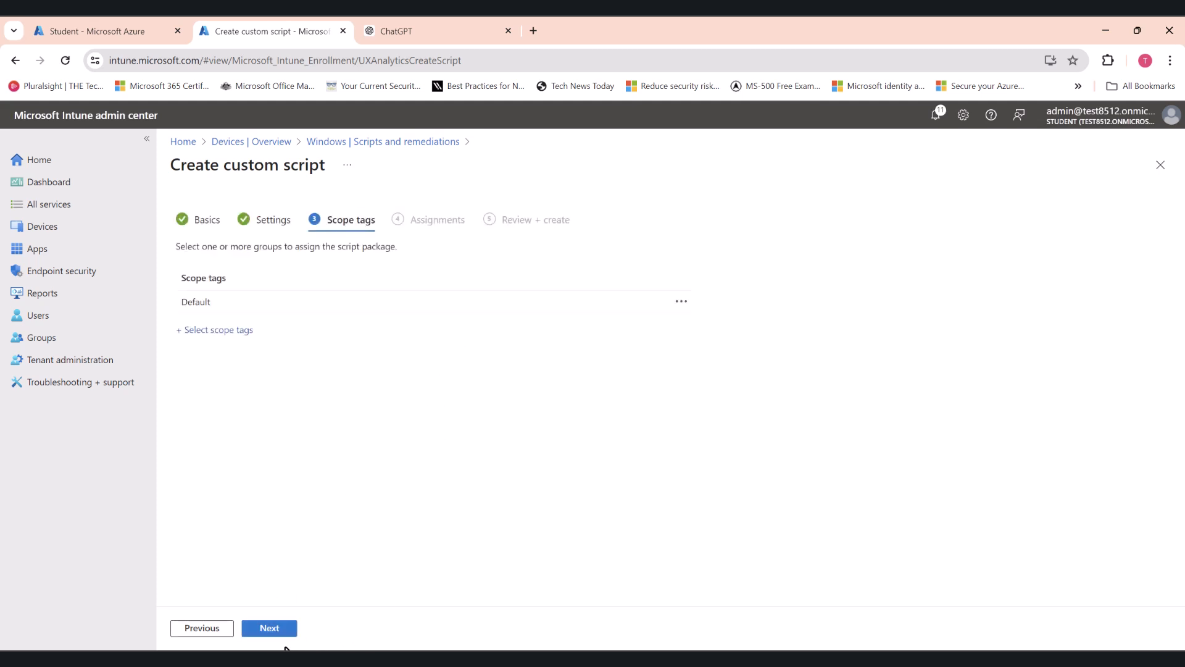
{"action": "left_click", "coordinate": [269, 627]}
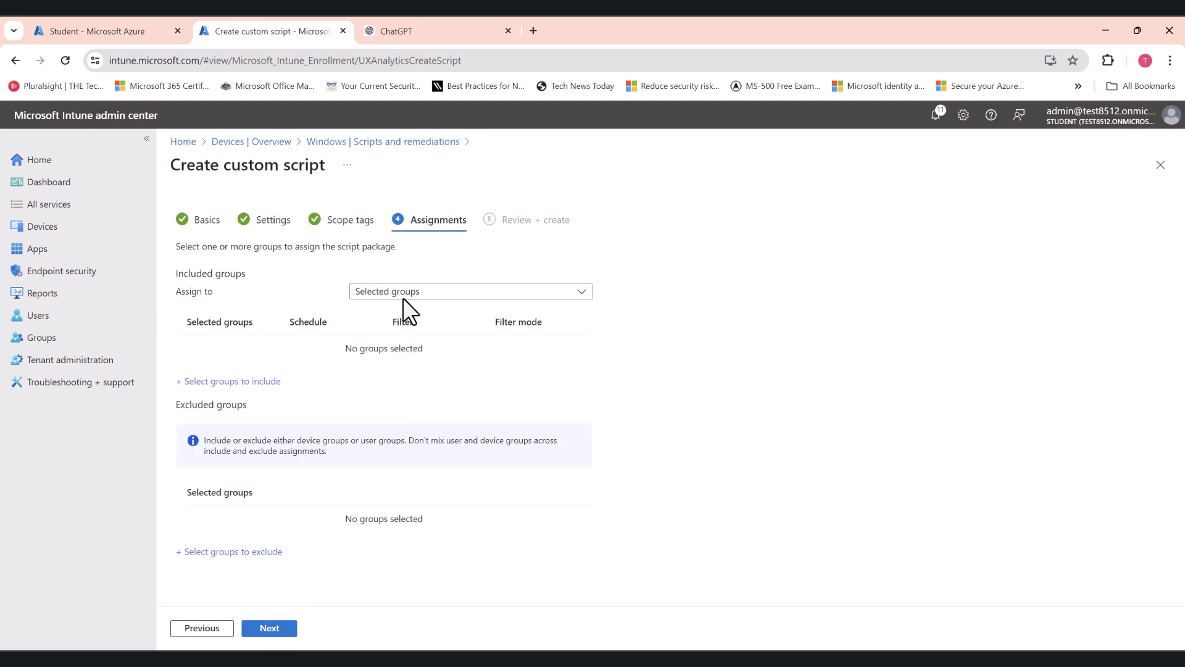
{"action": "left_click", "coordinate": [469, 291]}
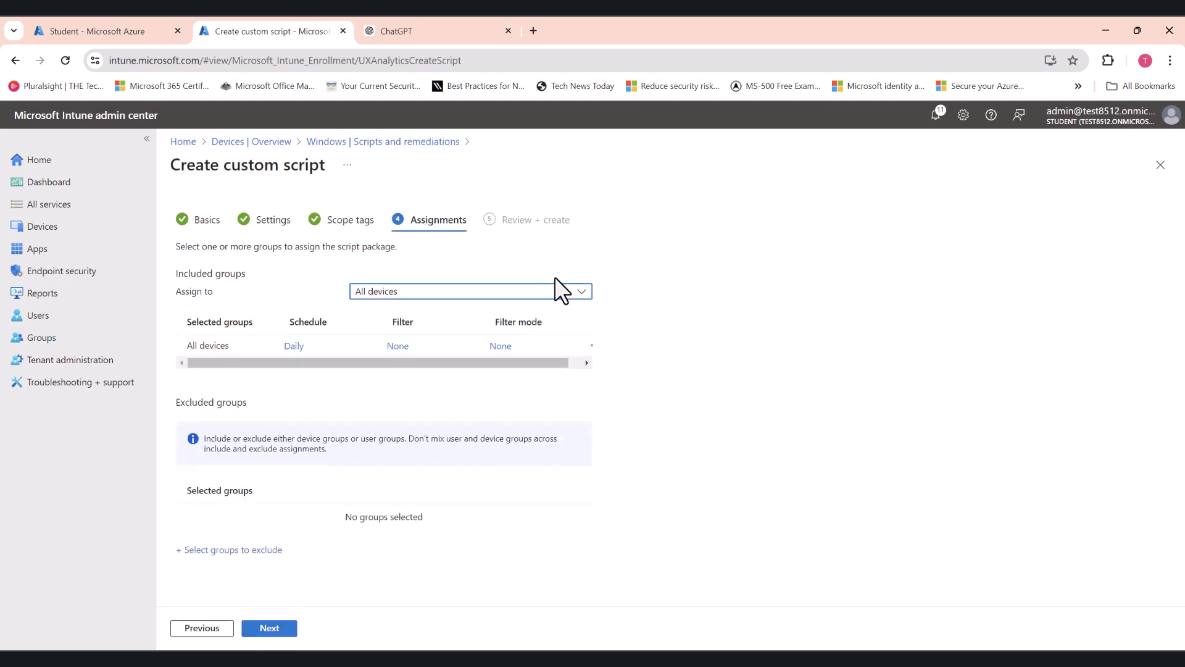
{"action": "mouse_move", "coordinate": [312, 368]}
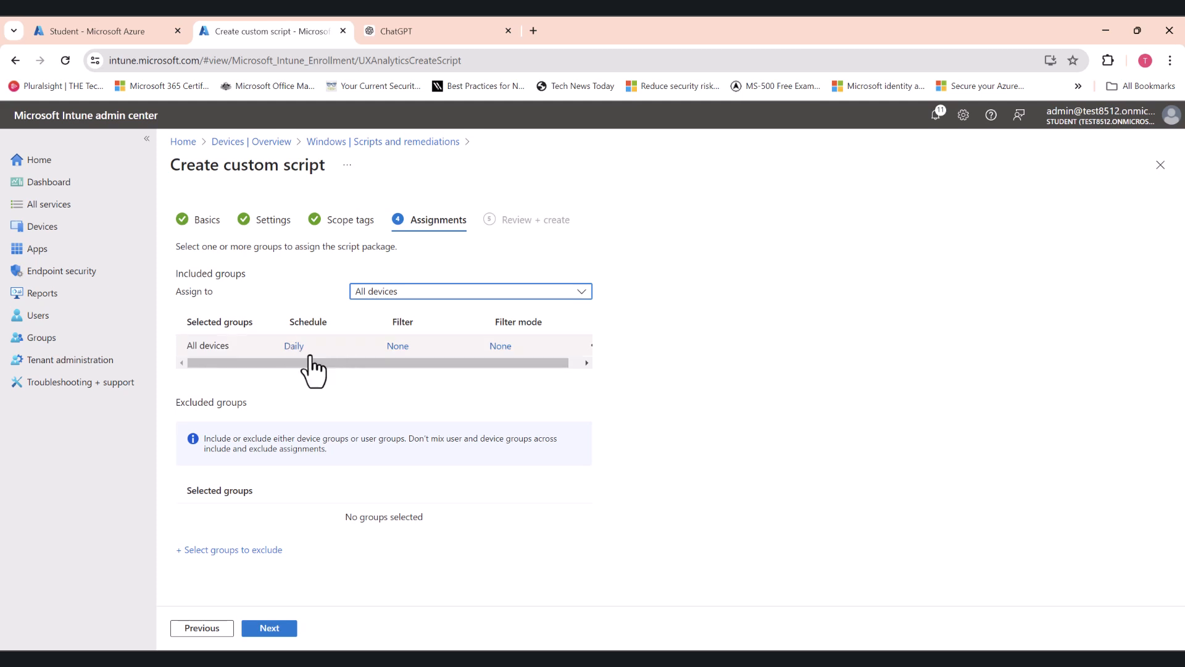
{"action": "left_click", "coordinate": [294, 345]}
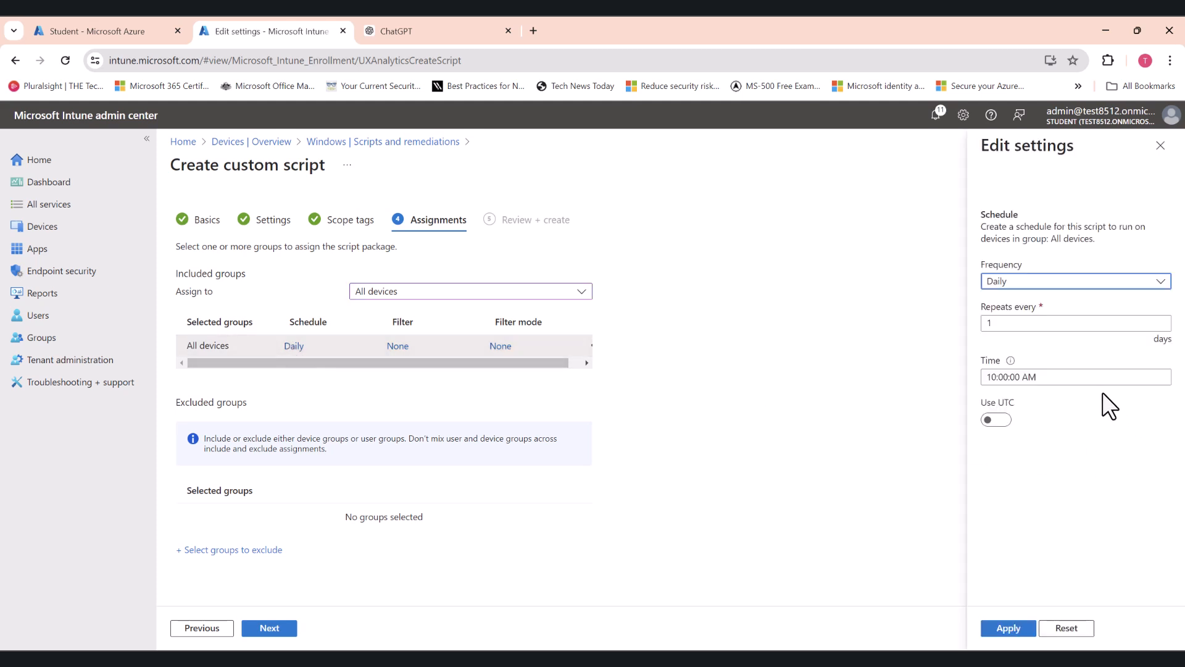
- Set the schedule frequency to Hourly, repeating every 1 hour
{"action": "left_click", "coordinate": [1074, 323]}
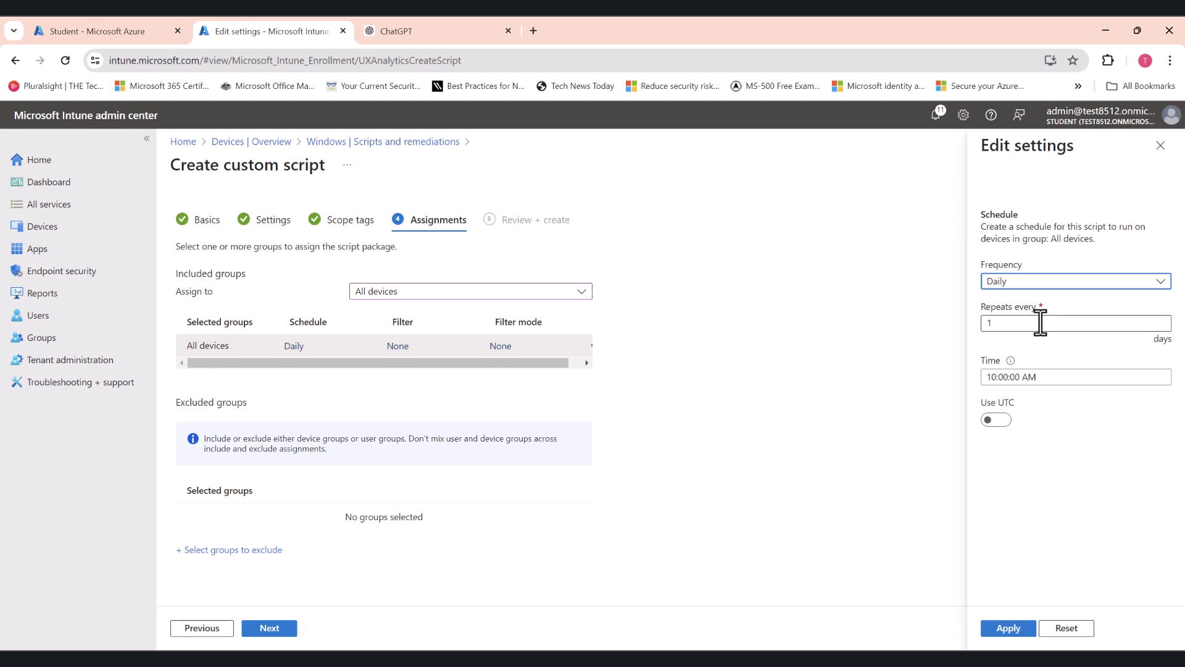
{"action": "left_click", "coordinate": [1073, 281]}
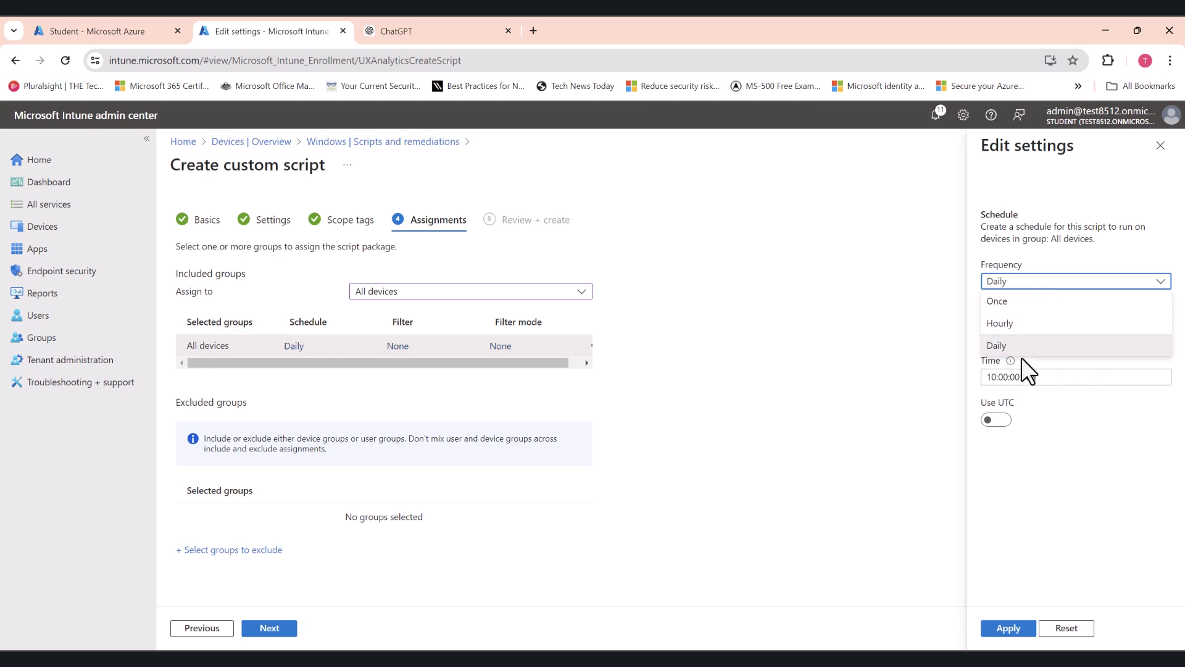
{"action": "left_click", "coordinate": [999, 323]}
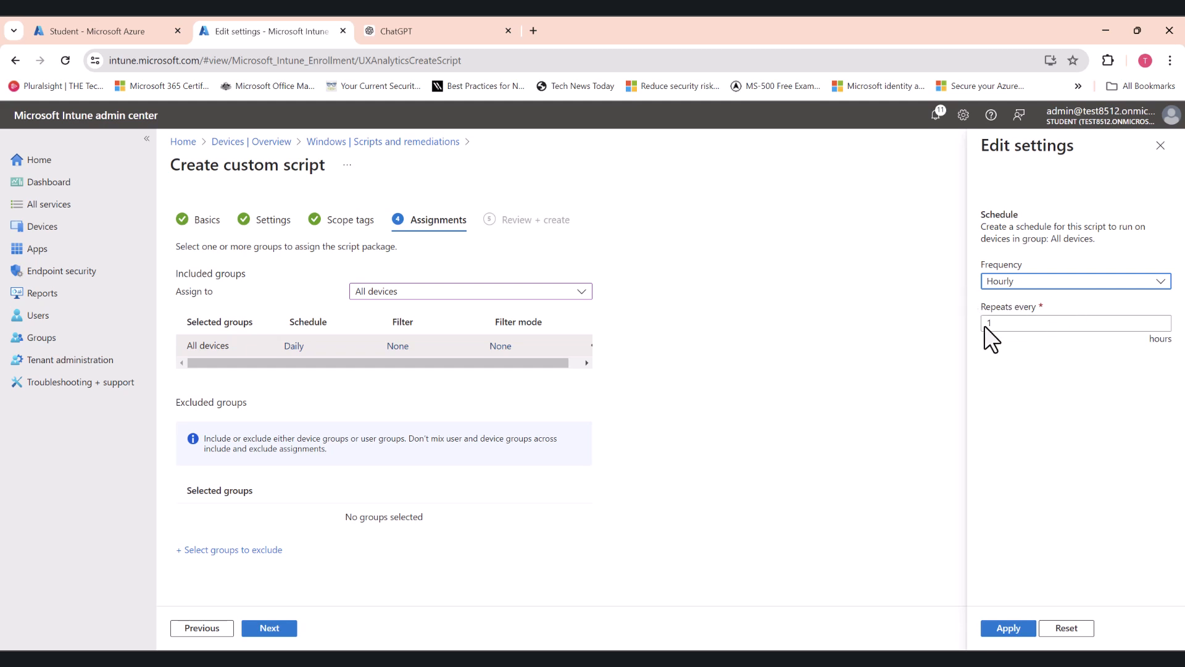
{"action": "left_click", "coordinate": [1073, 322]}
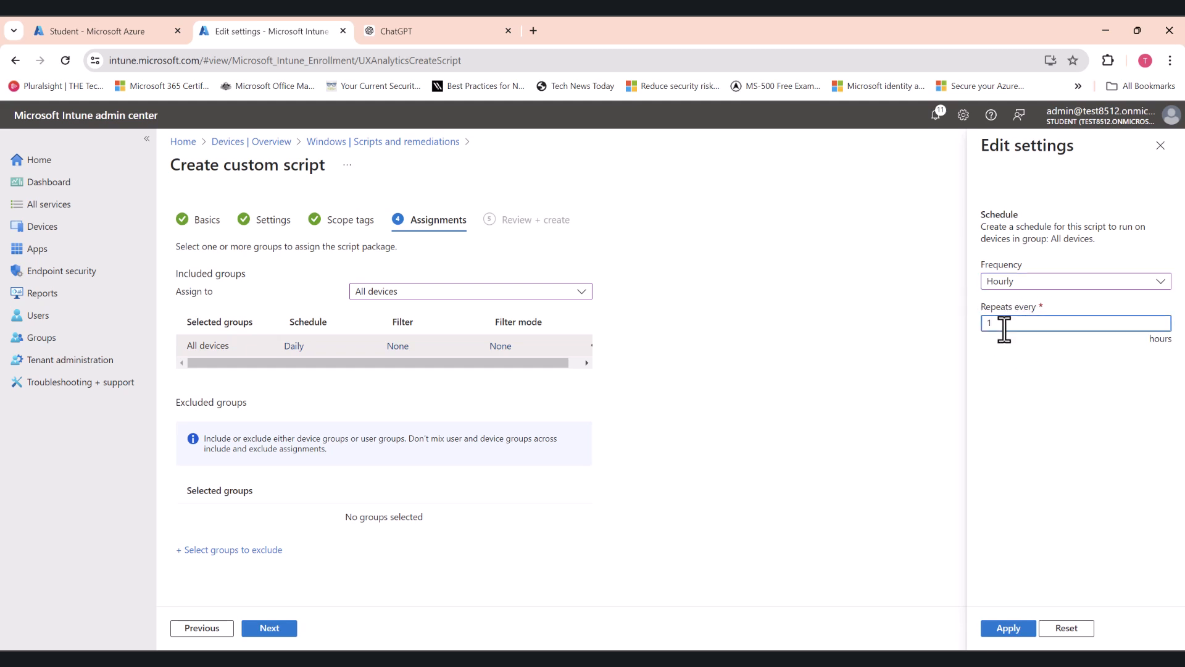
{"action": "type", "text": "2"}
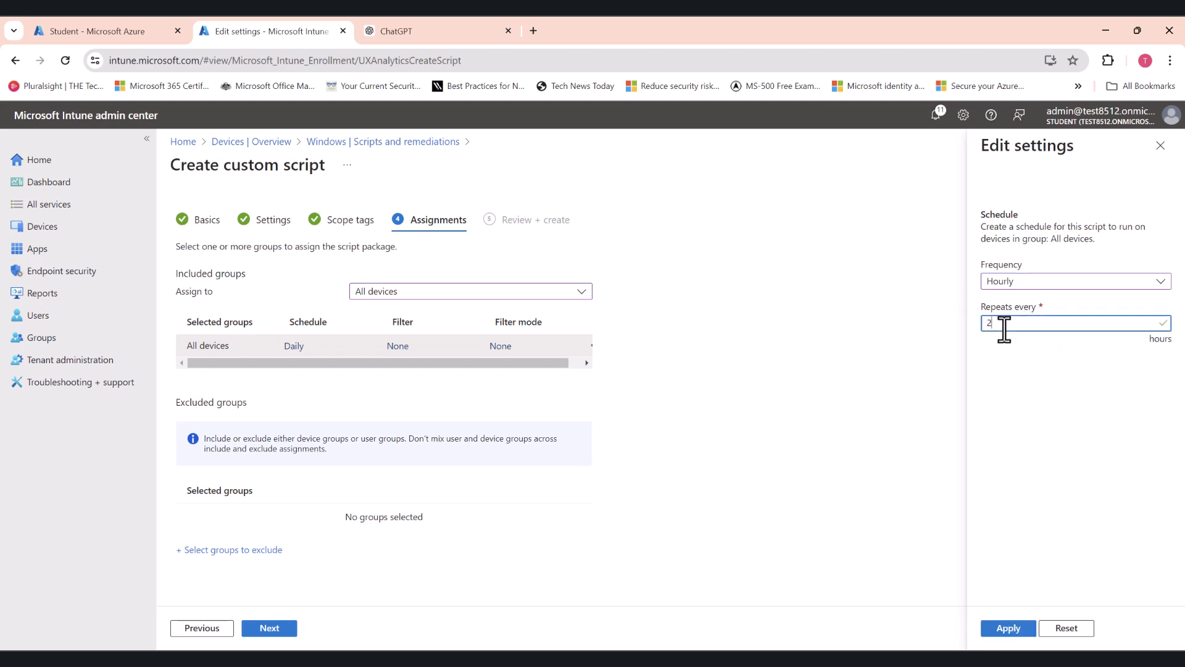
{"action": "type", "text": "1"}
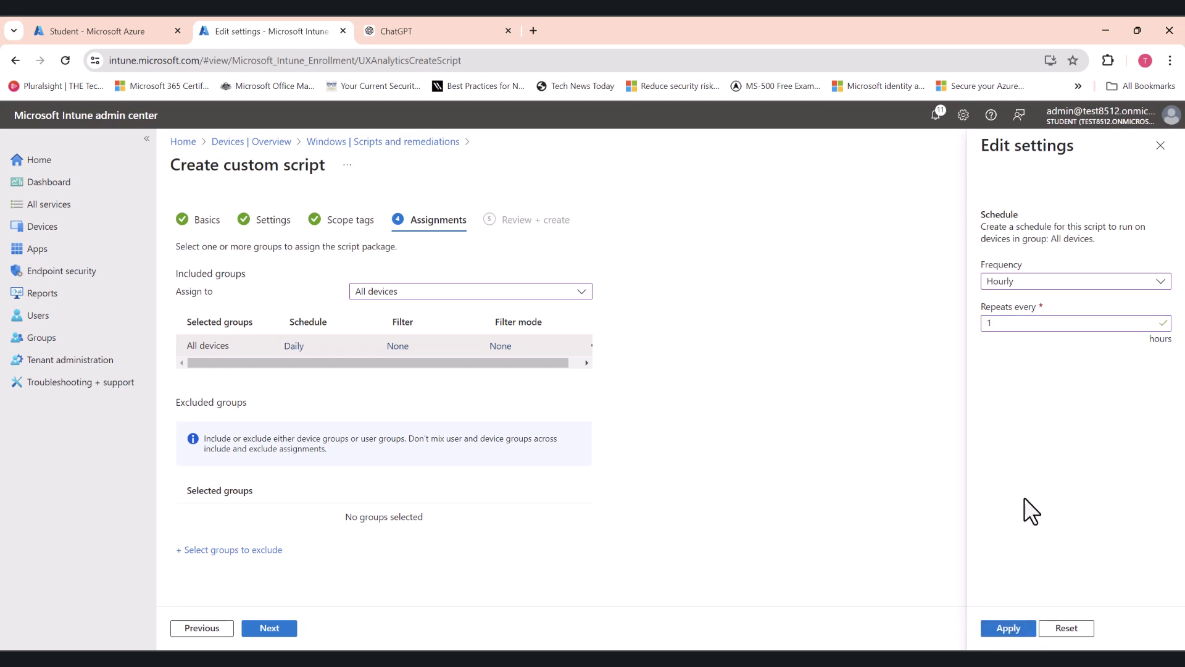
{"action": "mouse_move", "coordinate": [251, 141]}
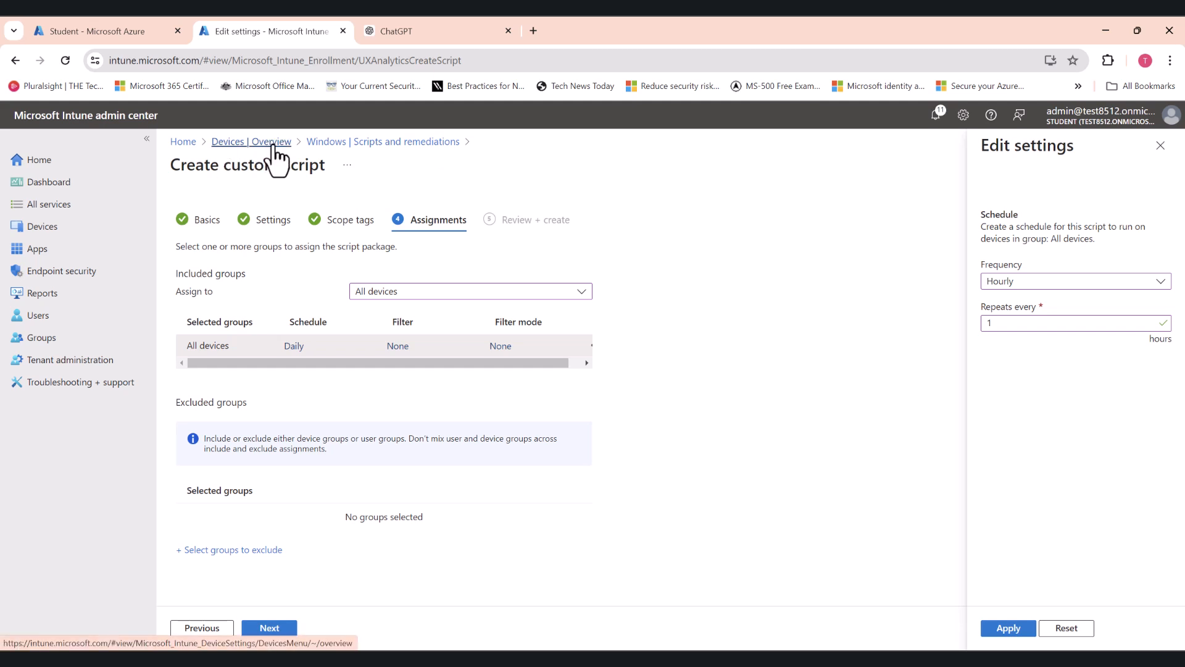
- Return to the Windows devices list showing WIN1101 and WIN11TEST2
{"action": "left_click", "coordinate": [251, 141]}
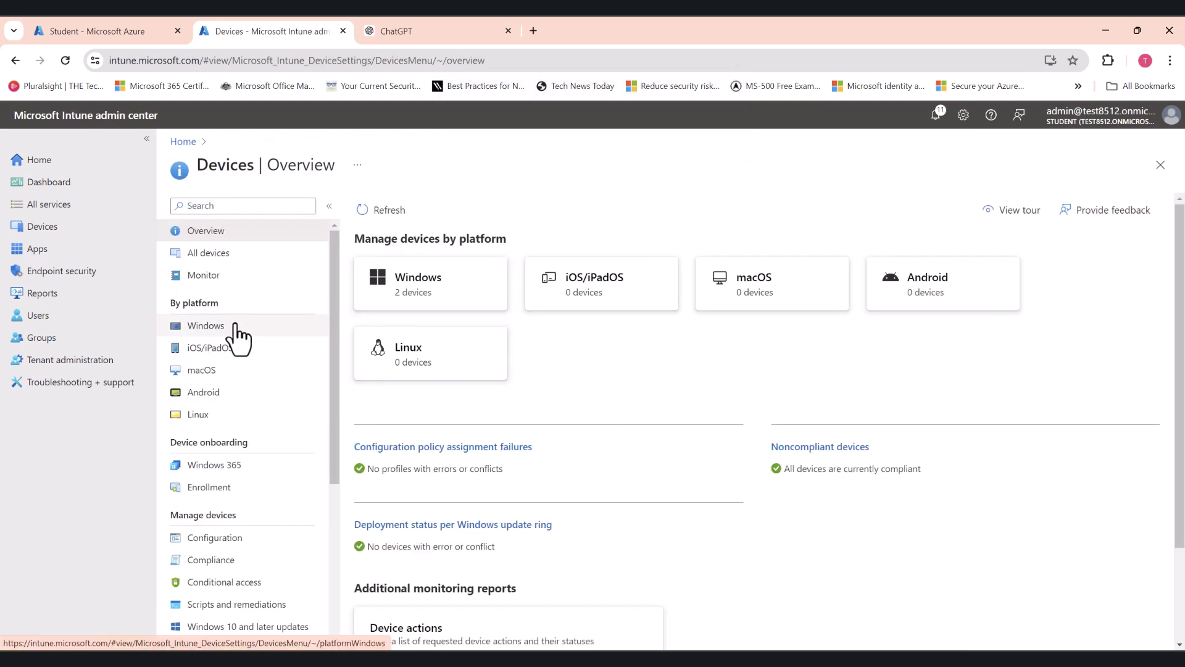
{"action": "mouse_move", "coordinate": [539, 361]}
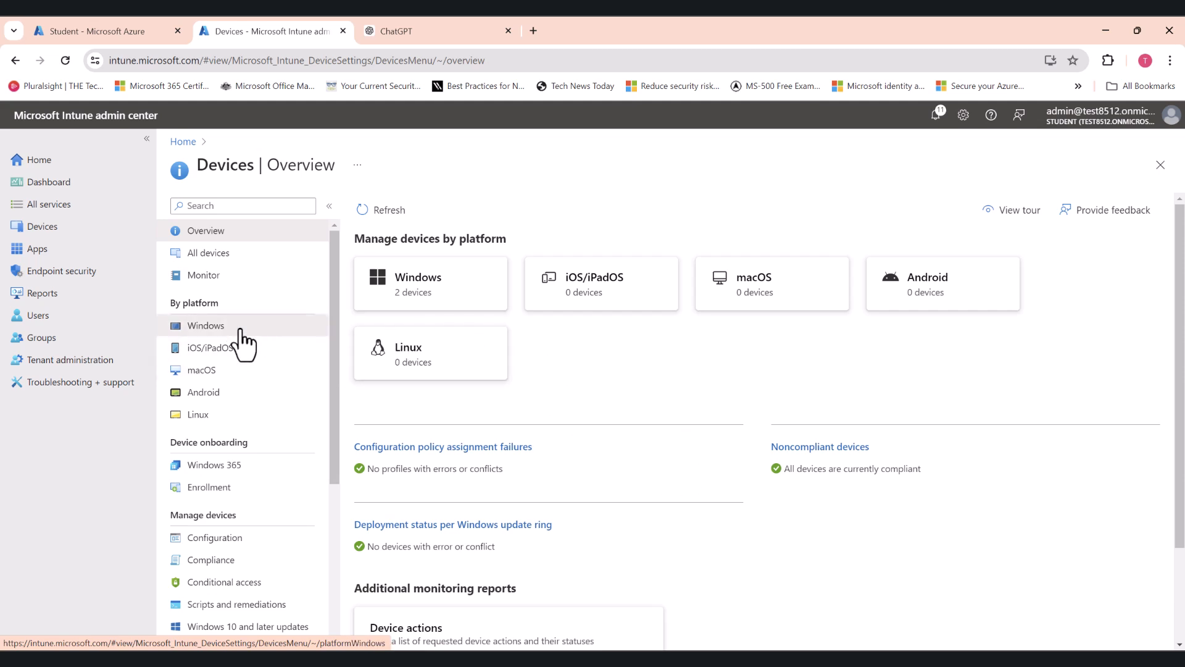
{"action": "left_click", "coordinate": [205, 325]}
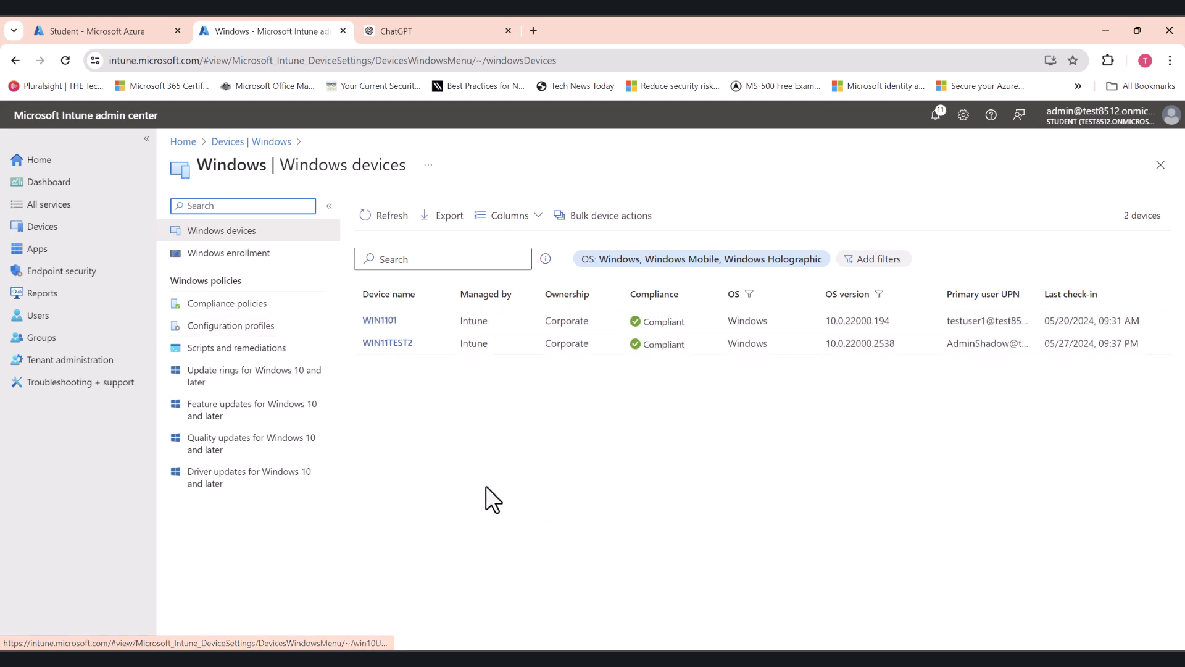
{"action": "mouse_move", "coordinate": [484, 477]}
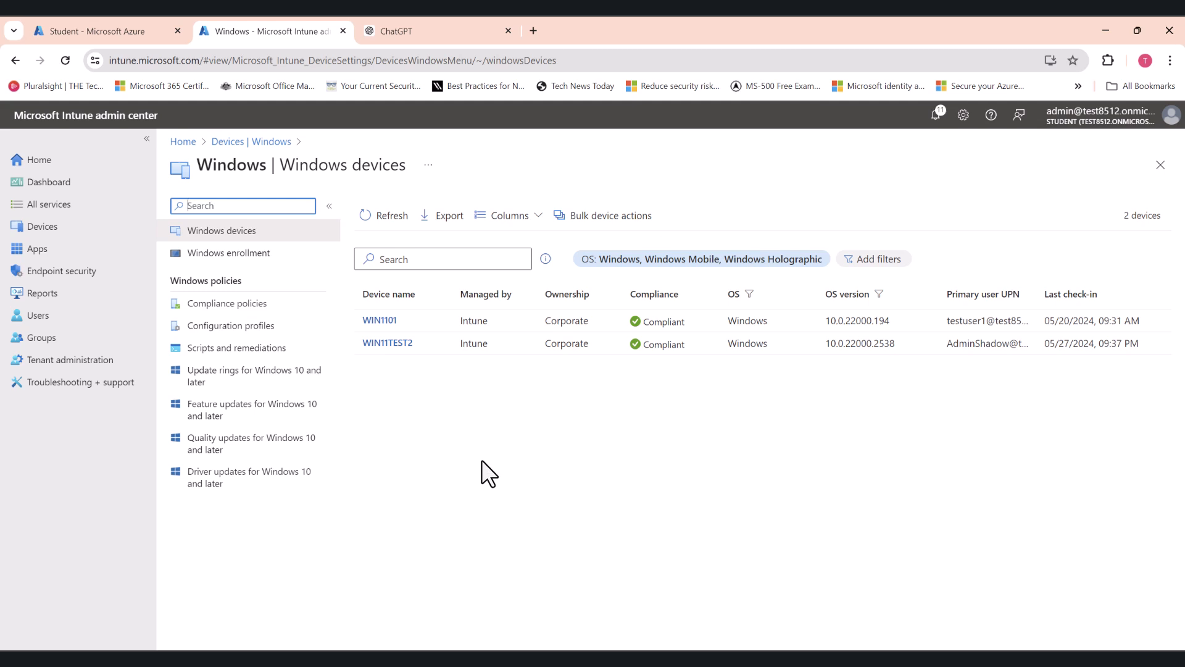
{"action": "mouse_move", "coordinate": [558, 493]}
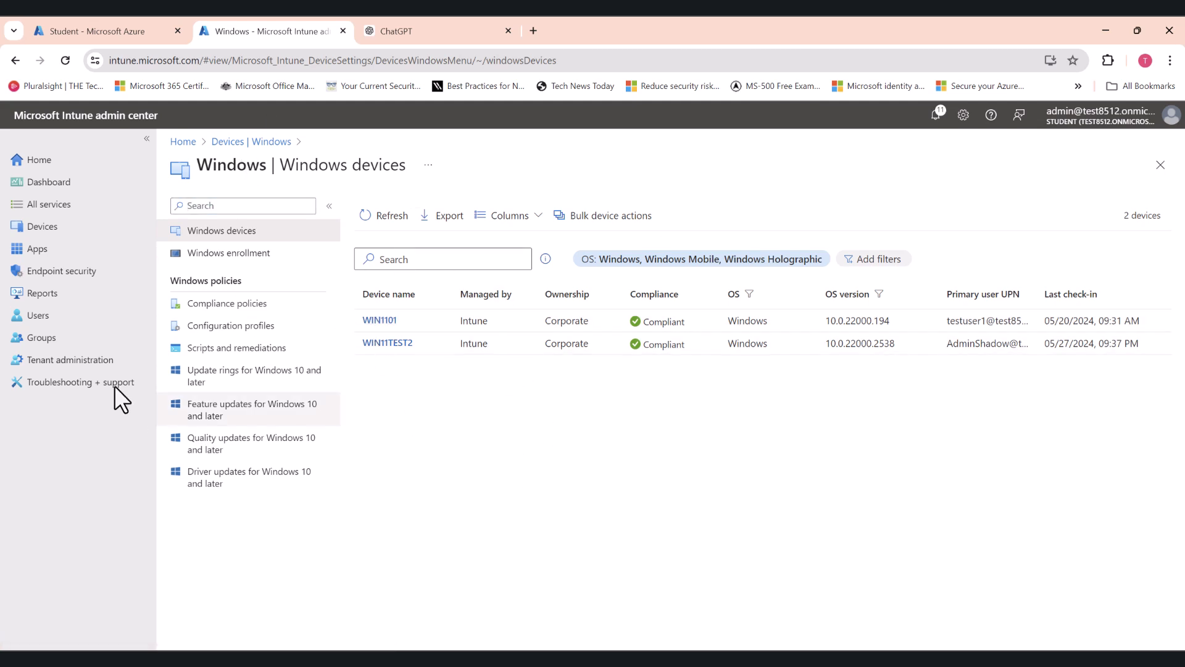
- Open the Windows LAPS account protection policy and review its check-in status and assignments
{"action": "left_click", "coordinate": [62, 270]}
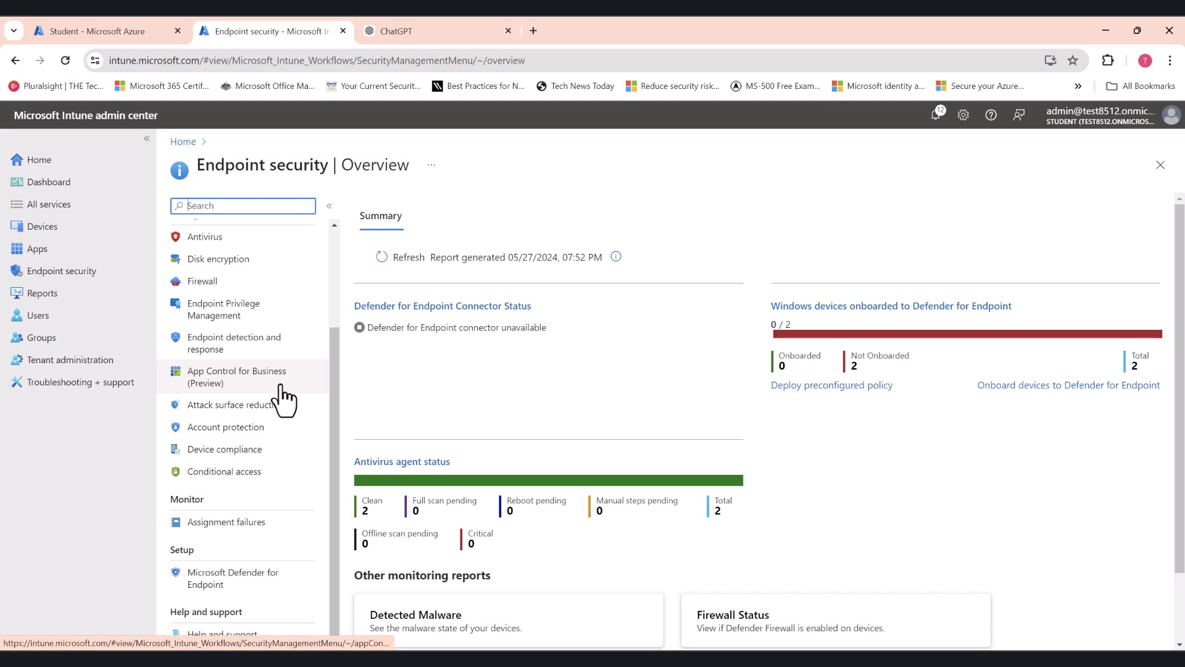
{"action": "mouse_move", "coordinate": [243, 433]}
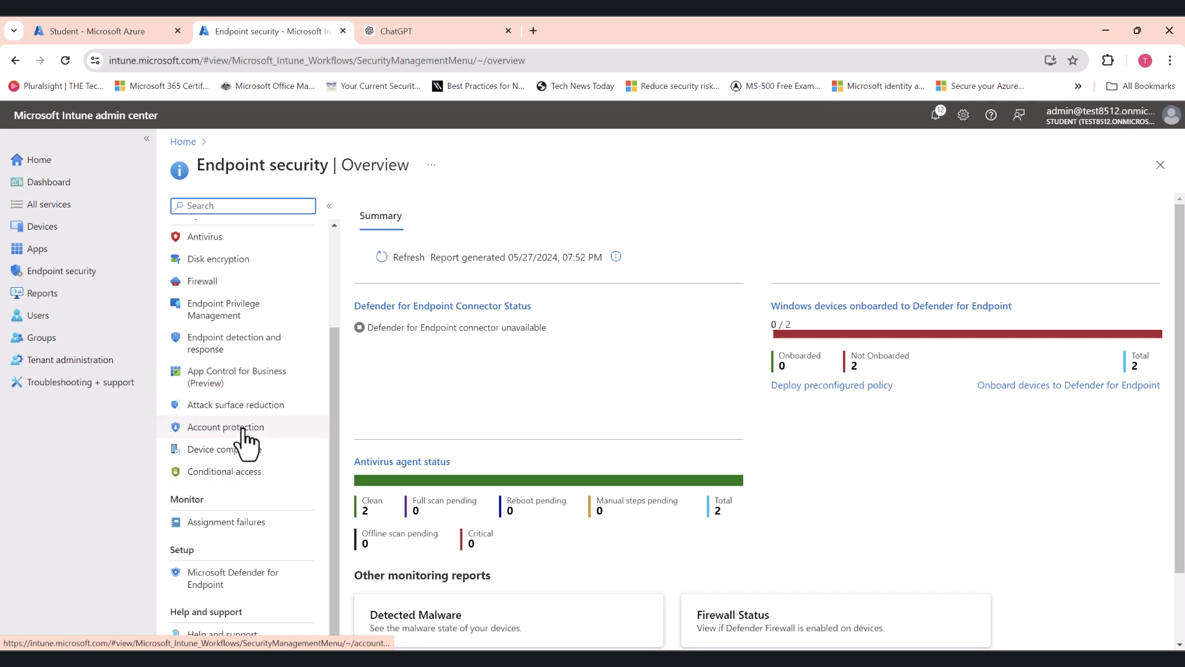
{"action": "left_click", "coordinate": [225, 426]}
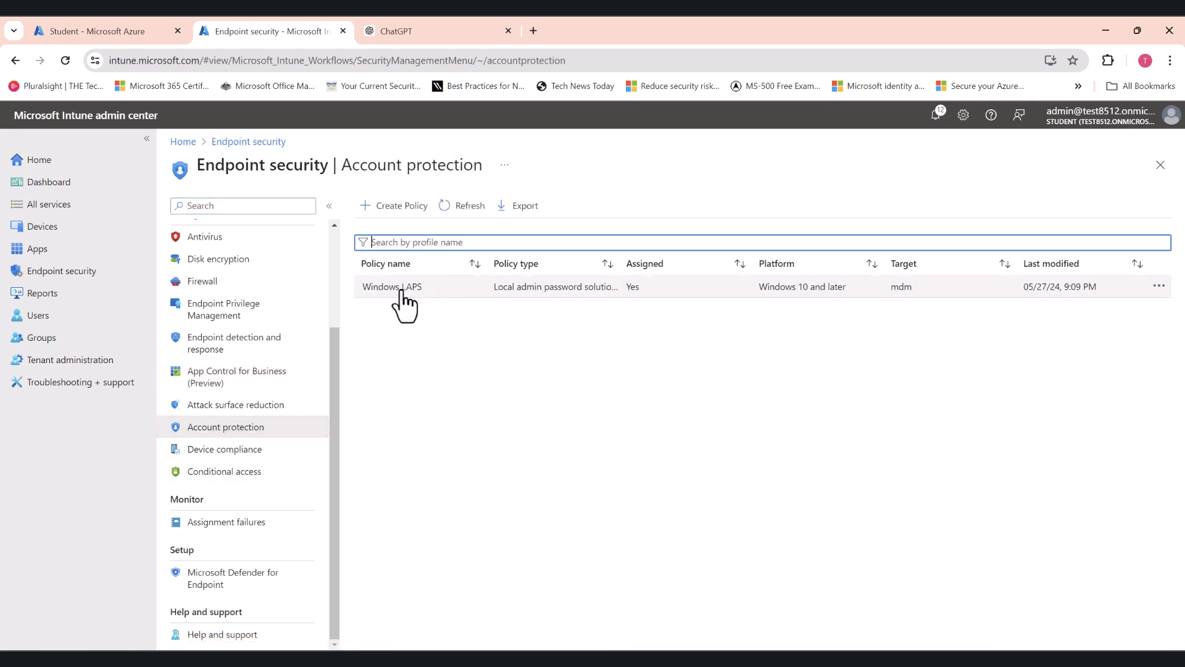
{"action": "left_click", "coordinate": [392, 285]}
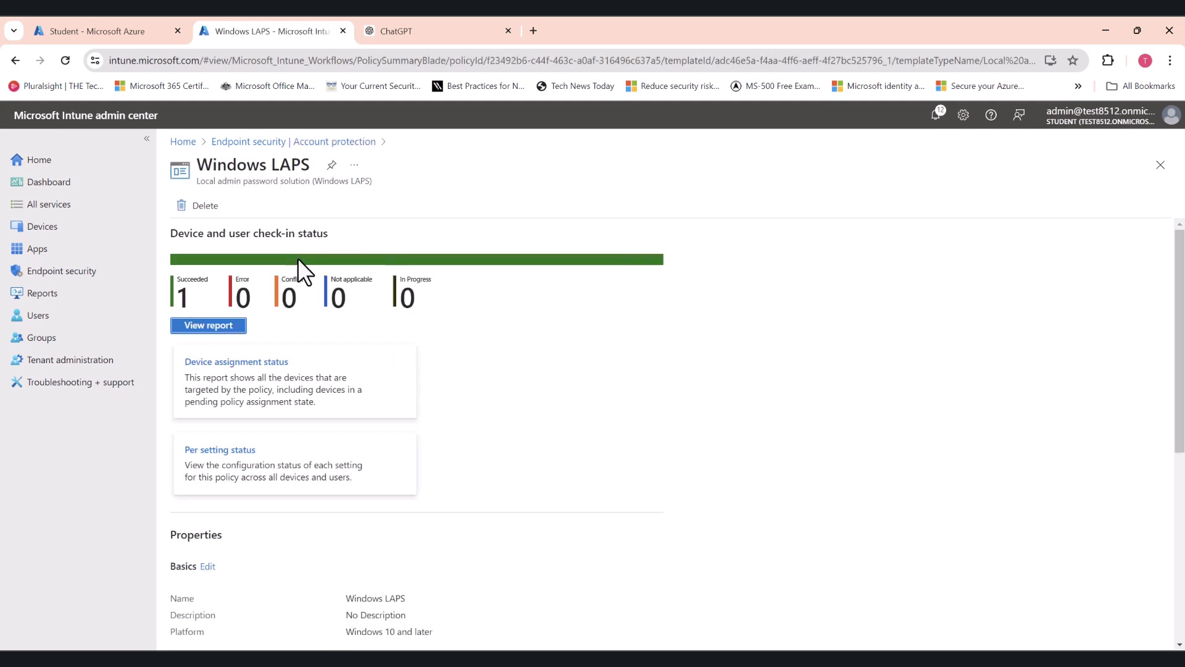
{"action": "scroll", "scroll_direction": "down", "scroll_amount": 3}
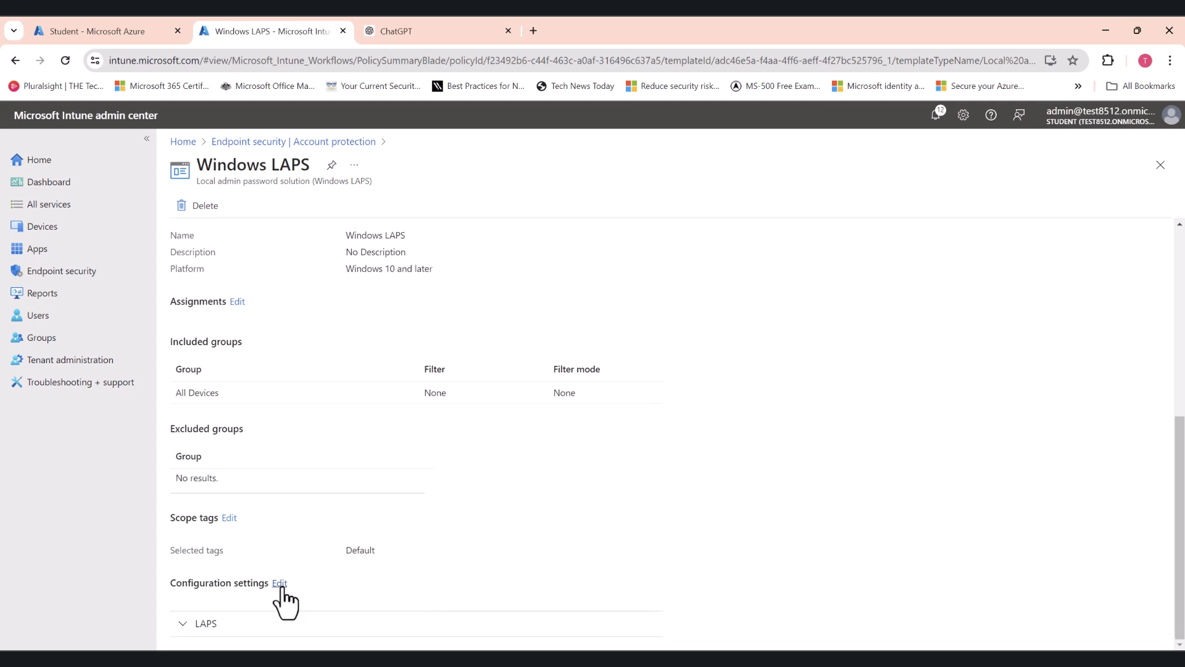
- Edit the LAPS settings and confirm the backup directory is Azure AD only
{"action": "left_click", "coordinate": [279, 583]}
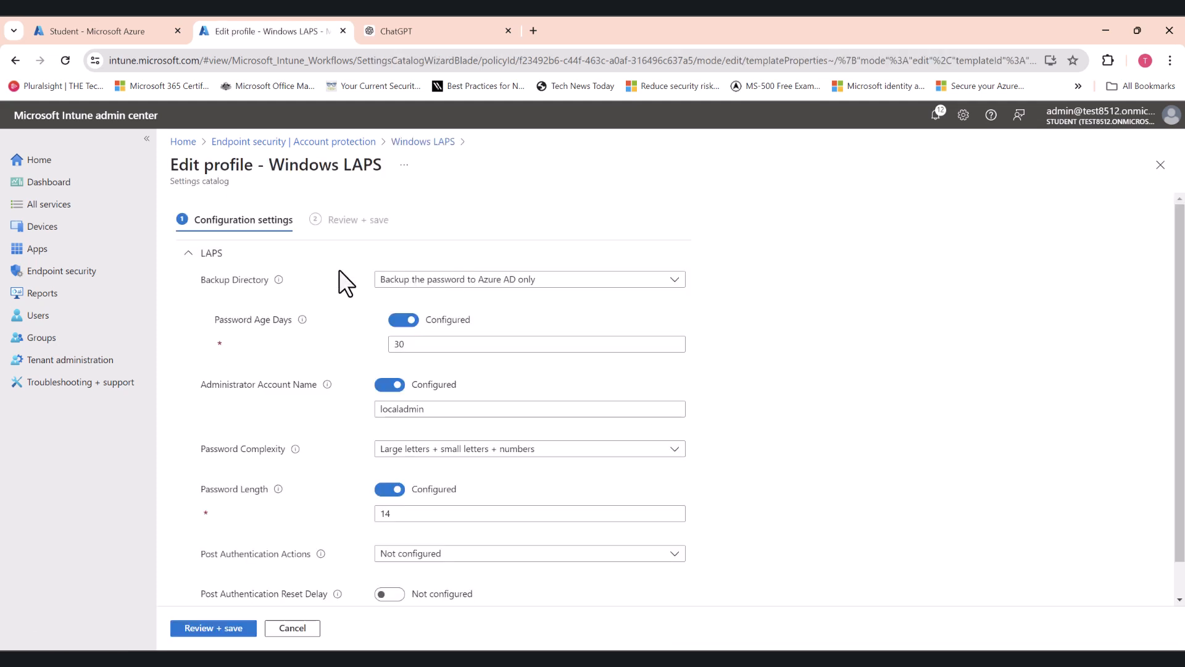
{"action": "scroll", "scroll_direction": "down", "scroll_amount": 3}
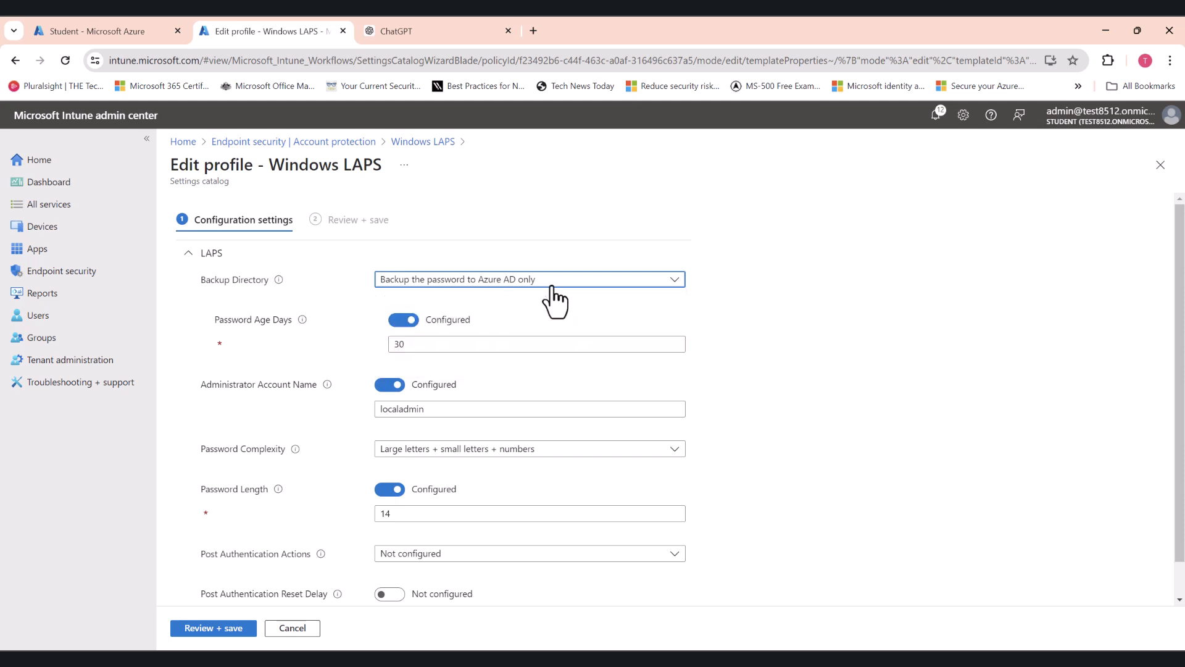
{"action": "left_click", "coordinate": [528, 279]}
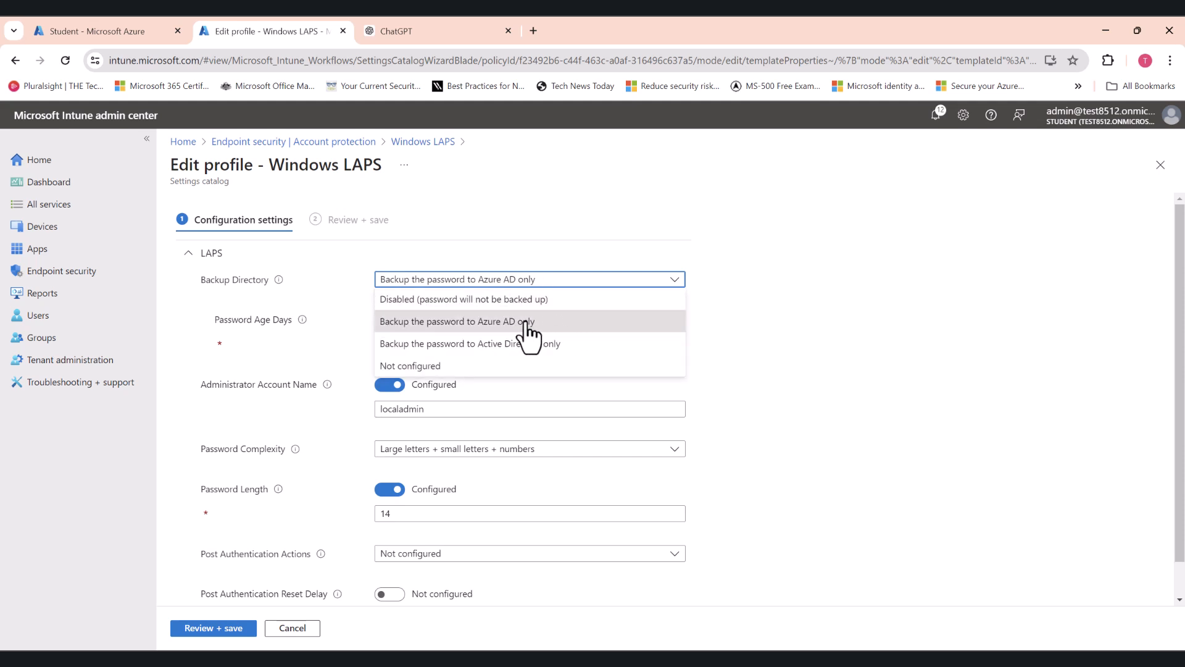
{"action": "mouse_move", "coordinate": [552, 332]}
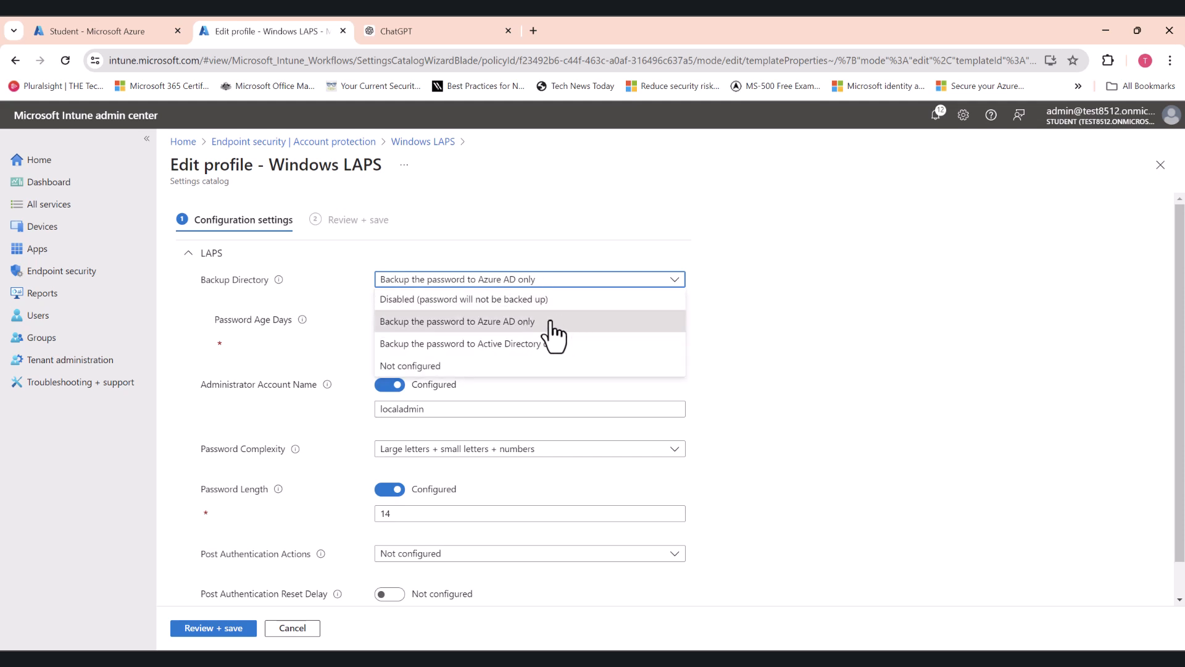
{"action": "mouse_move", "coordinate": [428, 356]}
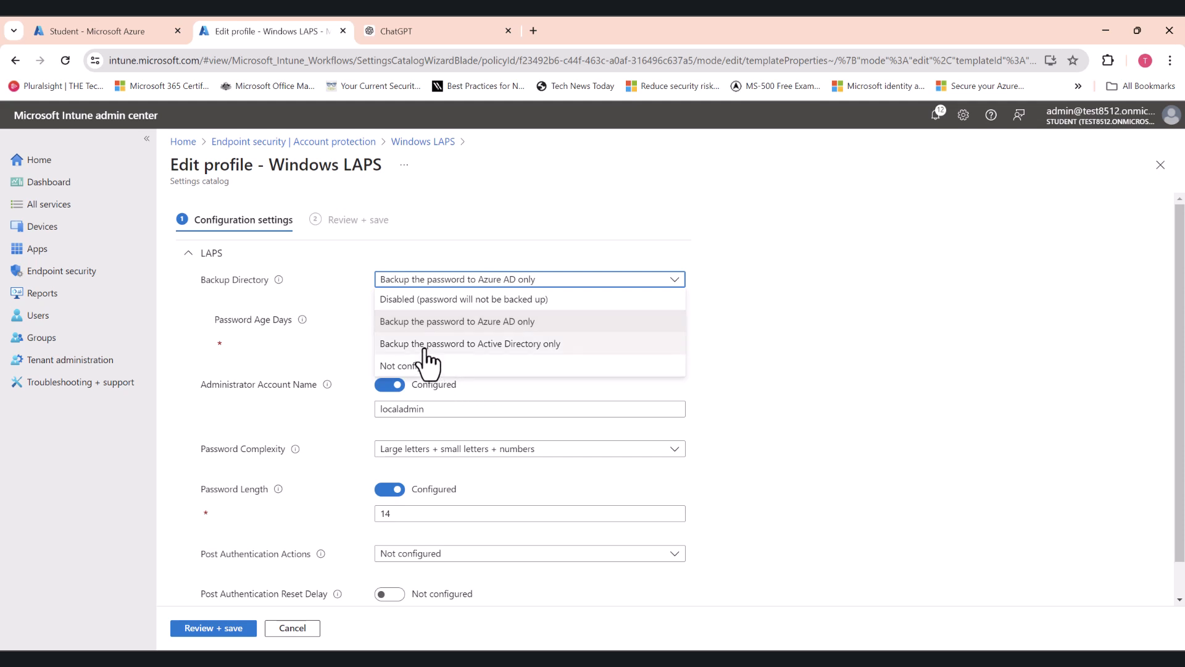
{"action": "mouse_move", "coordinate": [607, 365]}
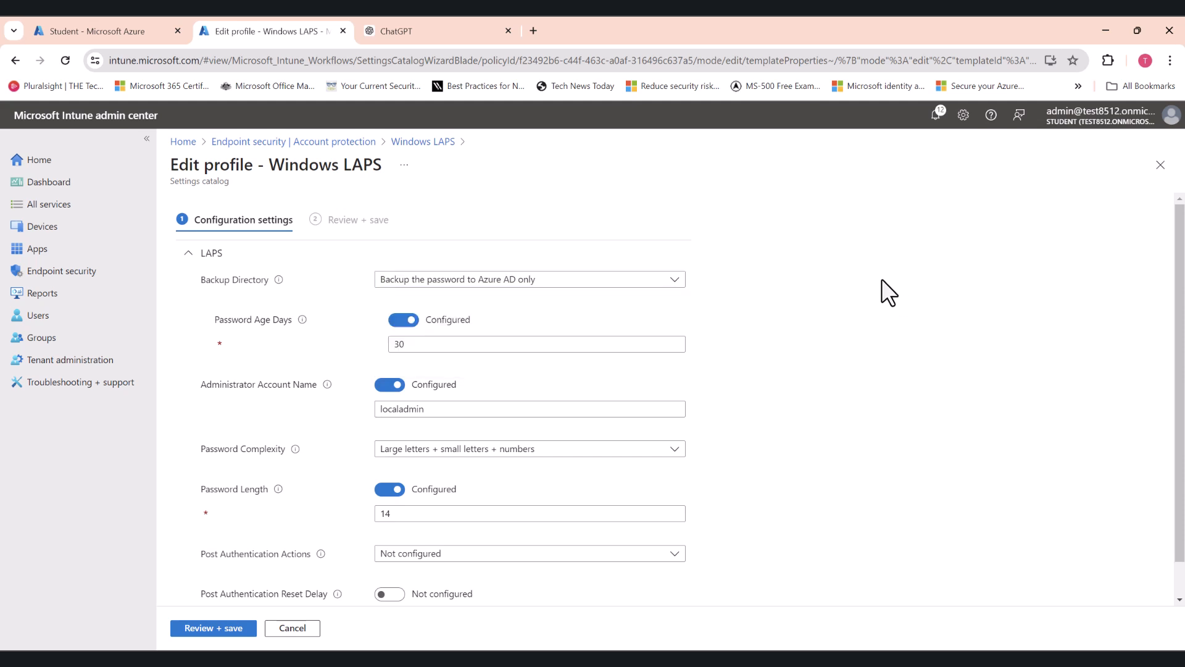
{"action": "mouse_move", "coordinate": [668, 326]}
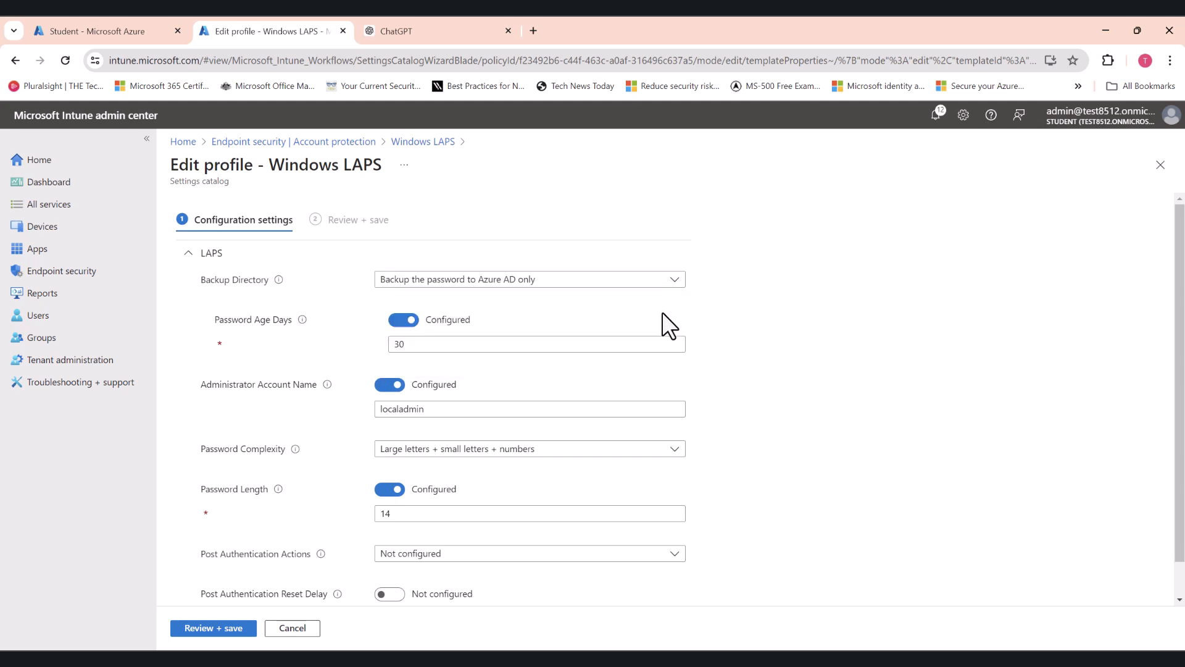
{"action": "mouse_move", "coordinate": [590, 371]}
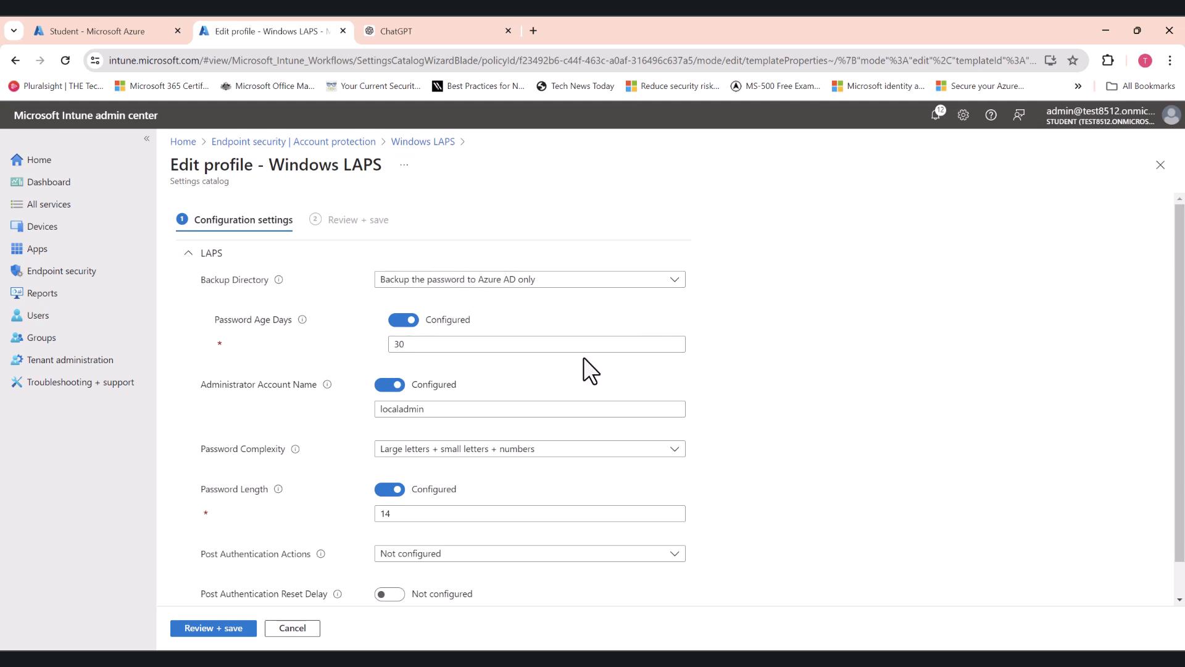
{"action": "mouse_move", "coordinate": [377, 359]}
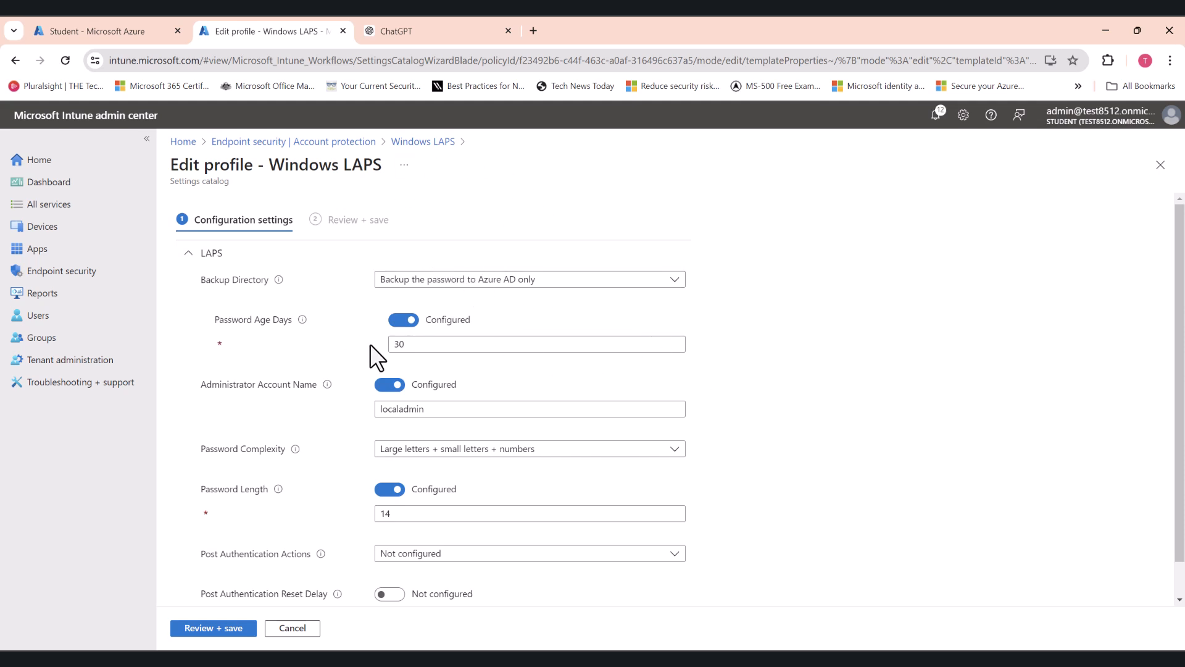
{"action": "mouse_move", "coordinate": [459, 373]}
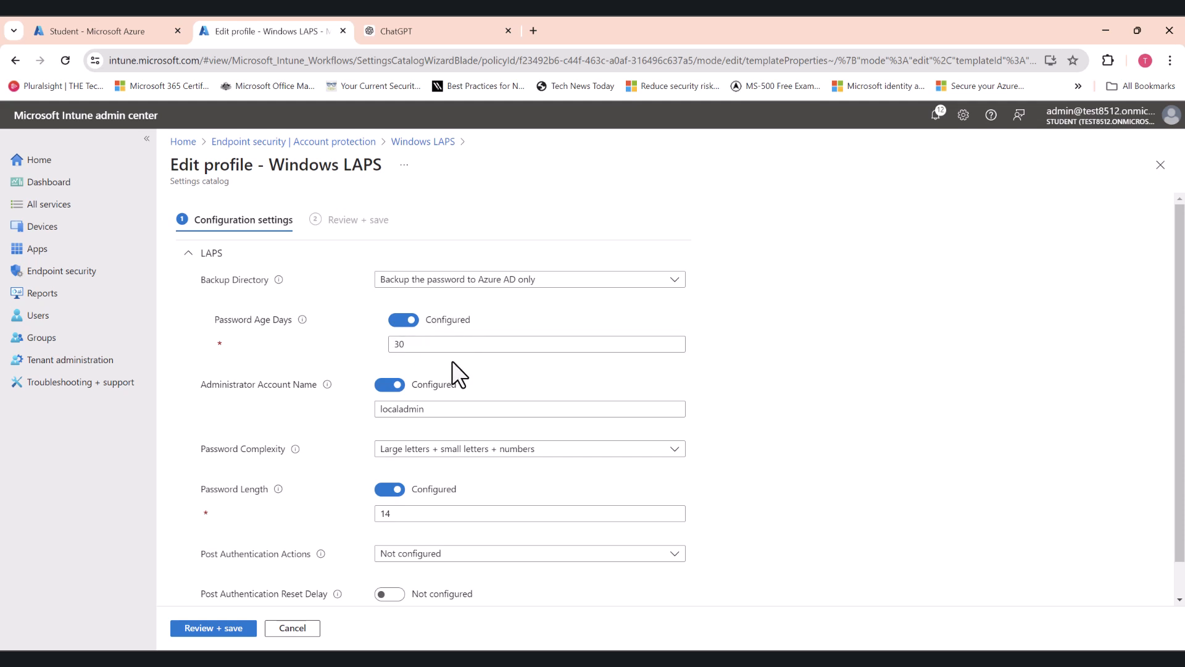
{"action": "mouse_move", "coordinate": [582, 336]}
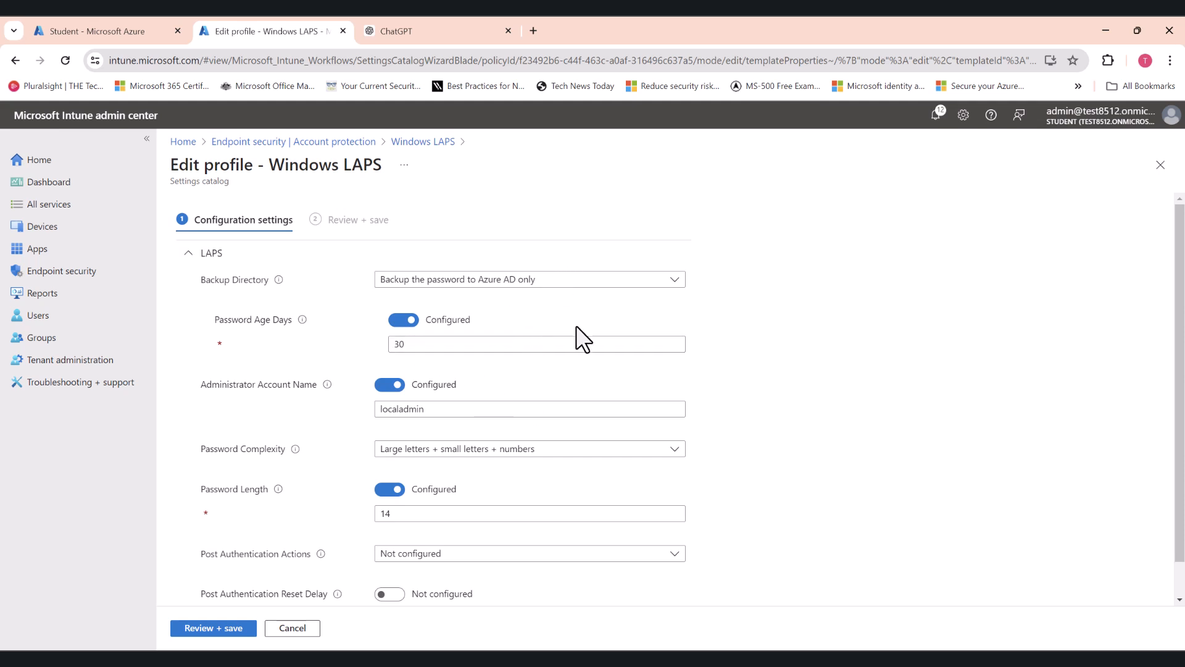
- Confirm the administrator account name localadmin and password length 14
{"action": "scroll", "scroll_direction": "down", "scroll_amount": 3}
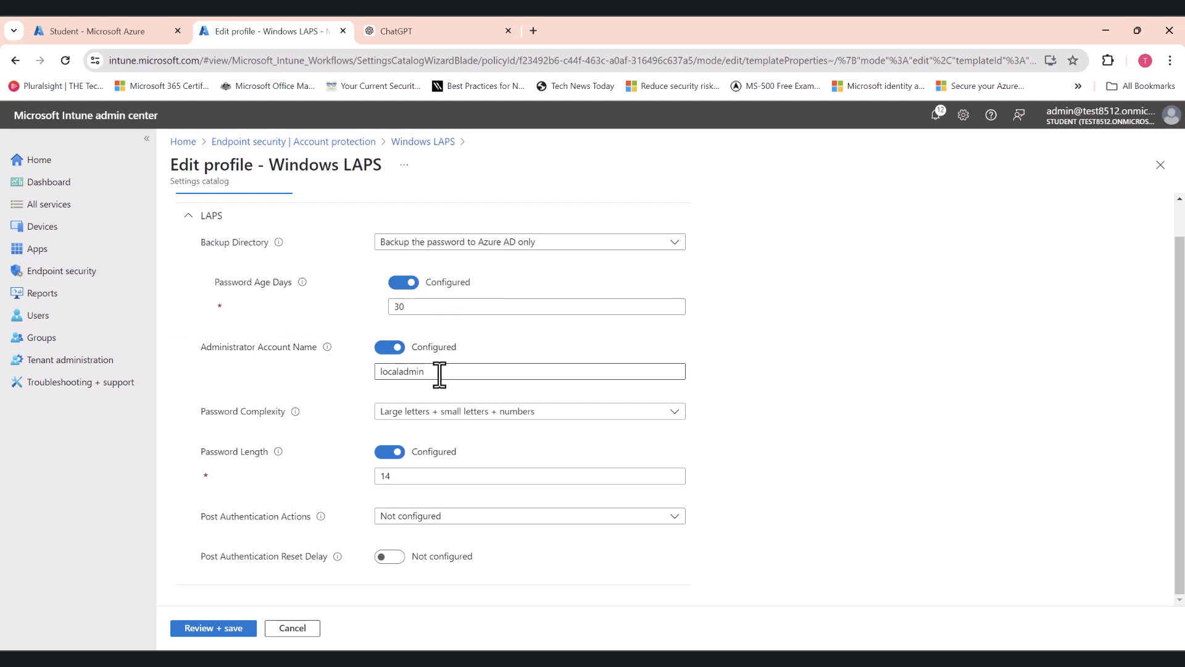
{"action": "left_click", "coordinate": [529, 371]}
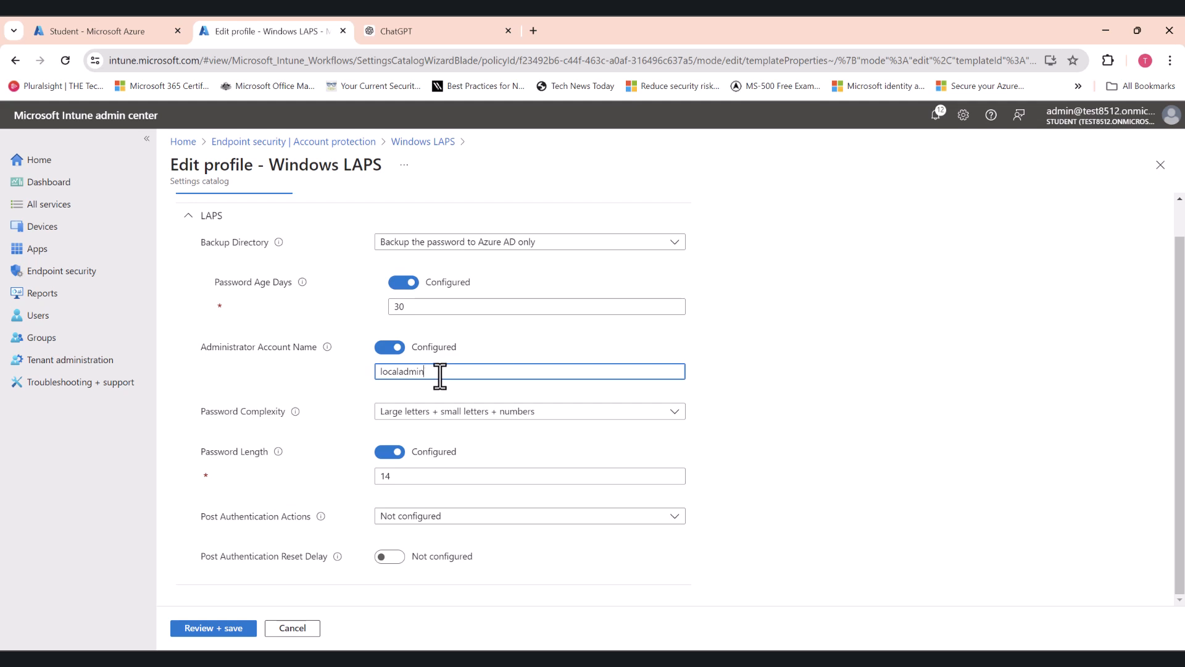
{"action": "double_click", "coordinate": [403, 371]}
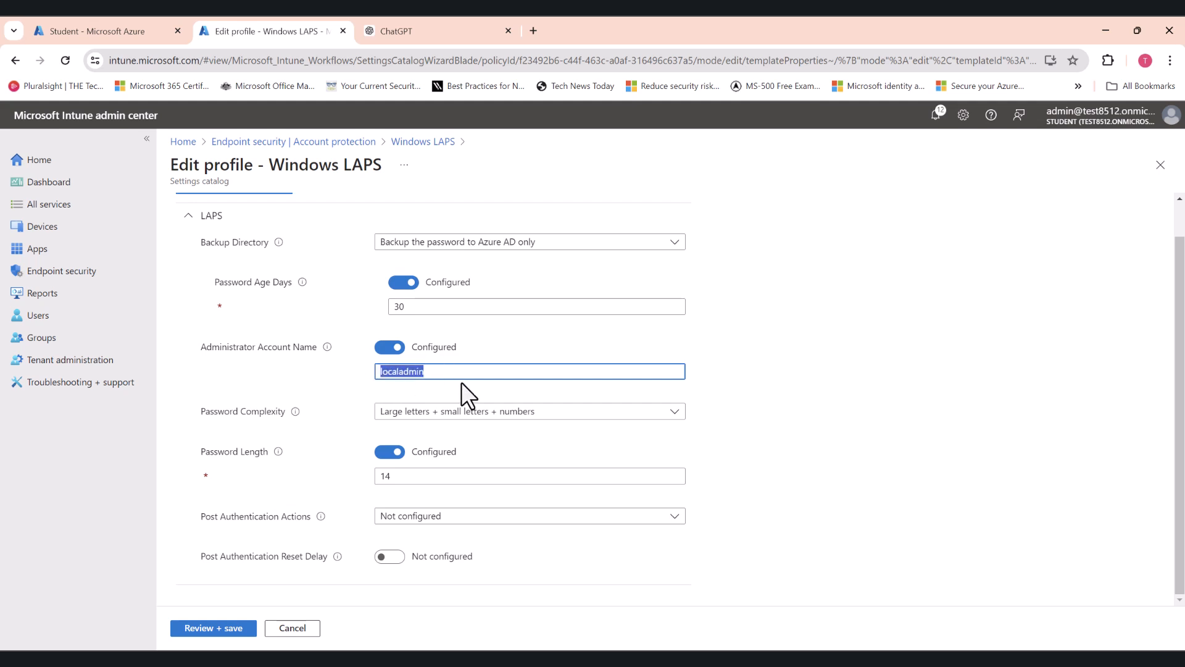
{"action": "mouse_move", "coordinate": [346, 374]}
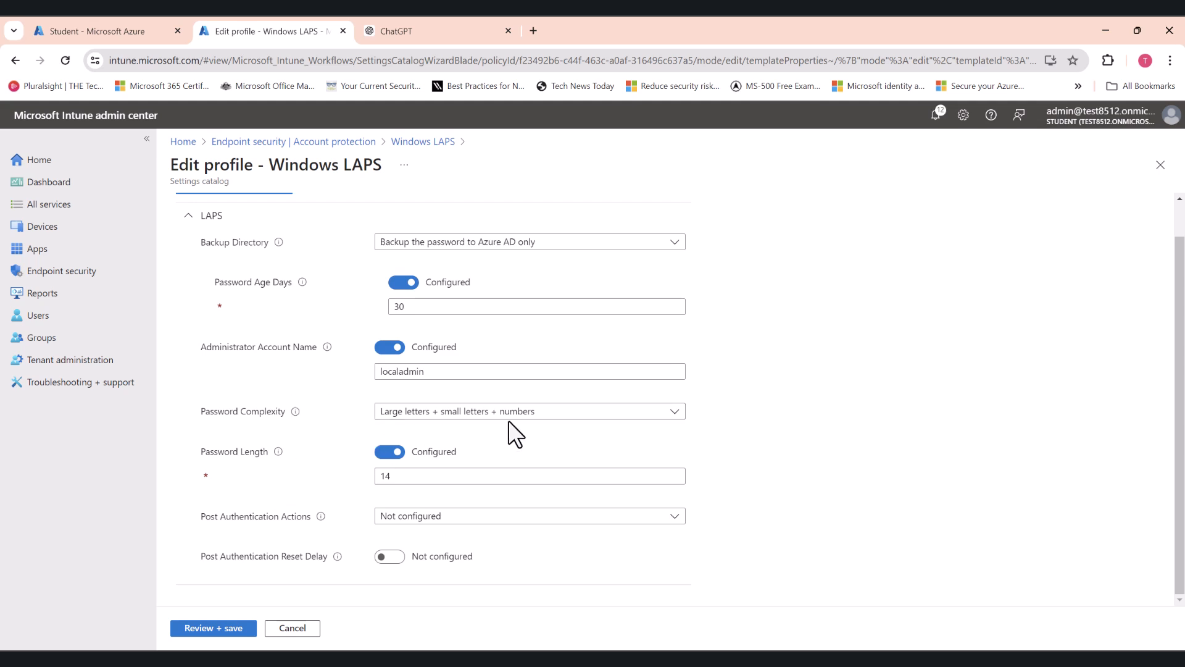
{"action": "left_click", "coordinate": [530, 475]}
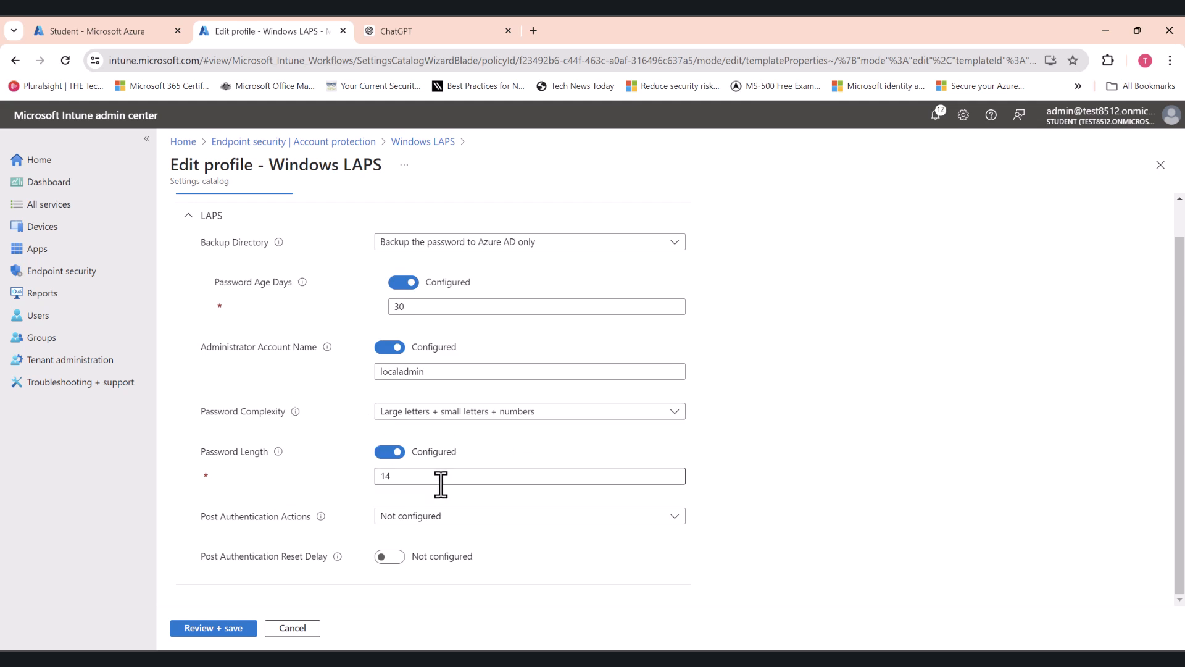
{"action": "mouse_move", "coordinate": [217, 616]}
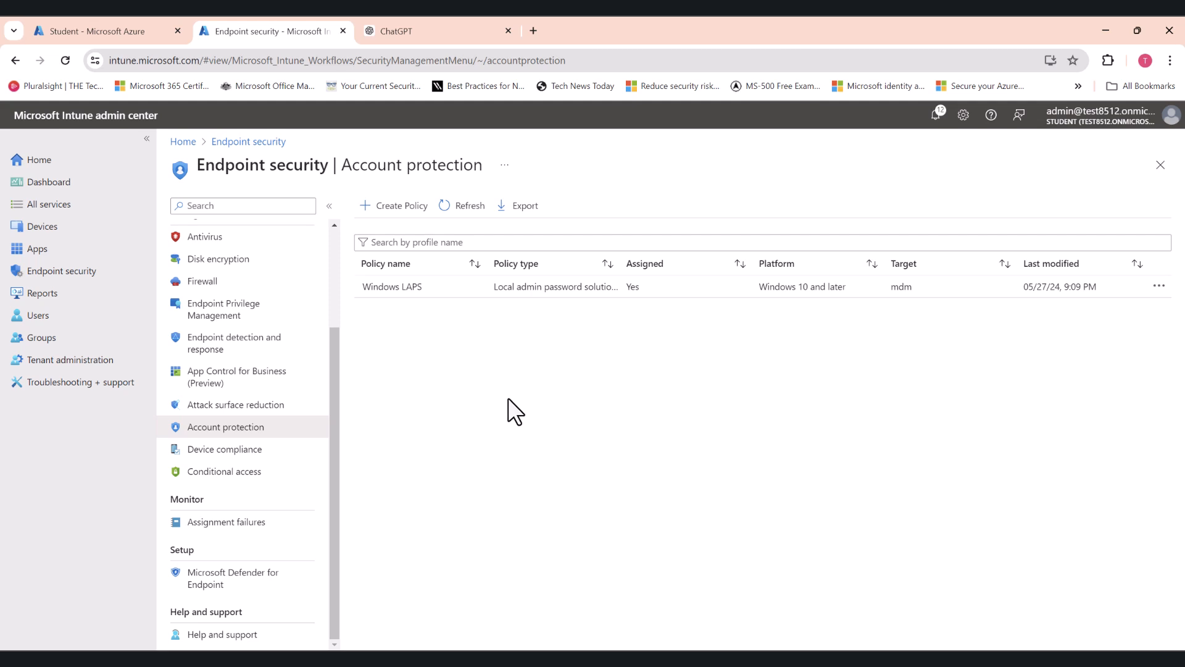
{"action": "mouse_move", "coordinate": [377, 390]}
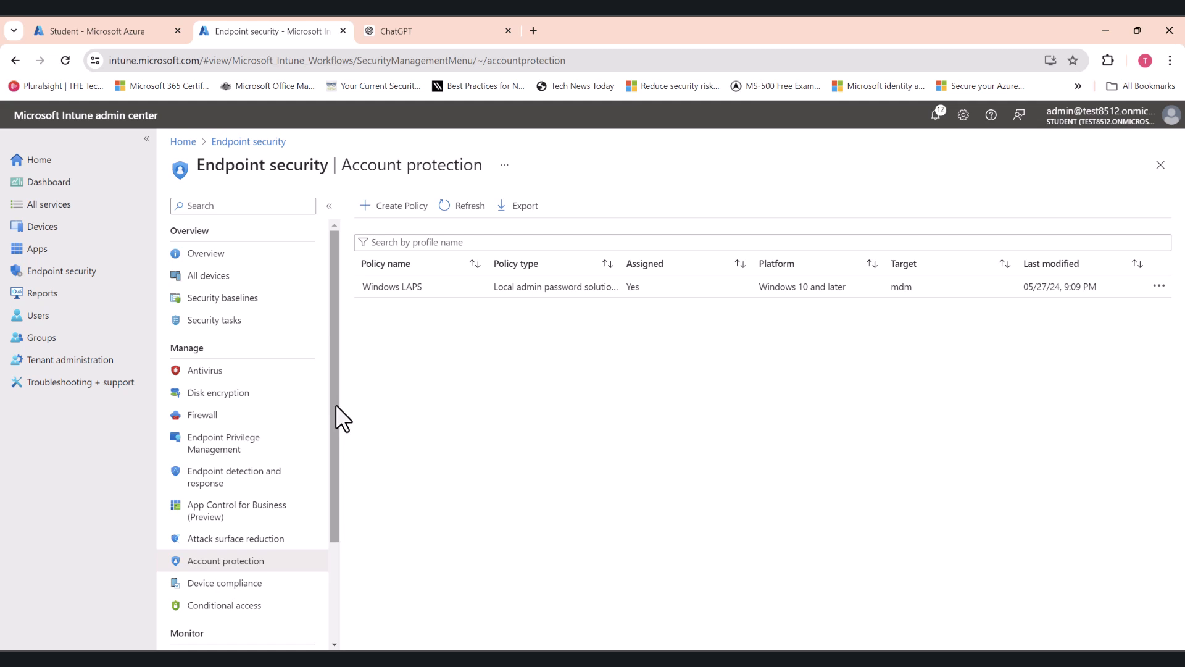
{"action": "mouse_move", "coordinate": [42, 226]}
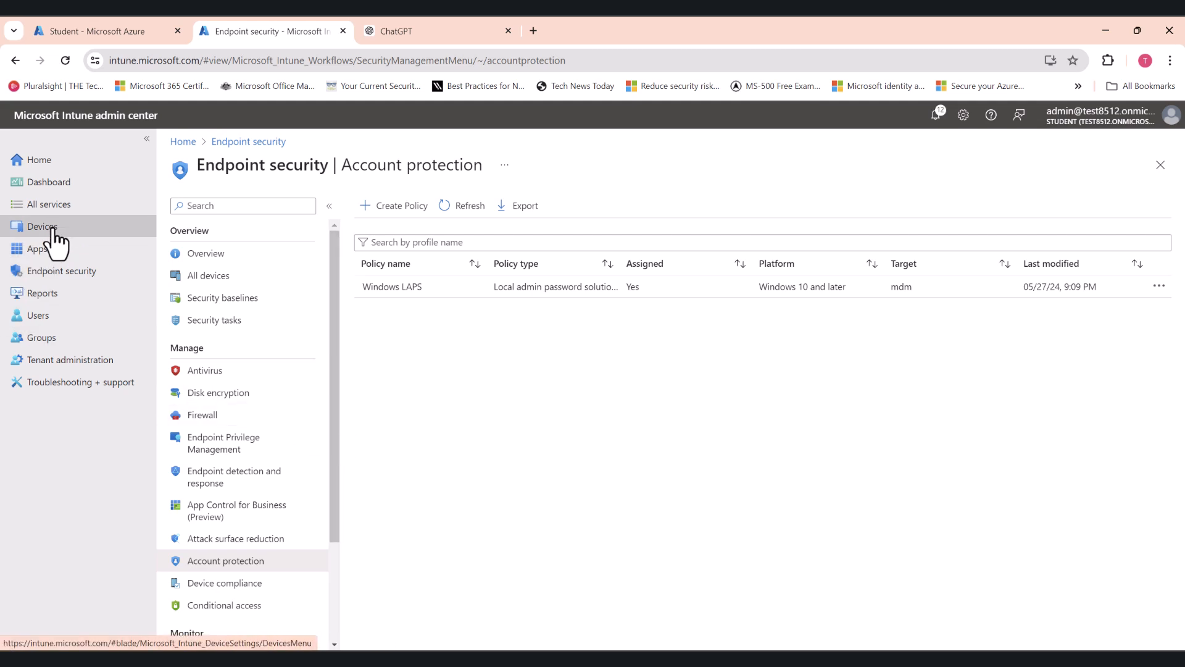
- Go to Devices and list the Windows devices by platform
{"action": "left_click", "coordinate": [42, 226]}
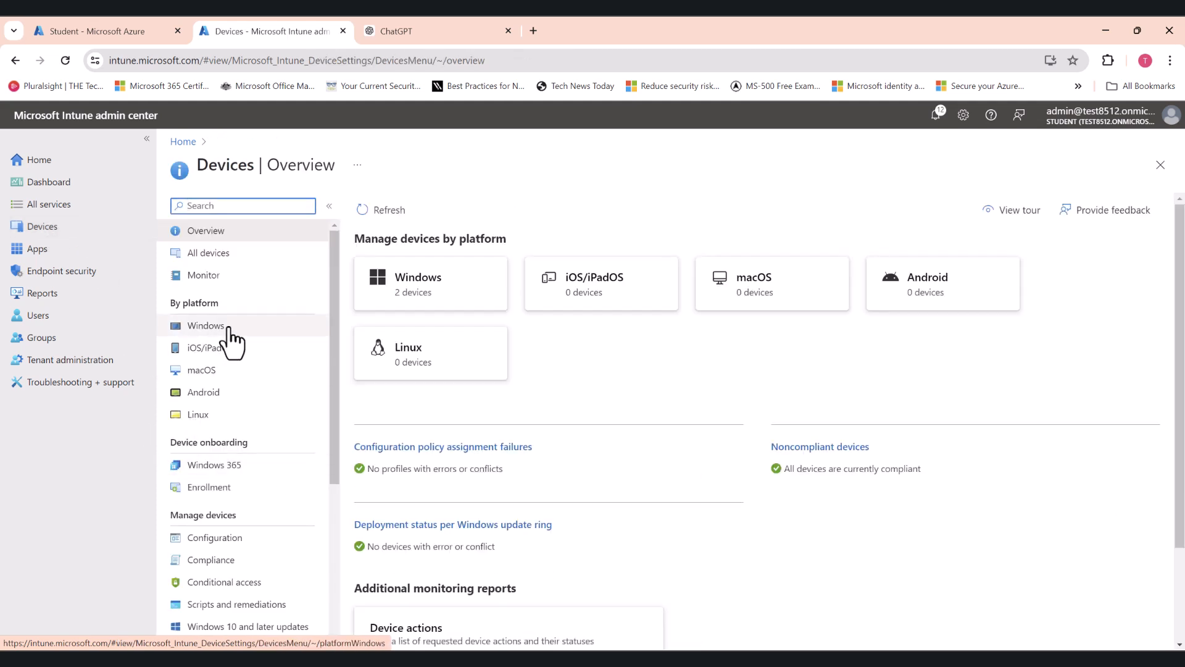
{"action": "left_click", "coordinate": [205, 325]}
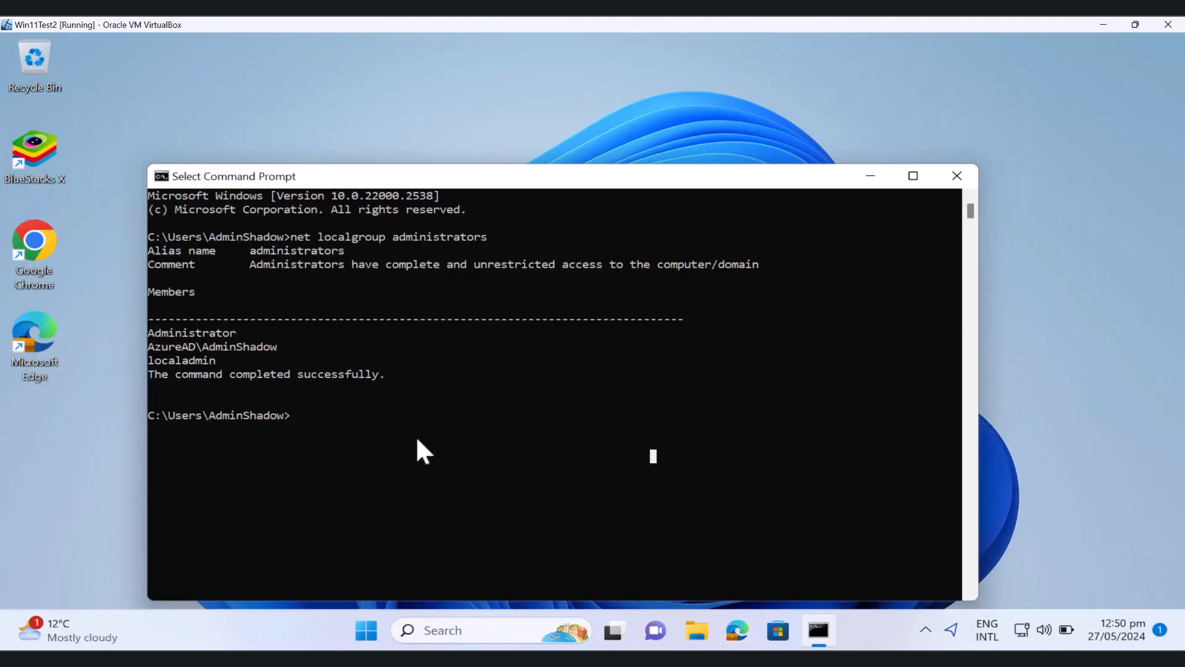
{"action": "mouse_move", "coordinate": [409, 442]}
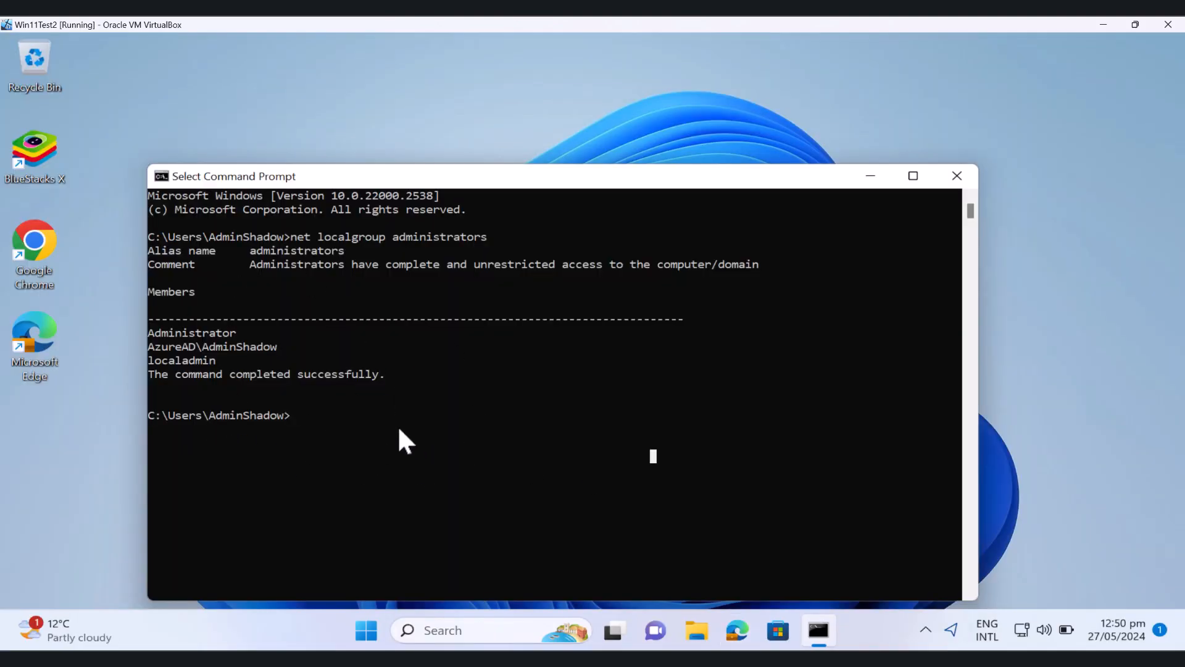
{"action": "mouse_move", "coordinate": [356, 420]}
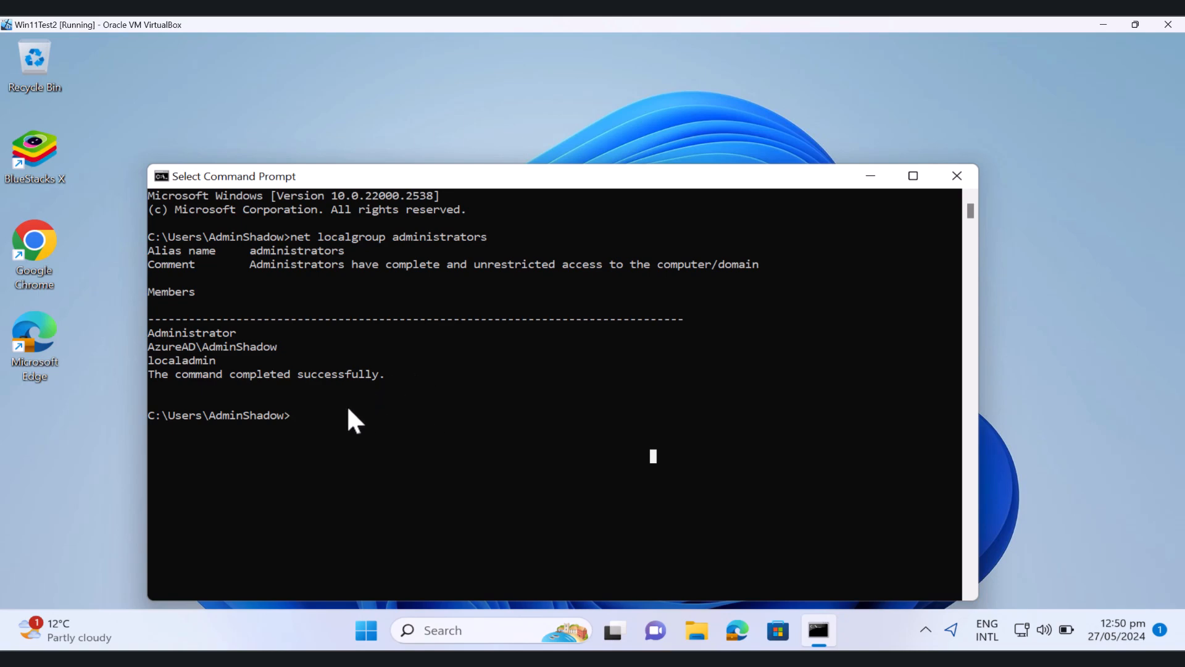
{"action": "mouse_move", "coordinate": [289, 395]}
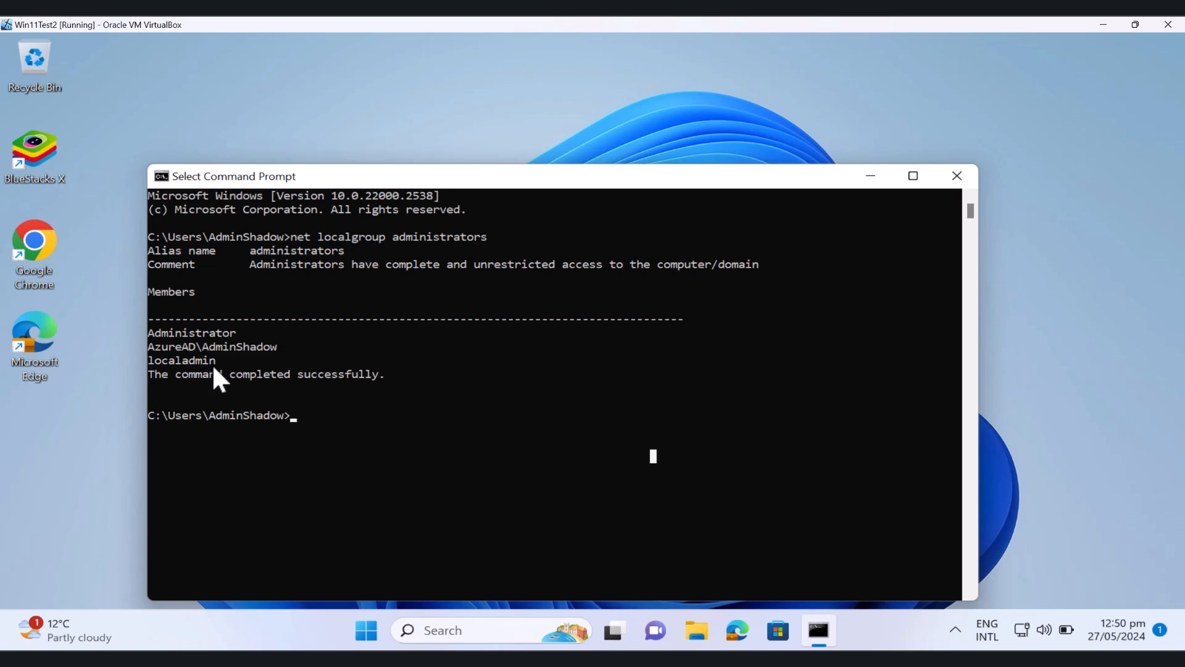
{"action": "double_click", "coordinate": [182, 360]}
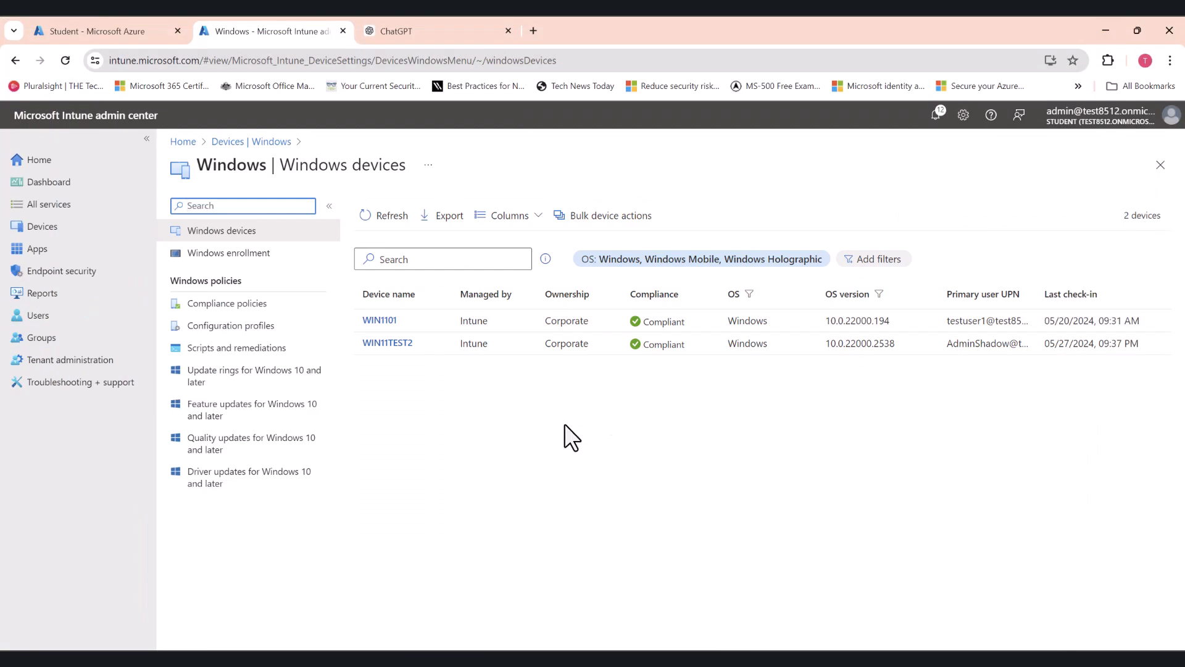
- Show the localadmin LAPS password for device WIN11TEST2, then return to the ChatGPT conversation
{"action": "left_click", "coordinate": [386, 342]}
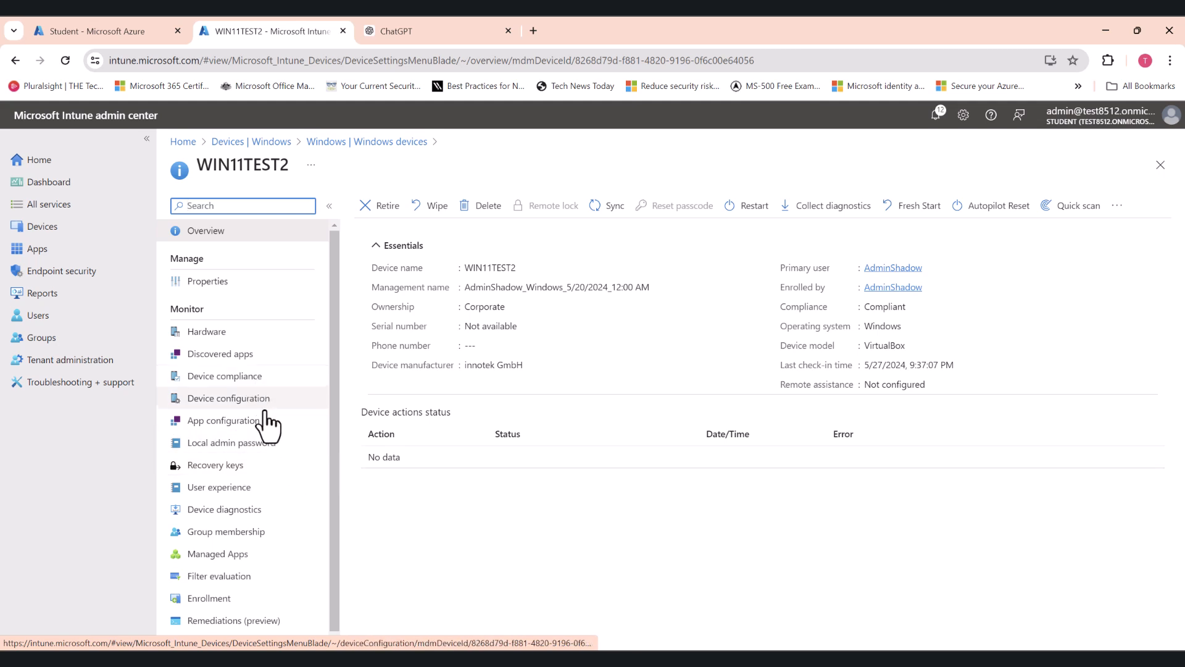
{"action": "left_click", "coordinate": [231, 442]}
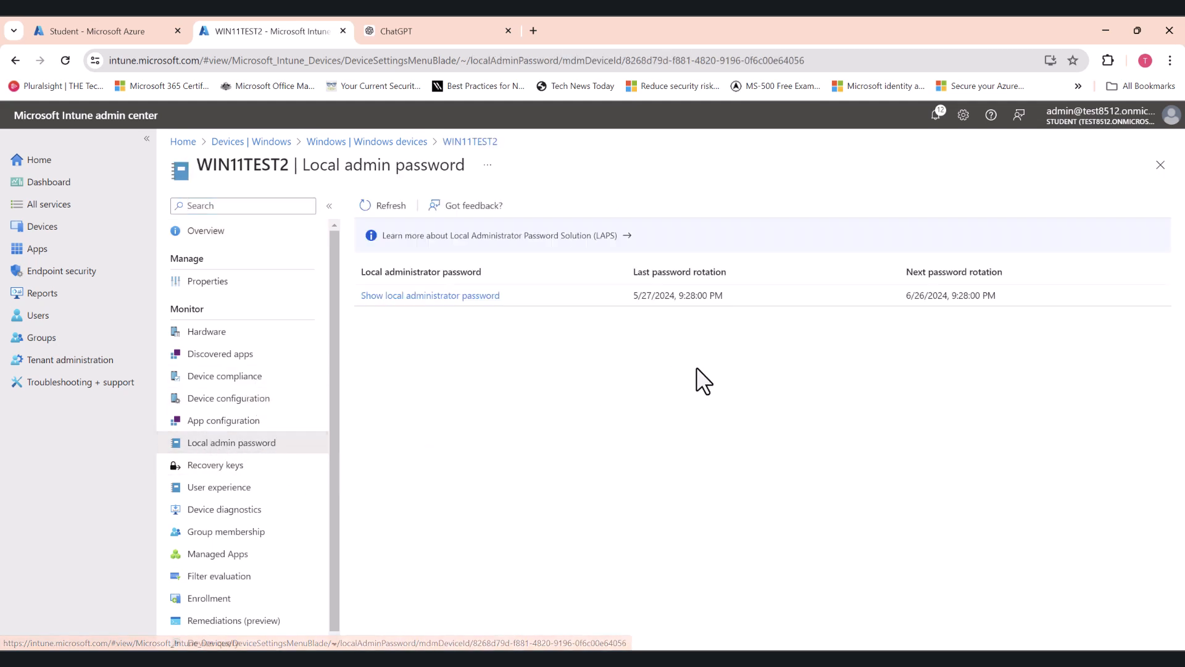
{"action": "left_click", "coordinate": [430, 295]}
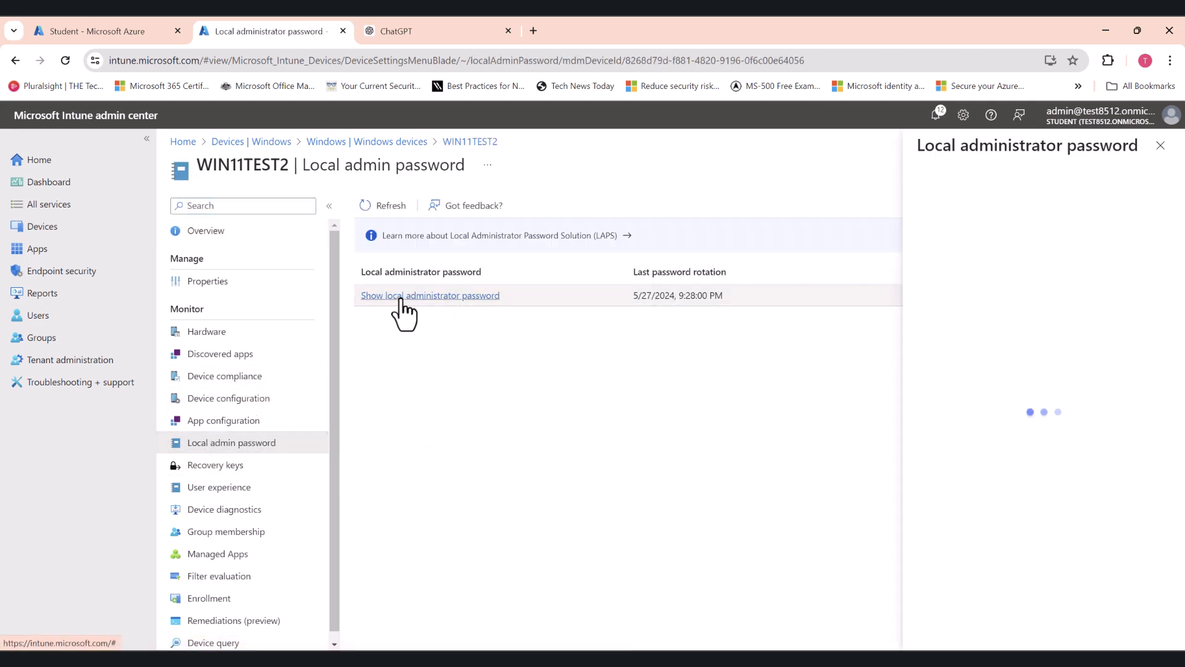
{"action": "left_click", "coordinate": [430, 295]}
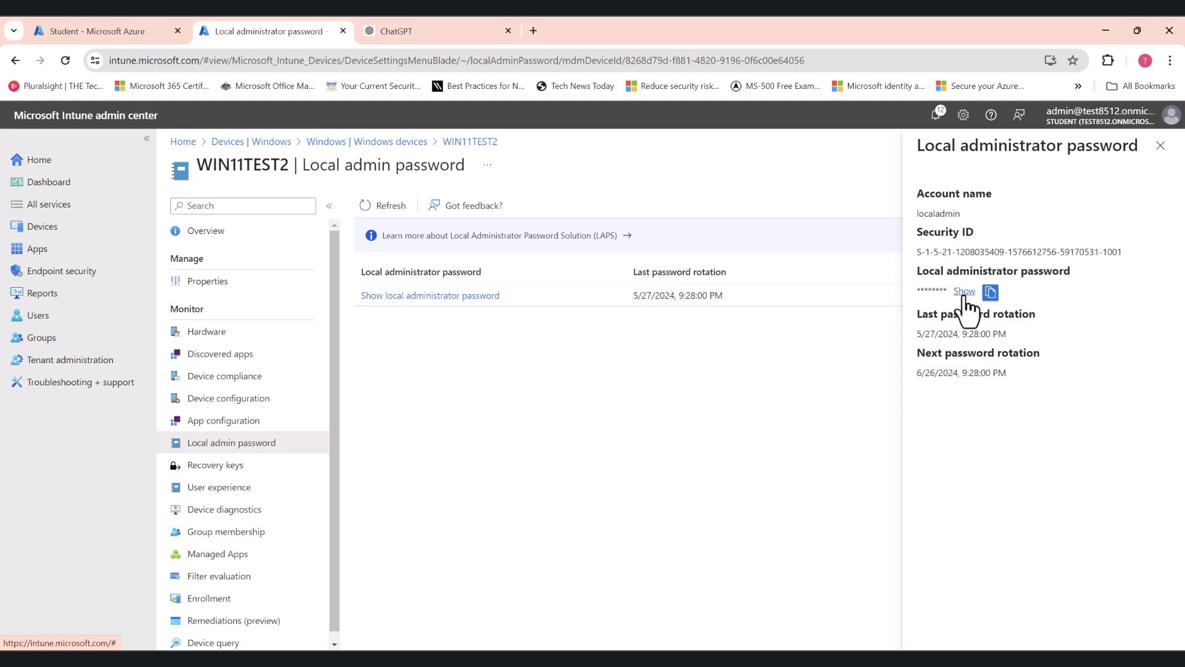
{"action": "left_click", "coordinate": [965, 291]}
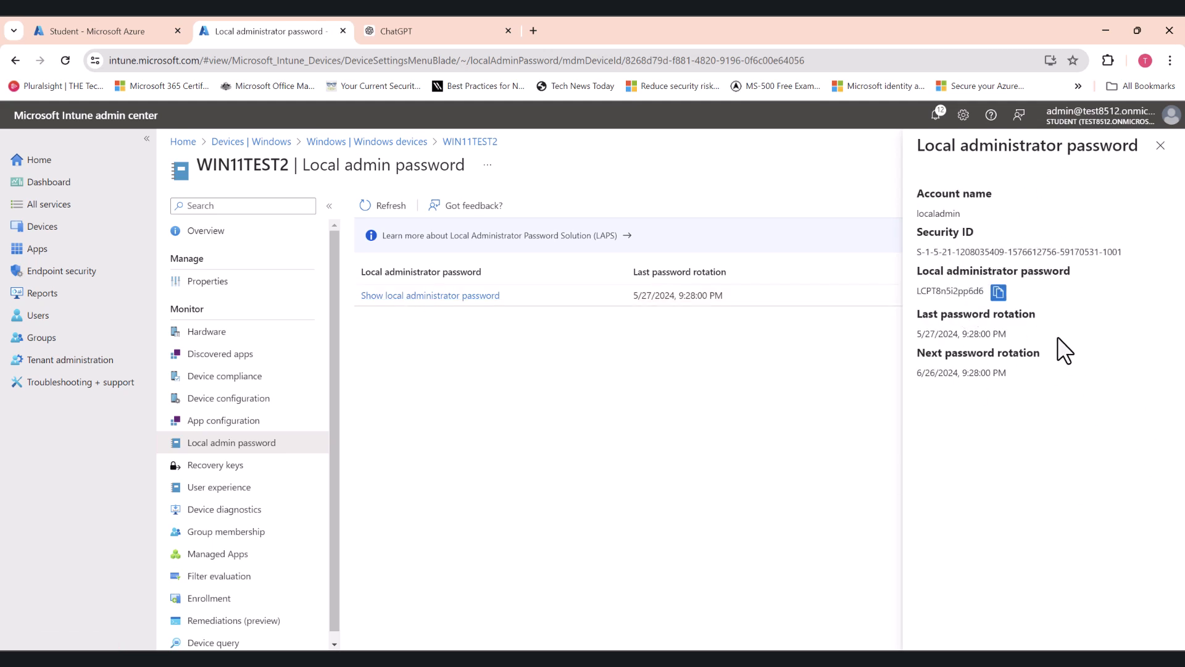
{"action": "mouse_move", "coordinate": [962, 429]}
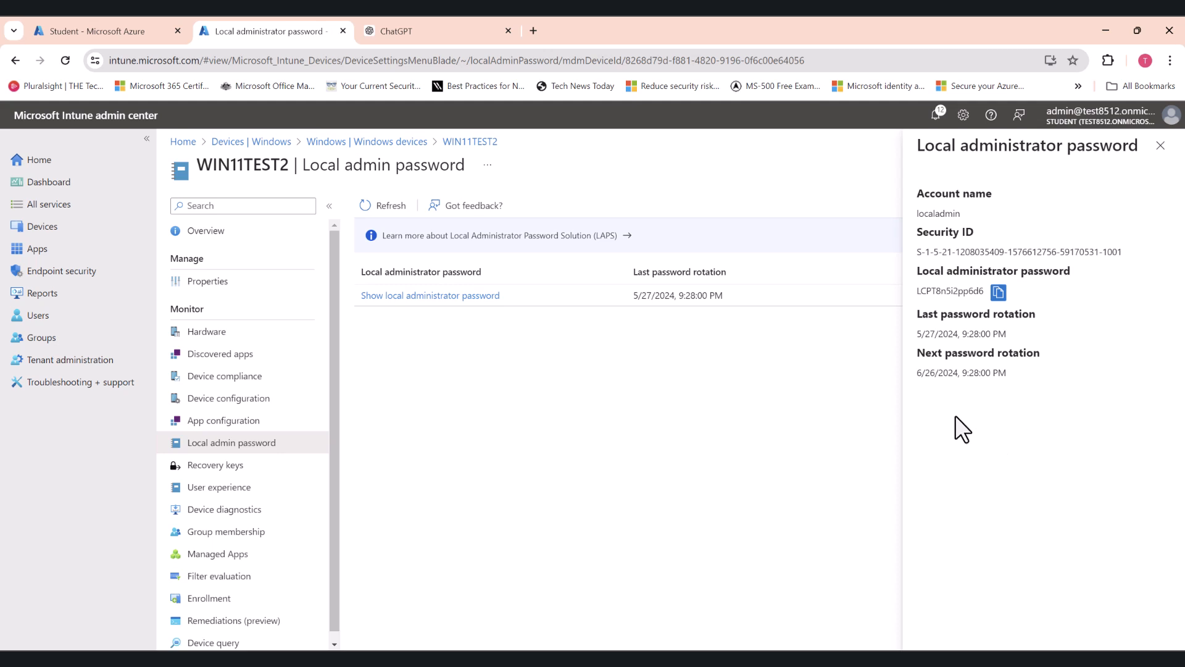
{"action": "mouse_move", "coordinate": [1026, 373]}
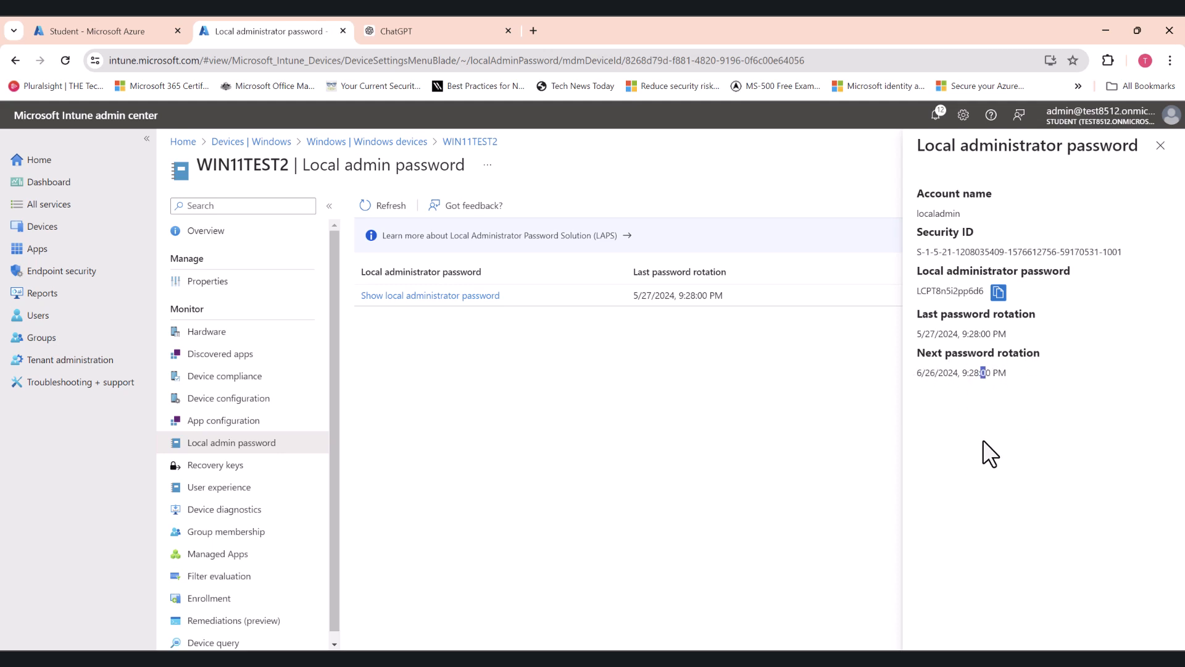
{"action": "mouse_move", "coordinate": [980, 441]}
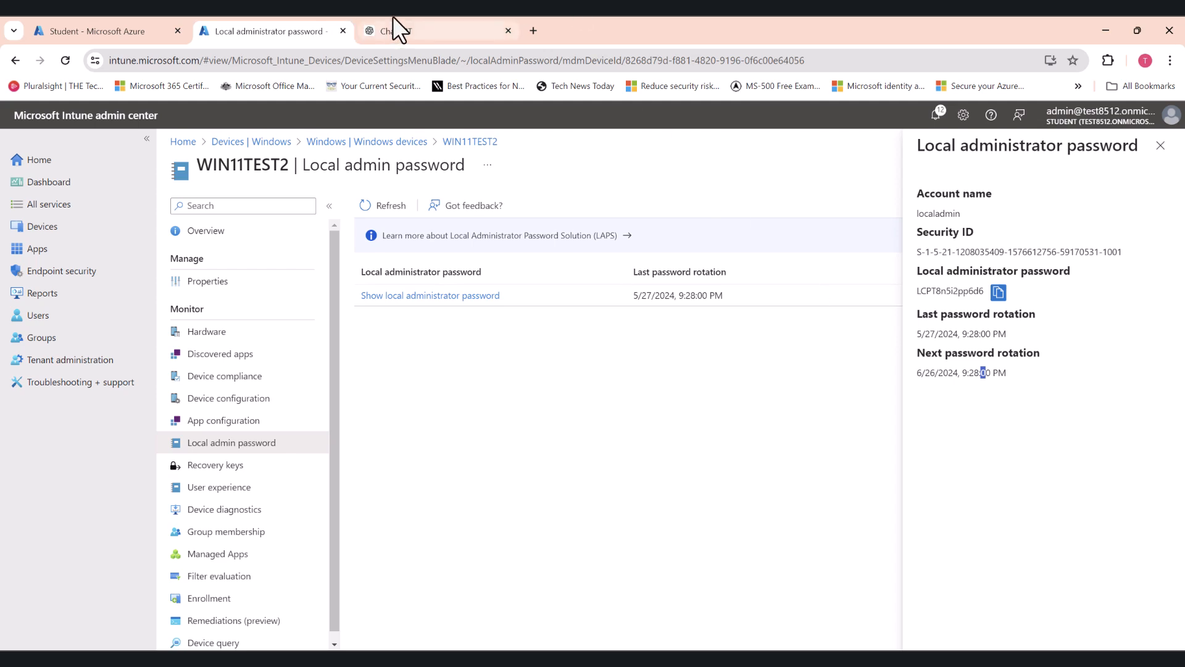
{"action": "left_click", "coordinate": [423, 31]}
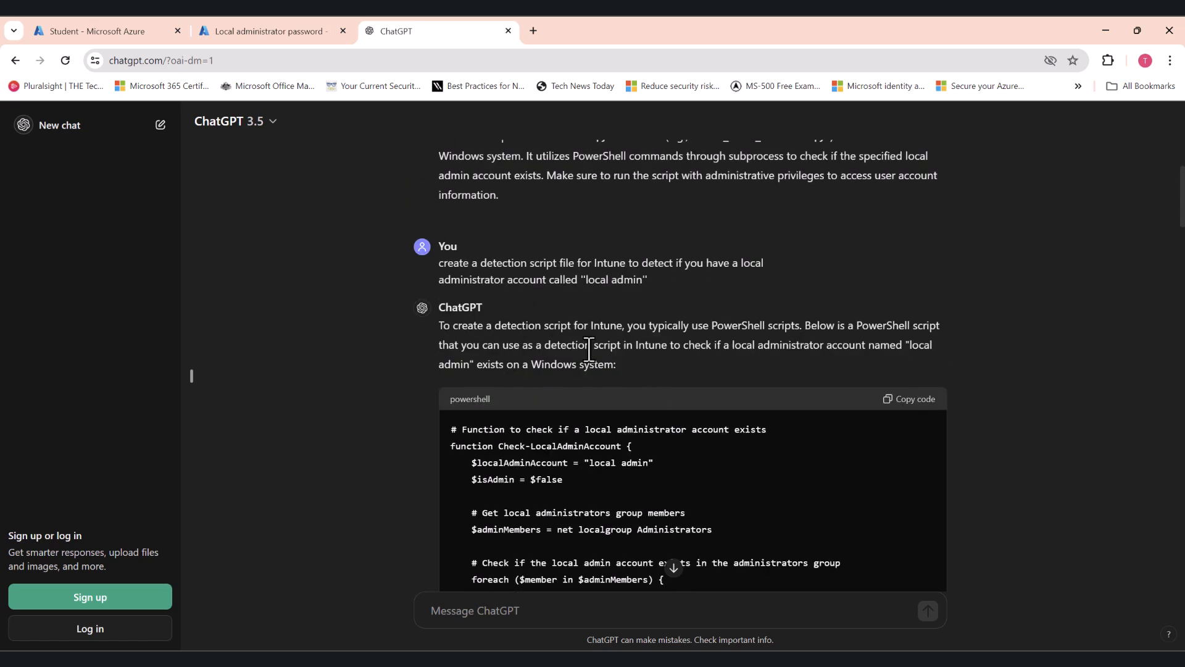
- Scroll through ChatGPT's localadmin detection script and return to the Intune password details
{"action": "scroll", "scroll_direction": "down", "scroll_amount": 3}
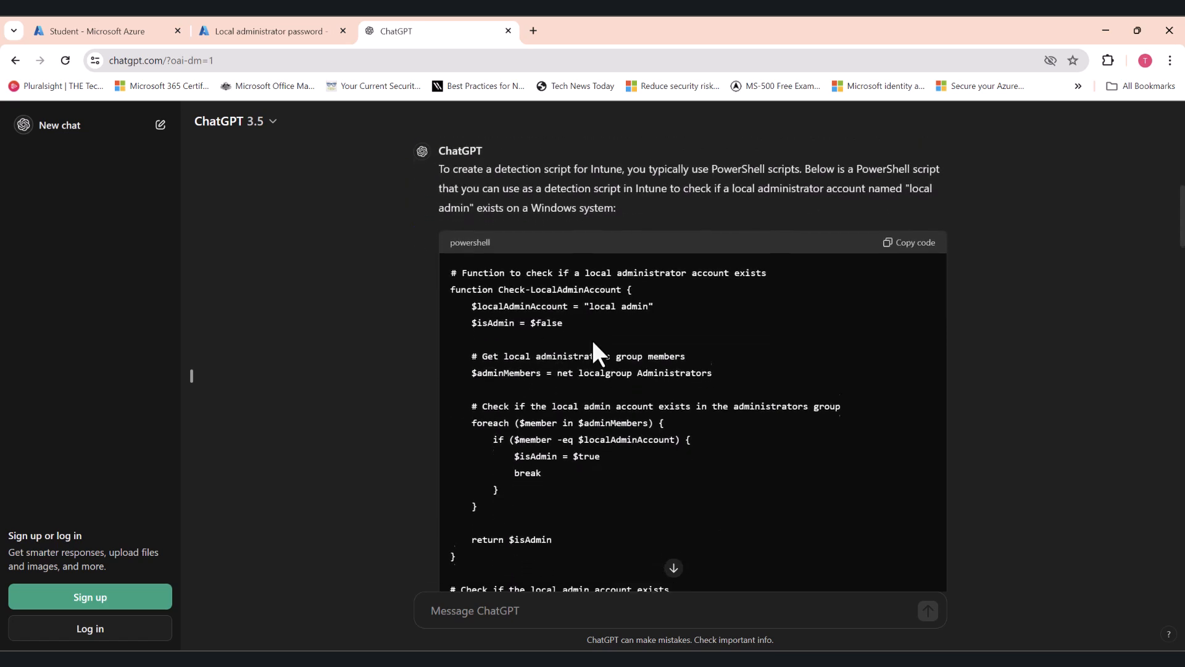
{"action": "scroll", "scroll_direction": "down", "scroll_amount": 3}
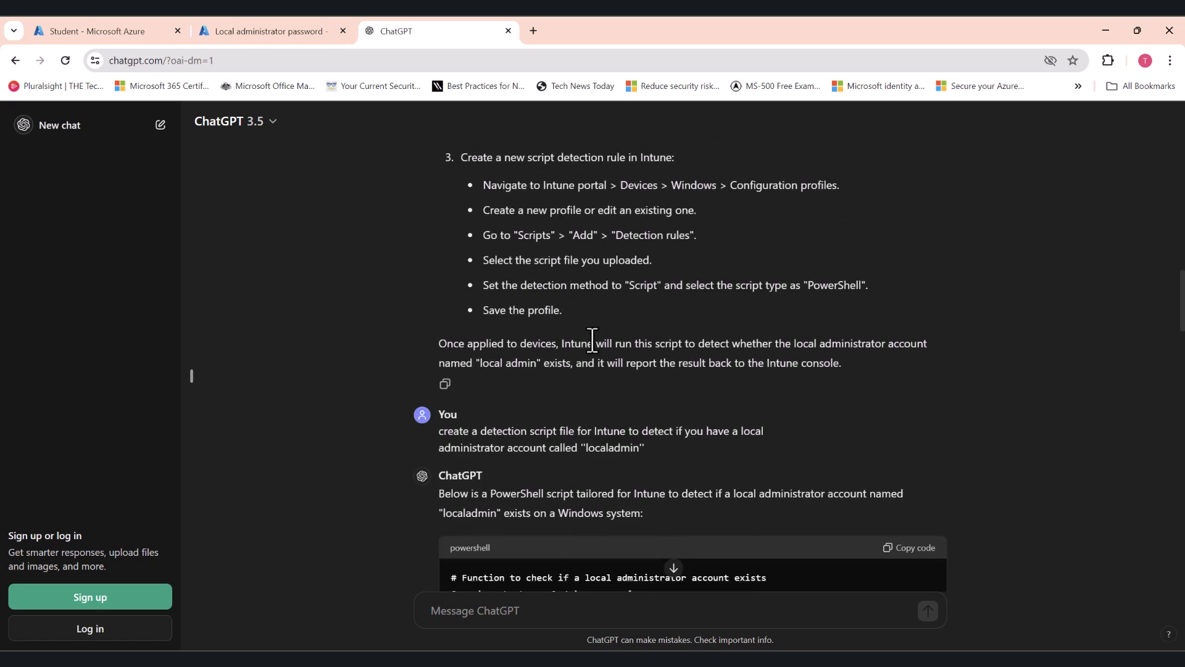
{"action": "scroll", "scroll_direction": "down", "scroll_amount": 3}
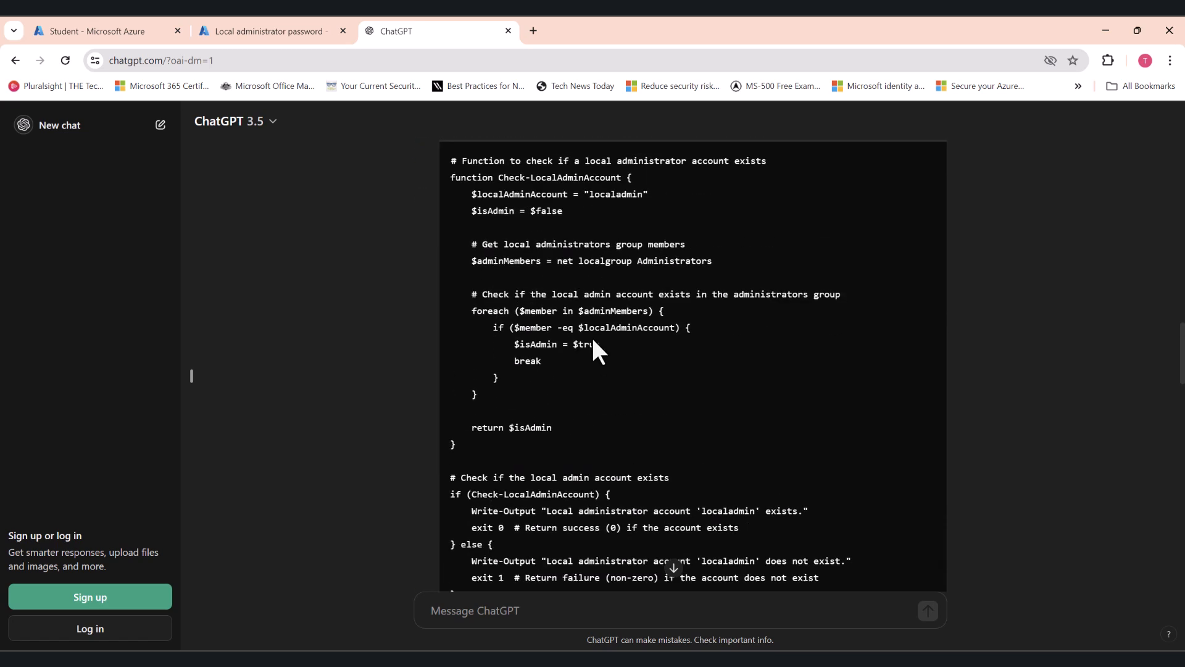
{"action": "left_click", "coordinate": [268, 31]}
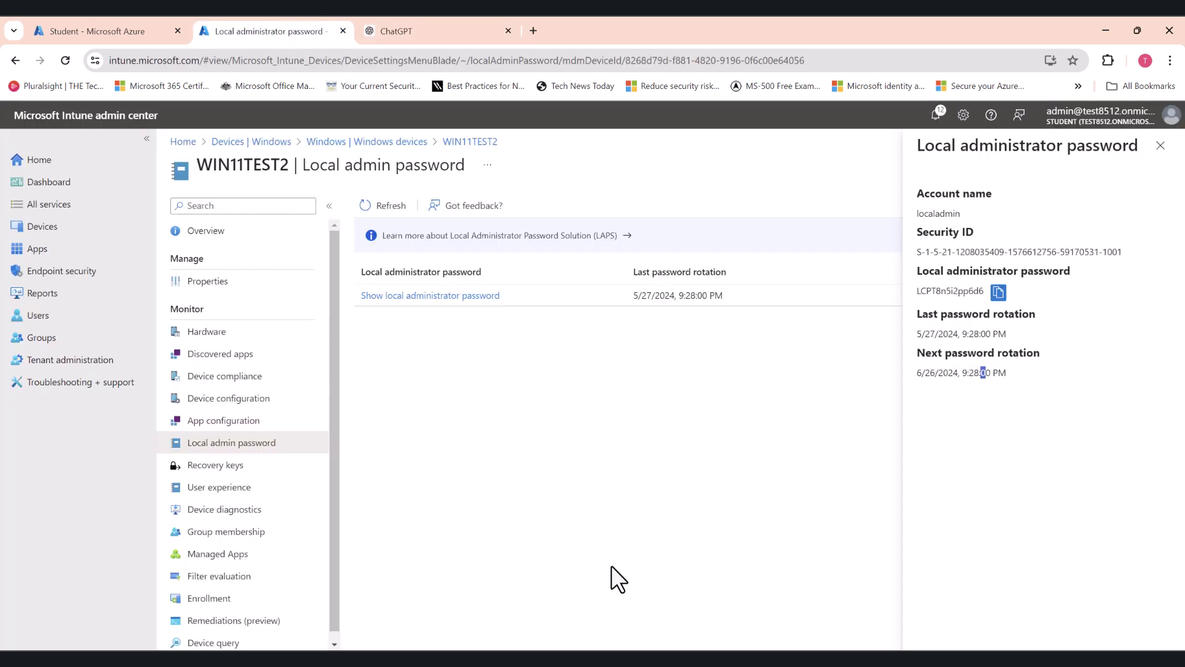
{"action": "mouse_move", "coordinate": [585, 544]}
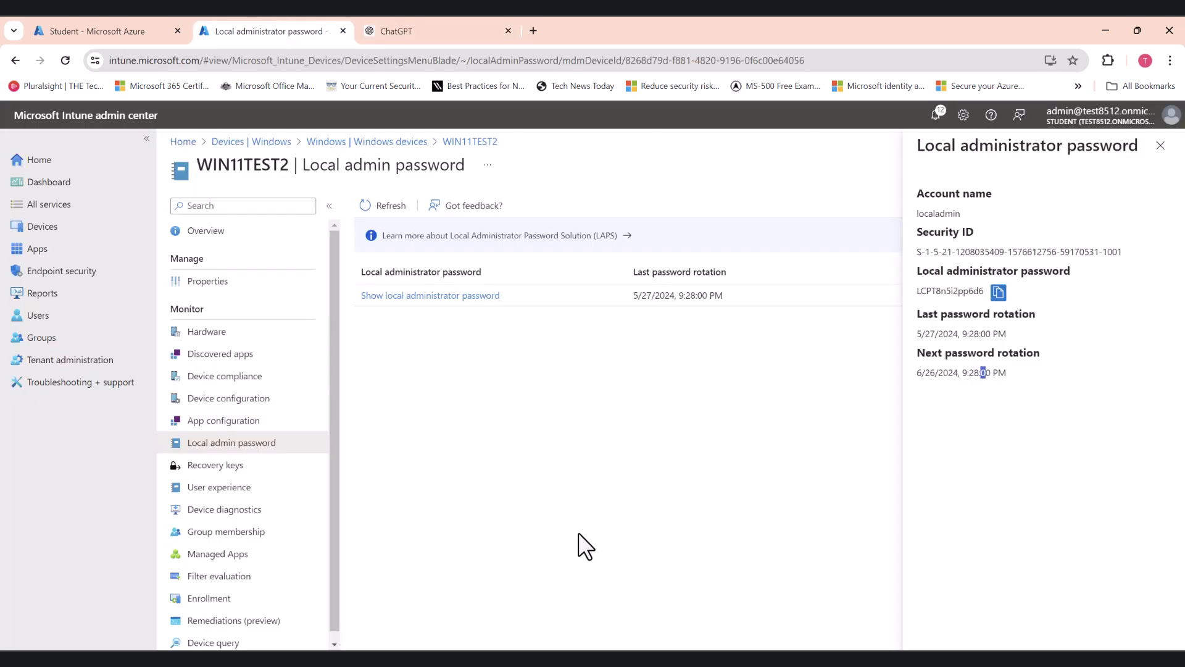